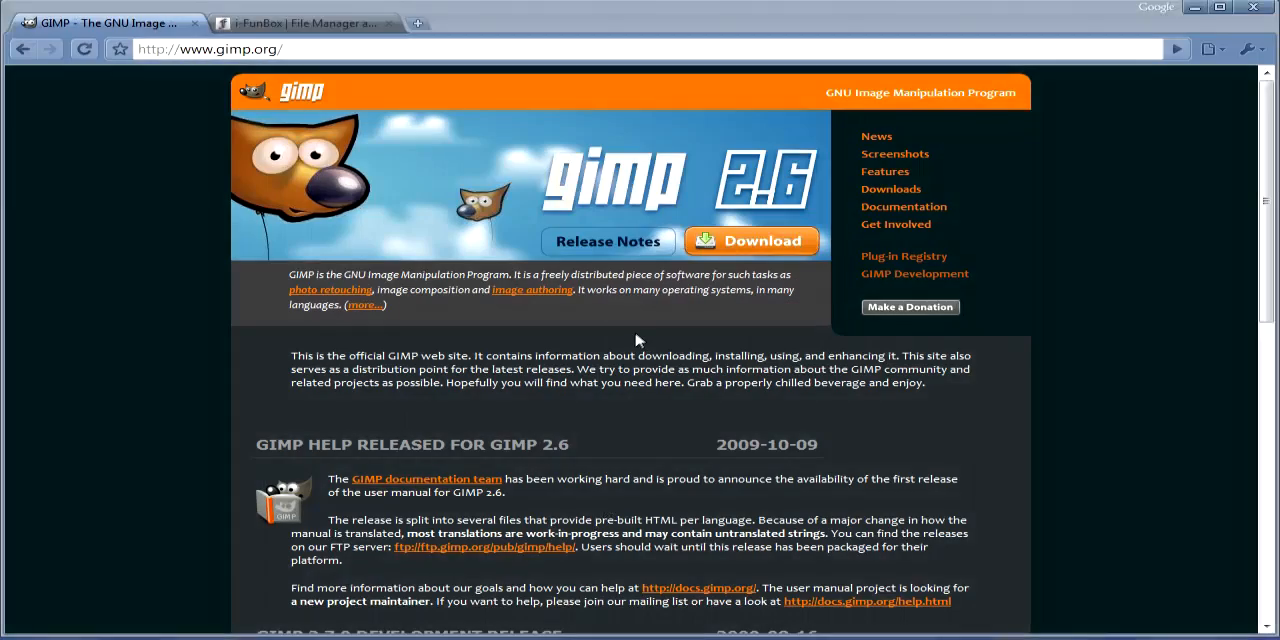
mouse_move(144, 292)
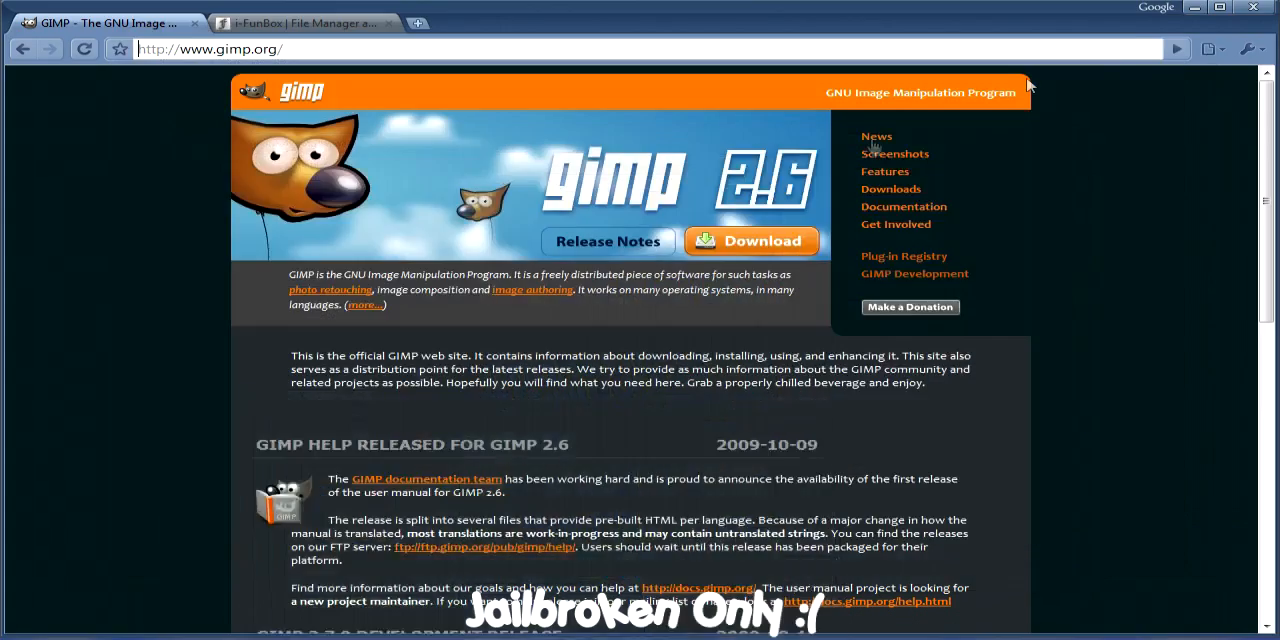
mouse_move(112, 330)
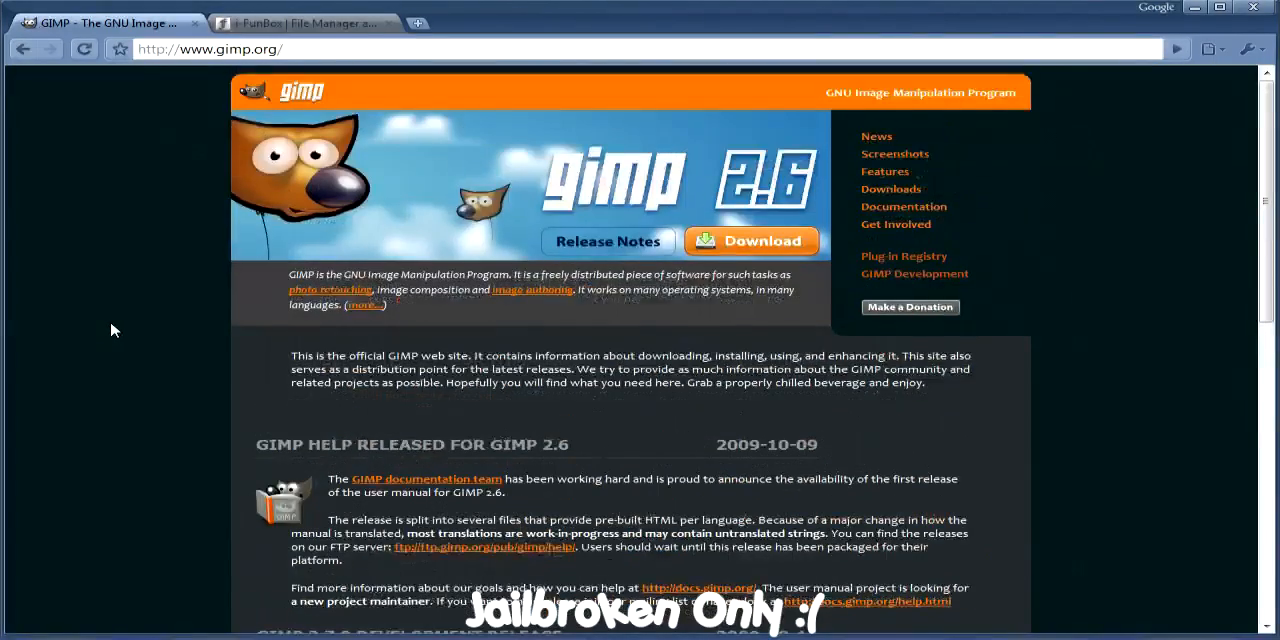
mouse_move(268, 22)
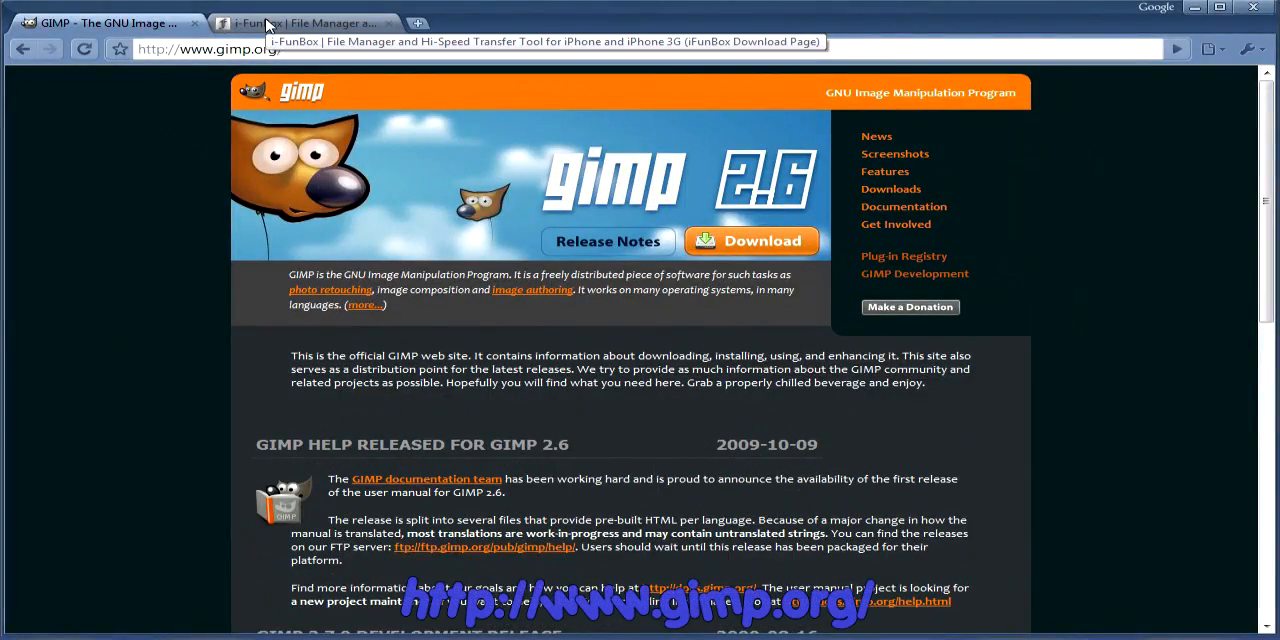
Browse the i-FunBox page's feature sections in Chrome and return to the download link at the top.
click(304, 22)
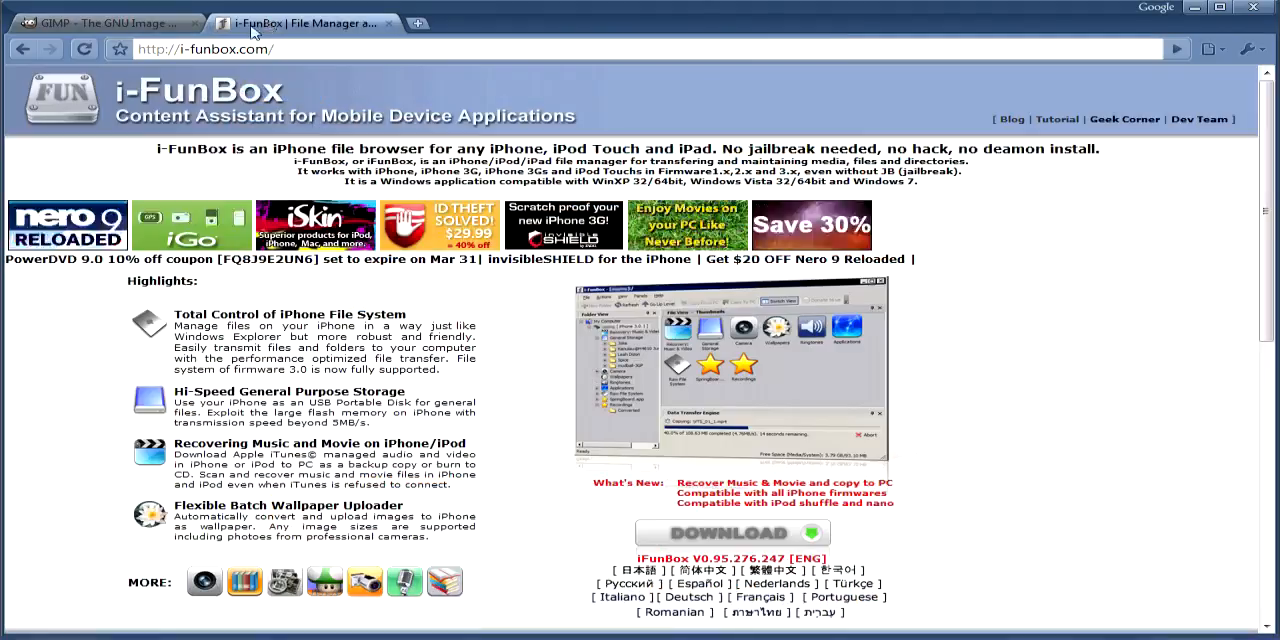
scroll(down, 3)
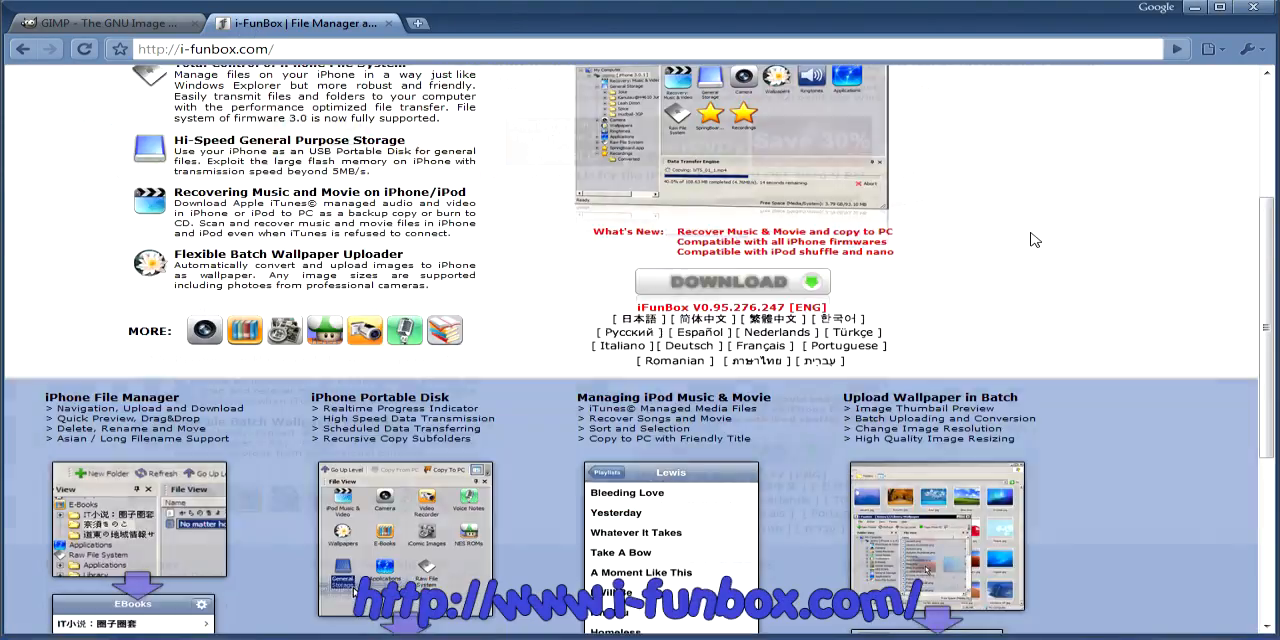
scroll(down, 3)
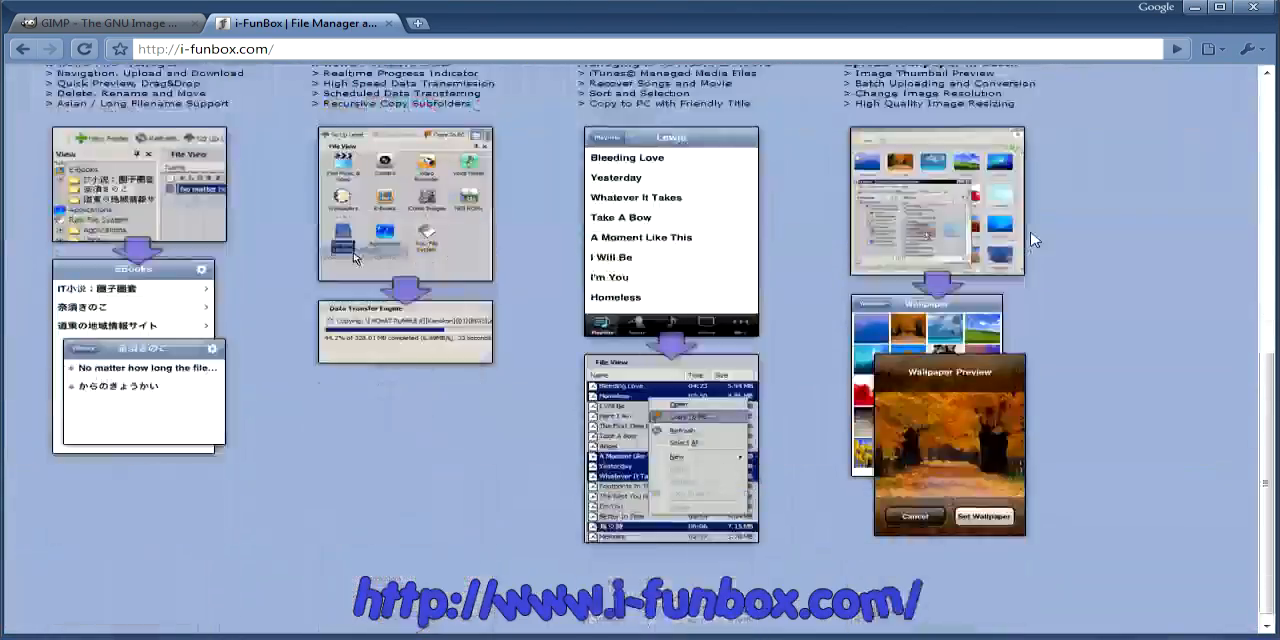
scroll(up, 3)
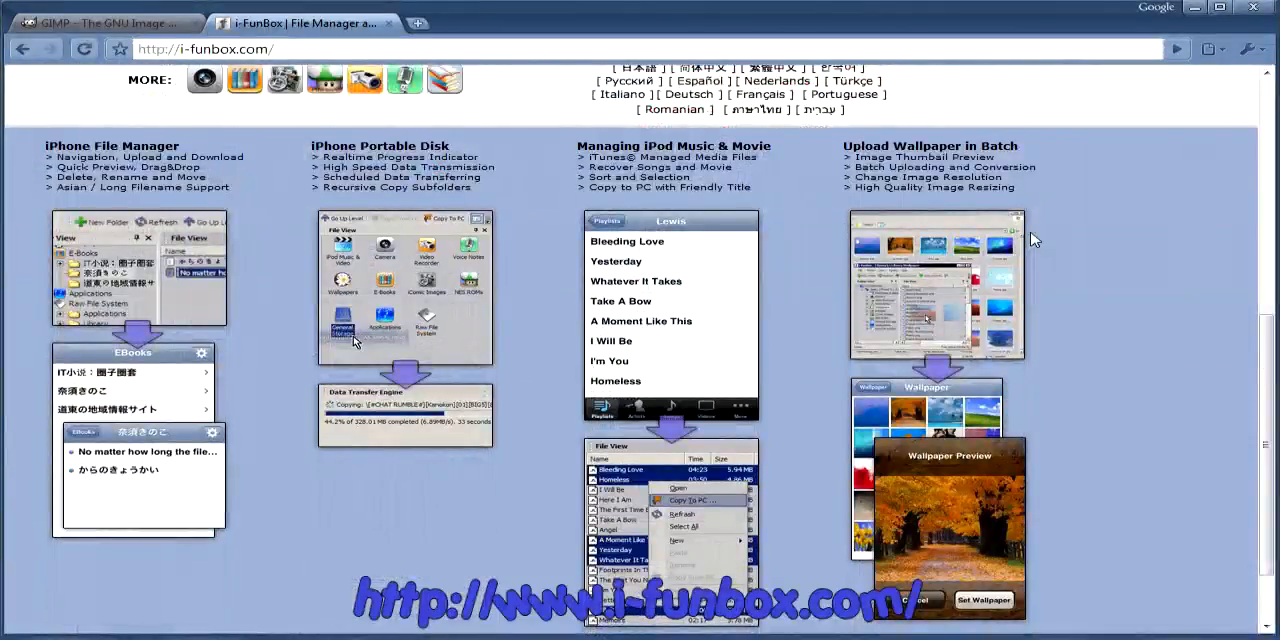
scroll(up, 3)
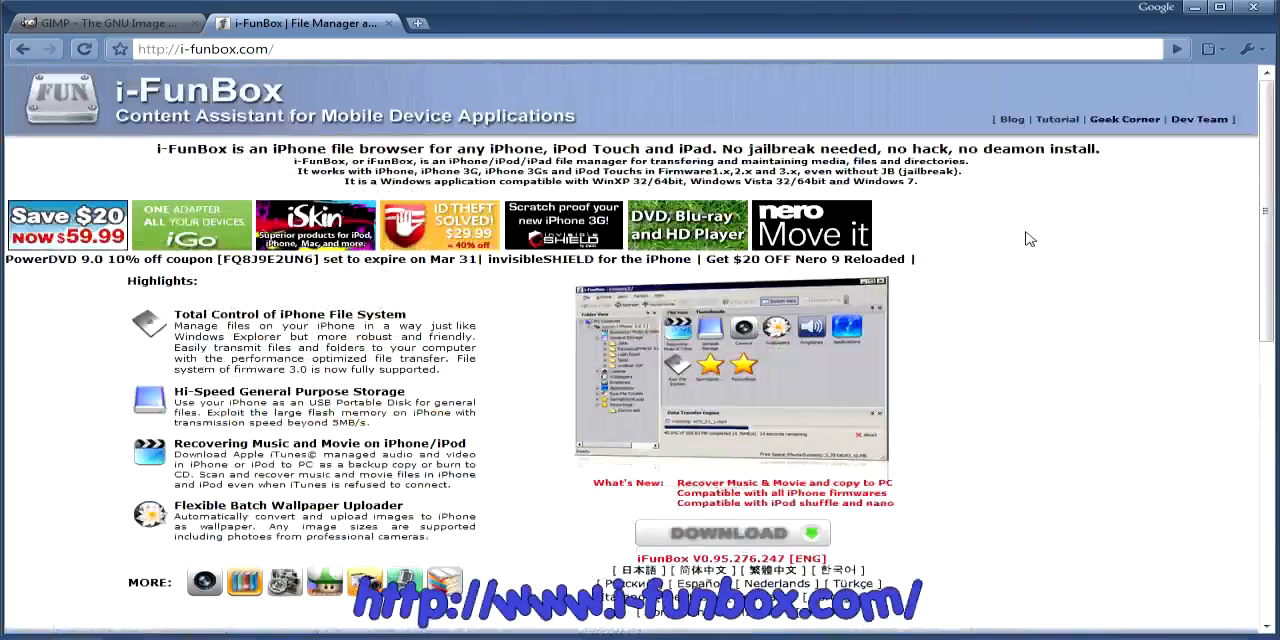
scroll(down, 3)
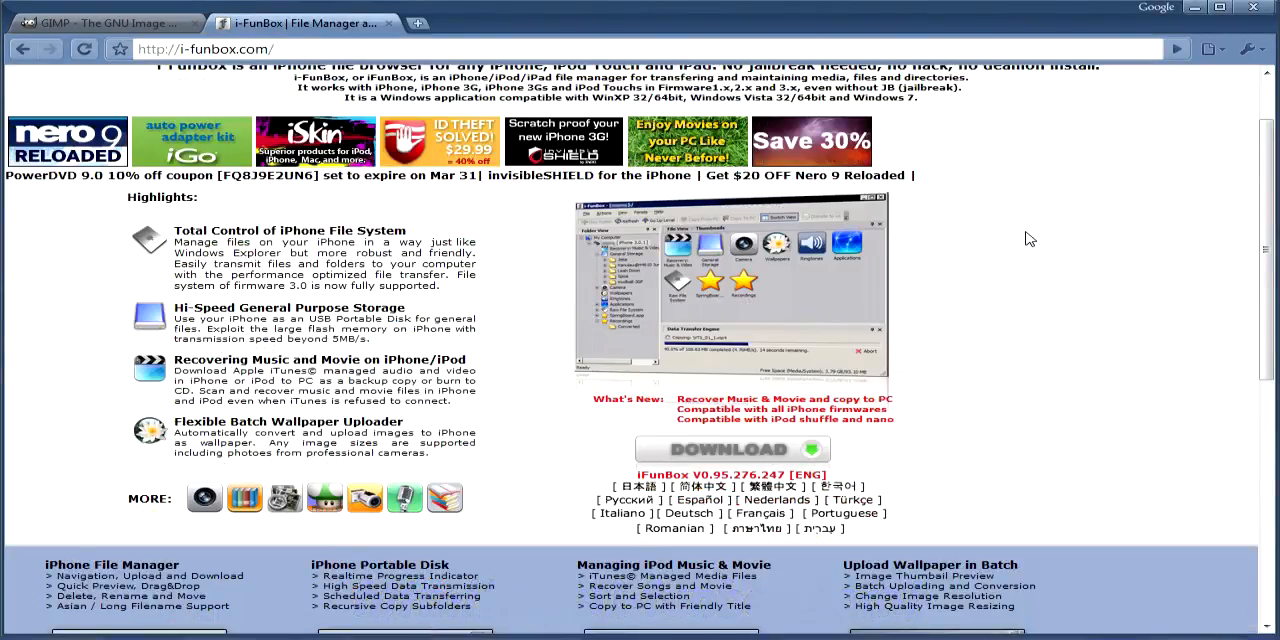
scroll(down, 3)
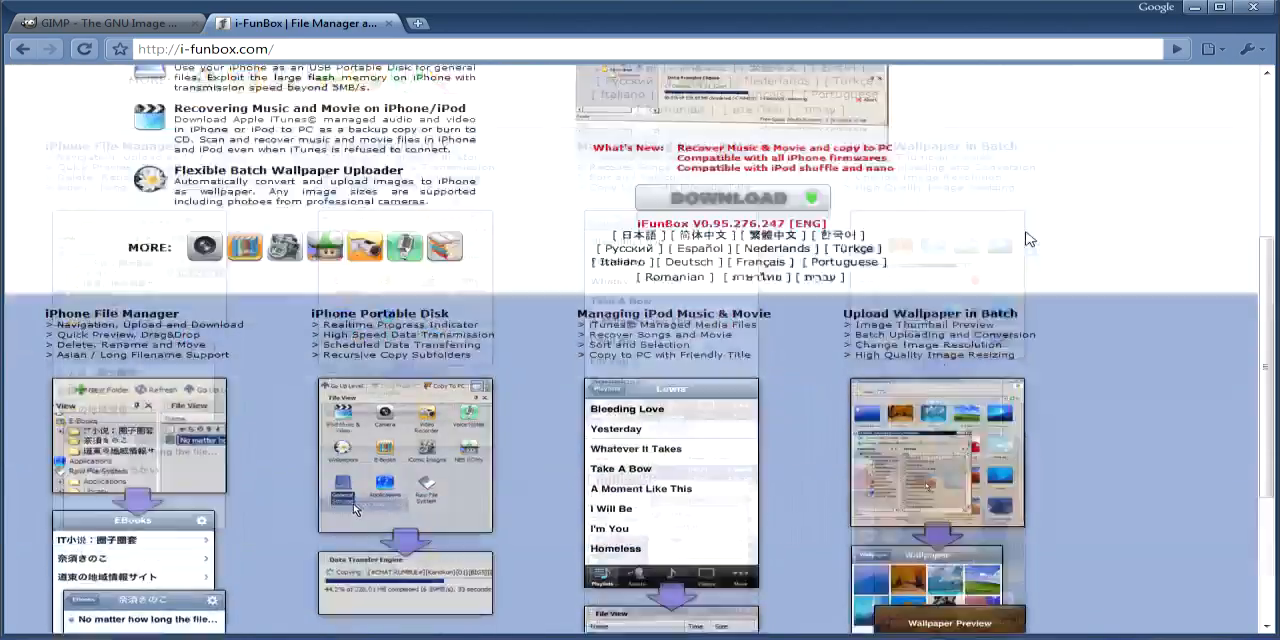
scroll(up, 3)
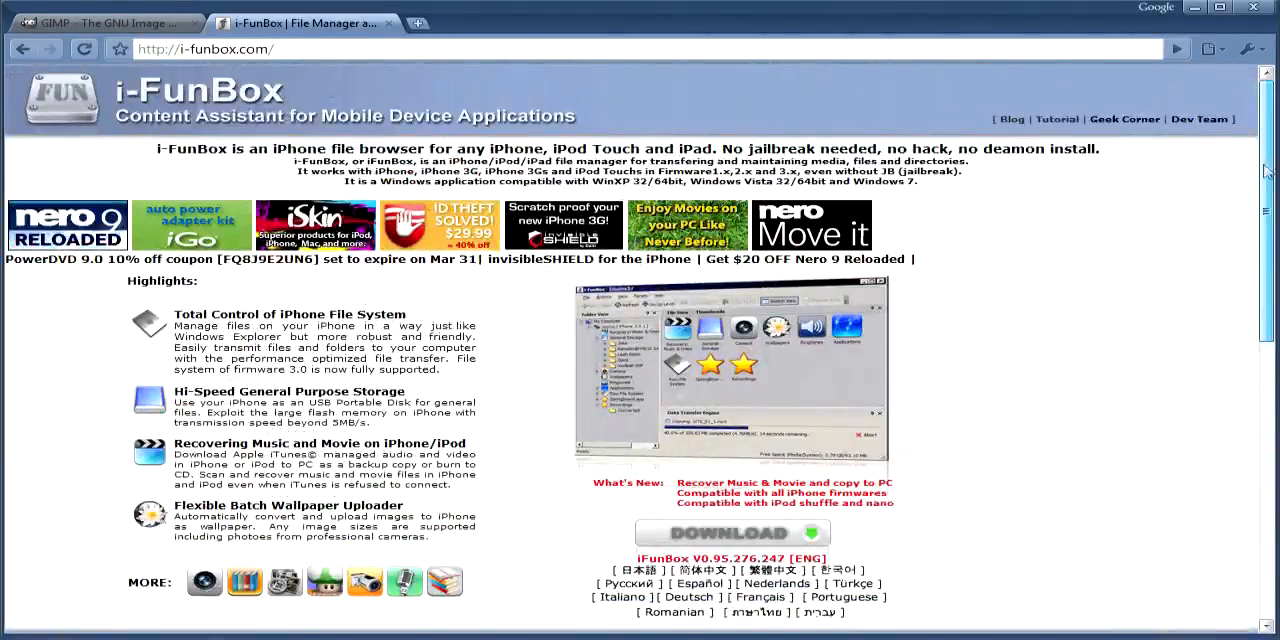
scroll(down, 3)
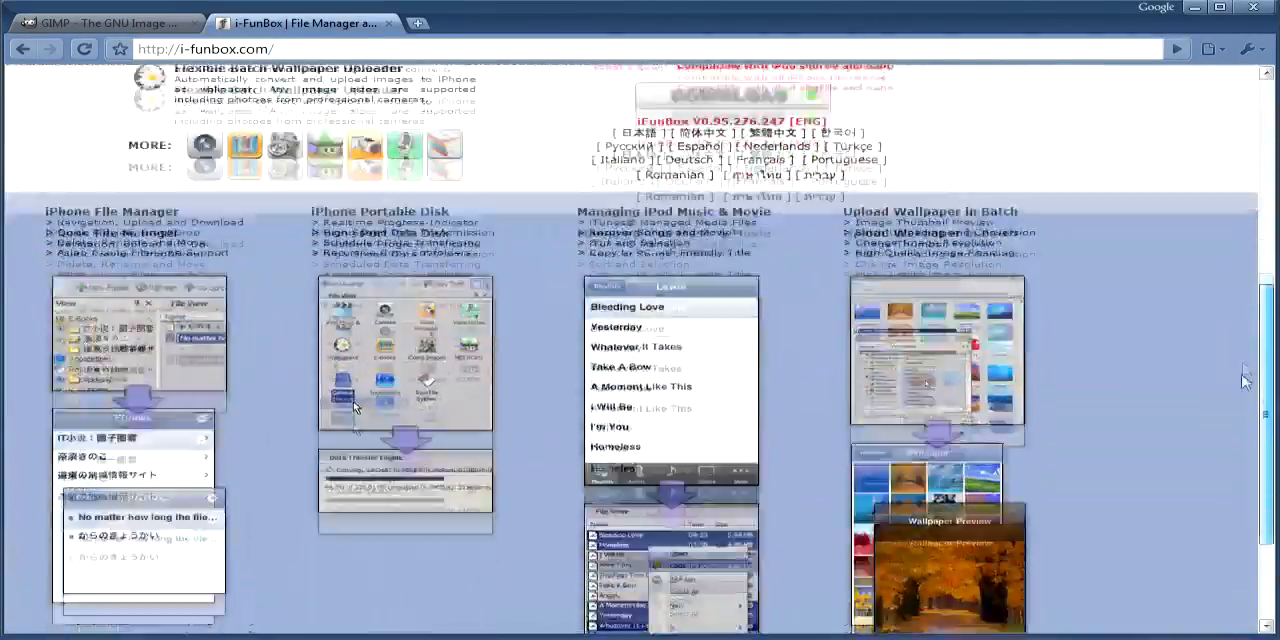
scroll(up, 3)
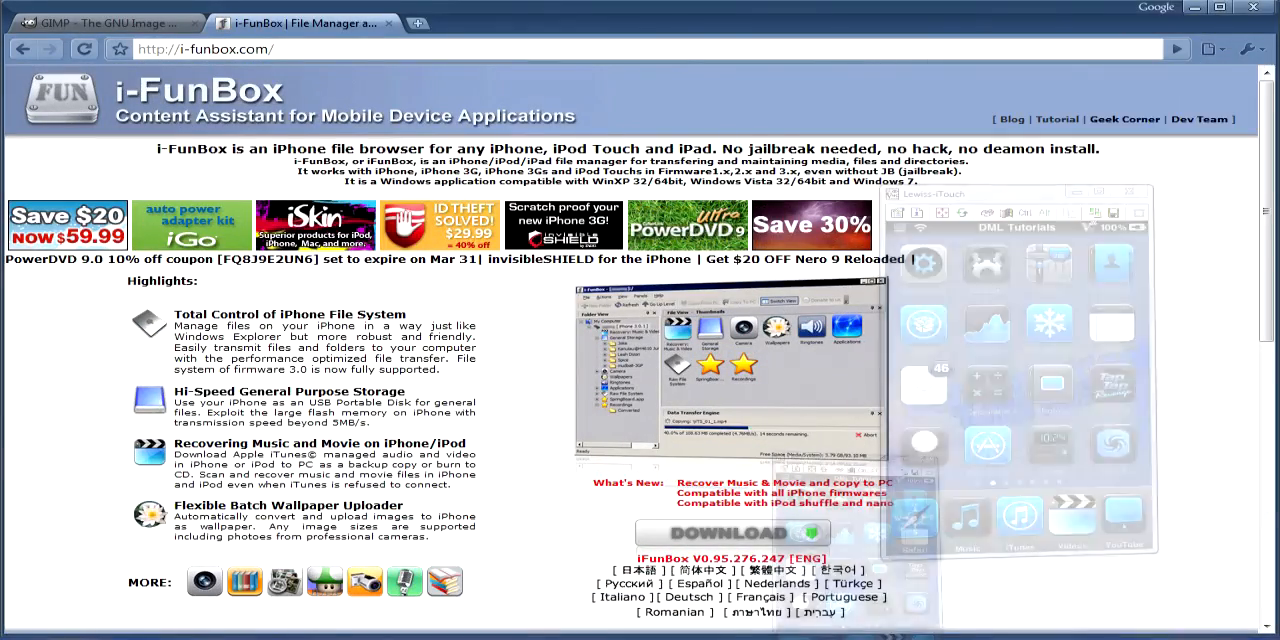
Bring the wallpaper image forward and chain-link the Spiral#2, New Layer and Spiral#1 layers.
click(36, 28)
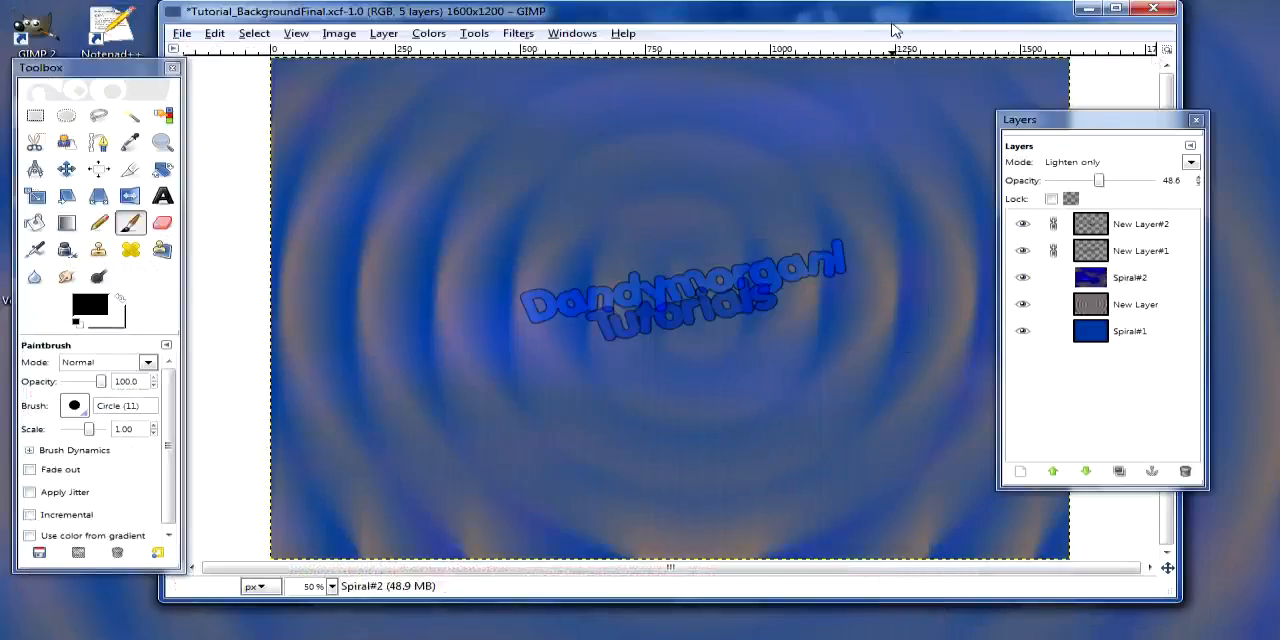
drag(1020, 120, 1076, 108)
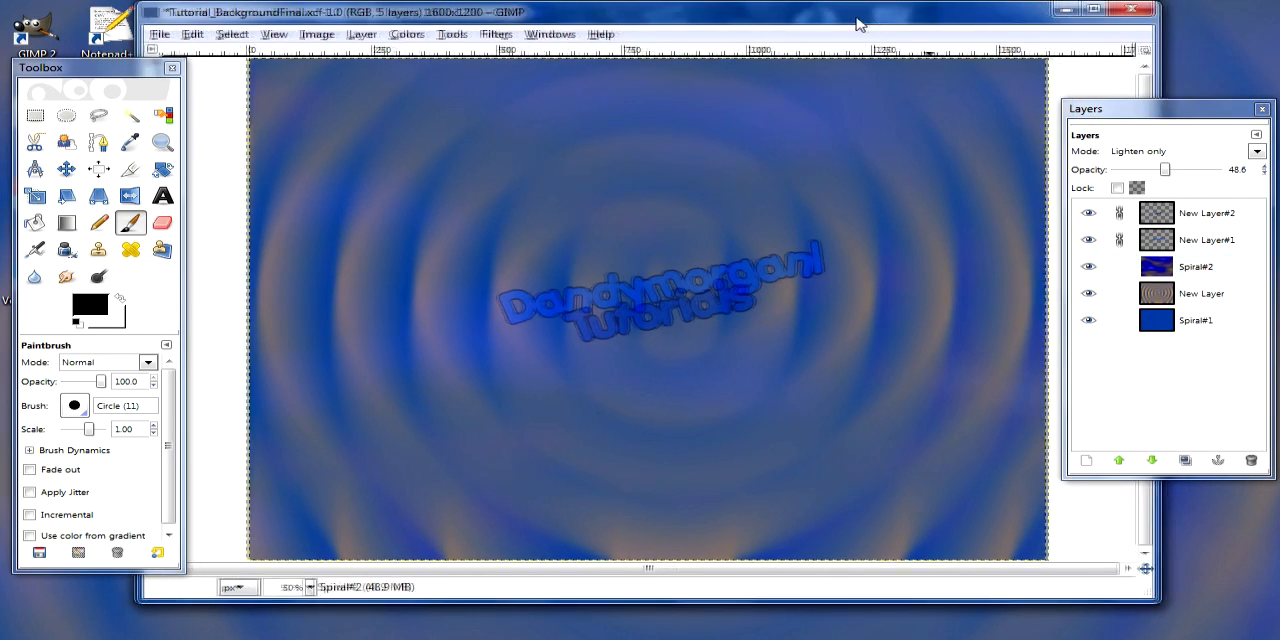
click(1188, 264)
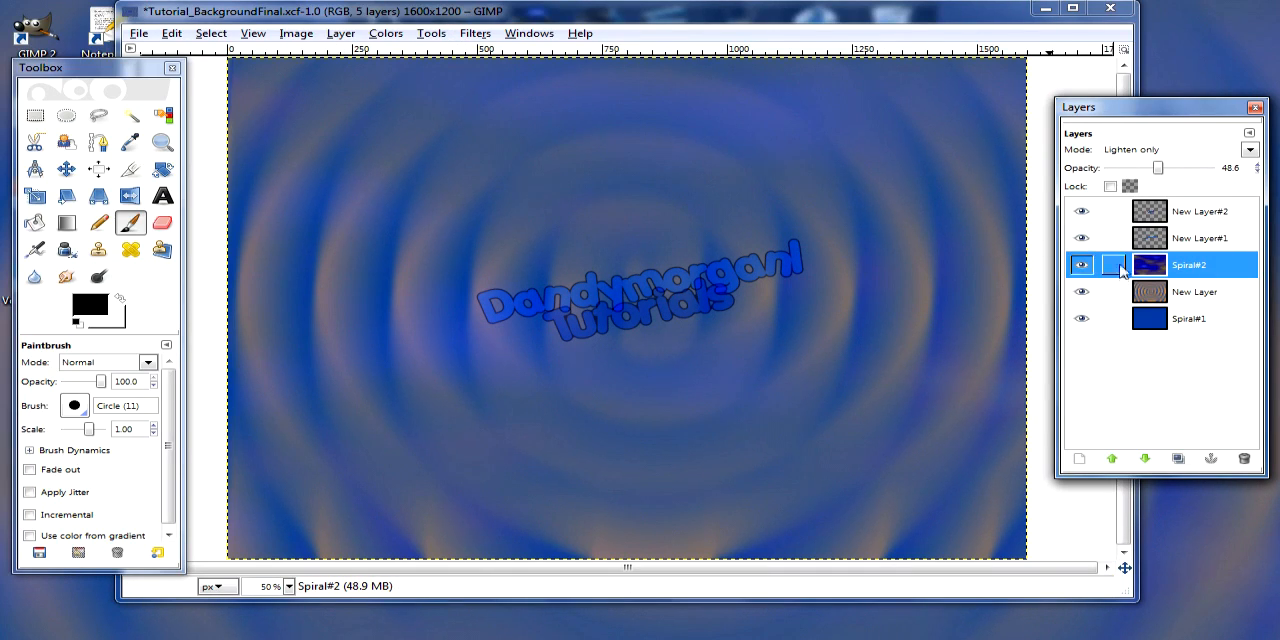
click(1194, 292)
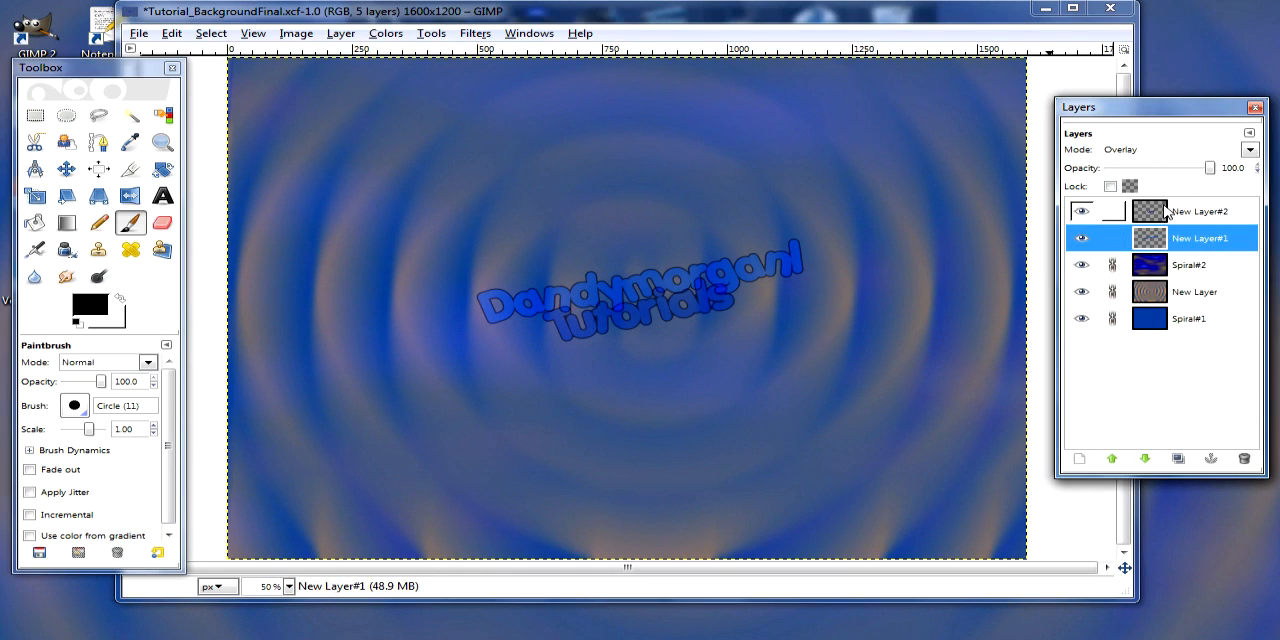
click(1084, 238)
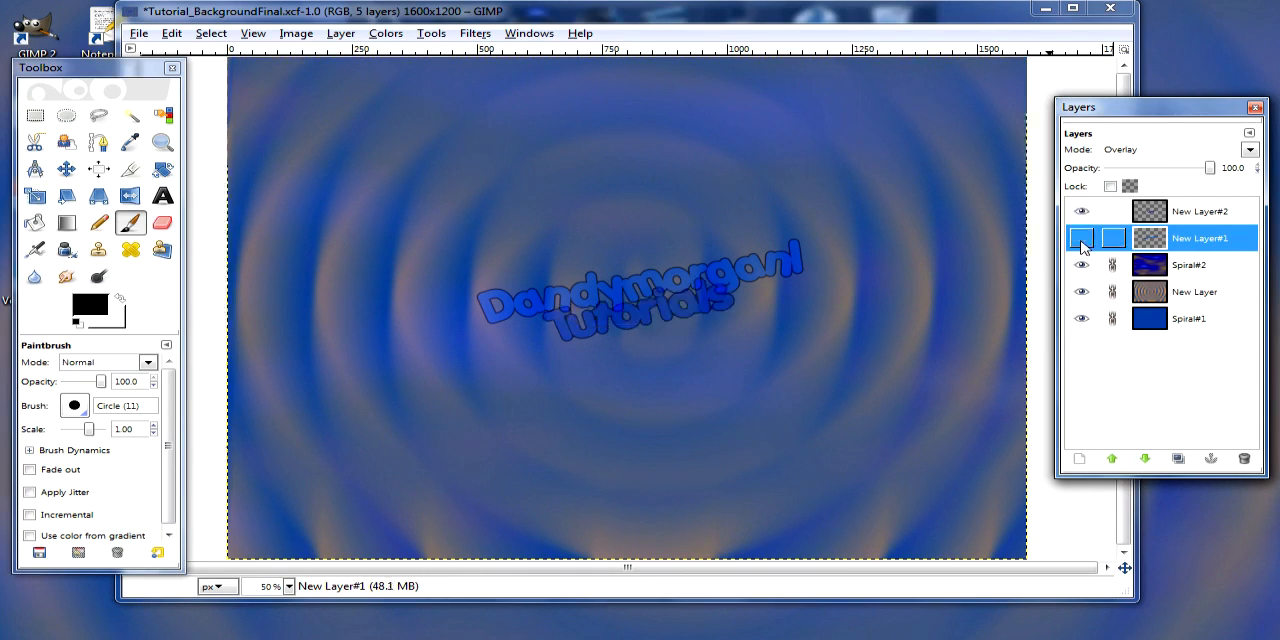
click(1194, 292)
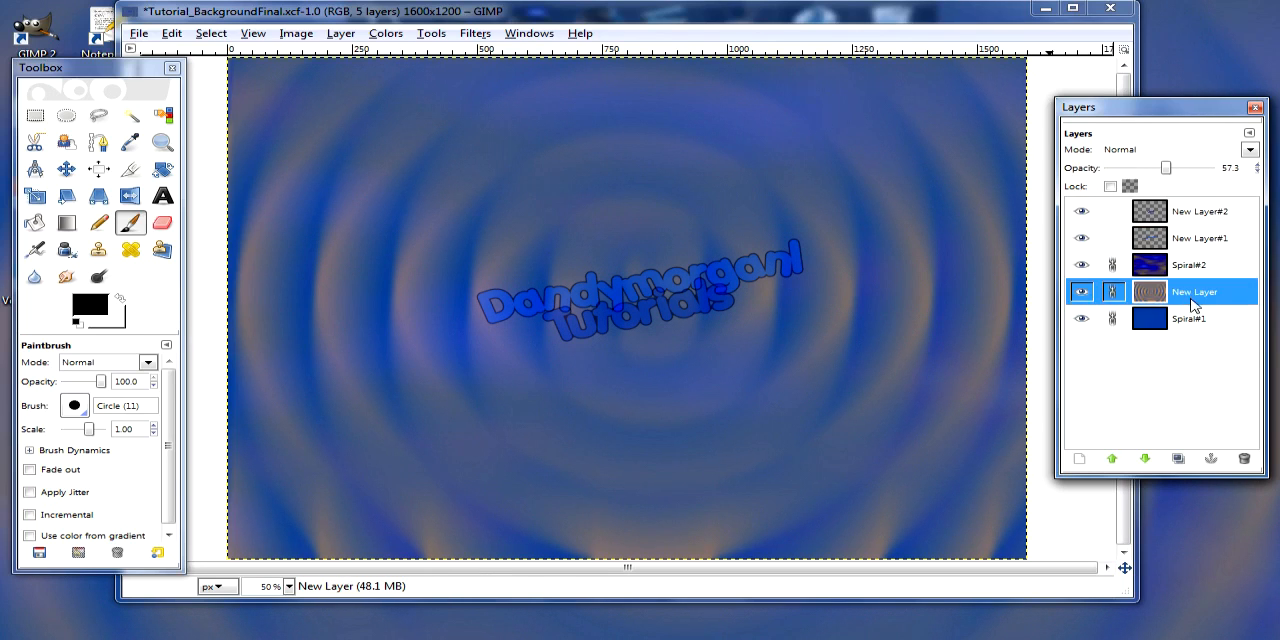
click(1192, 314)
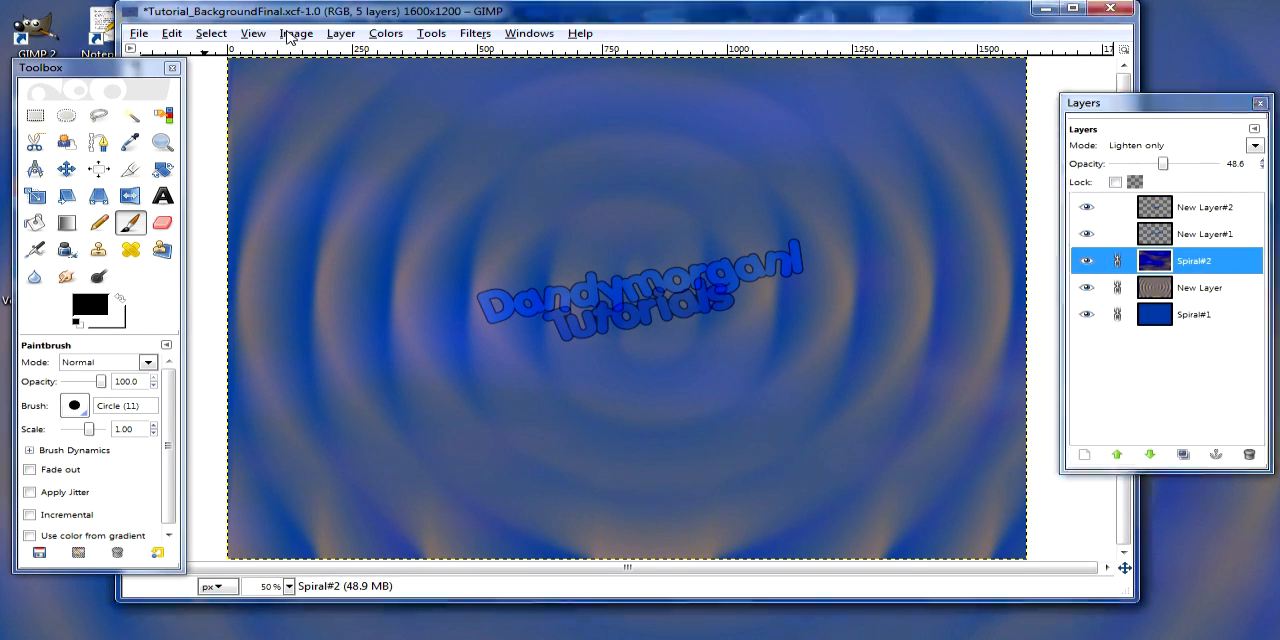
Resize the canvas to 330×480, centred on the swirl, resizing all linked layers with it.
click(296, 32)
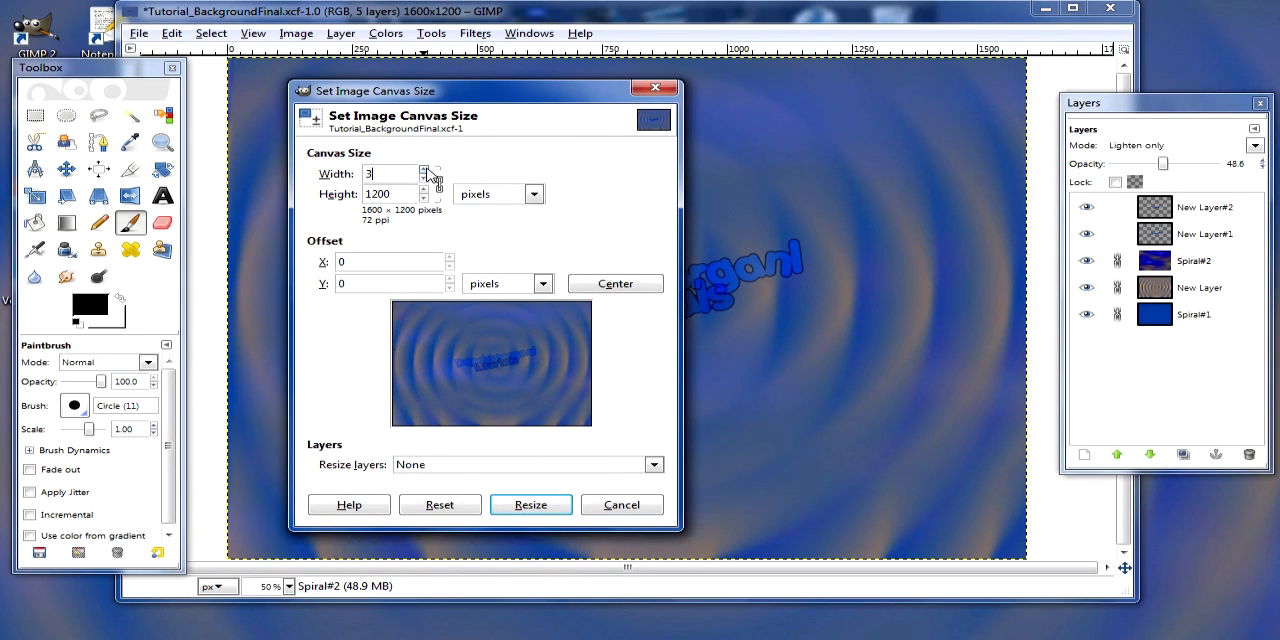
text(30)
click(396, 194)
text(480)
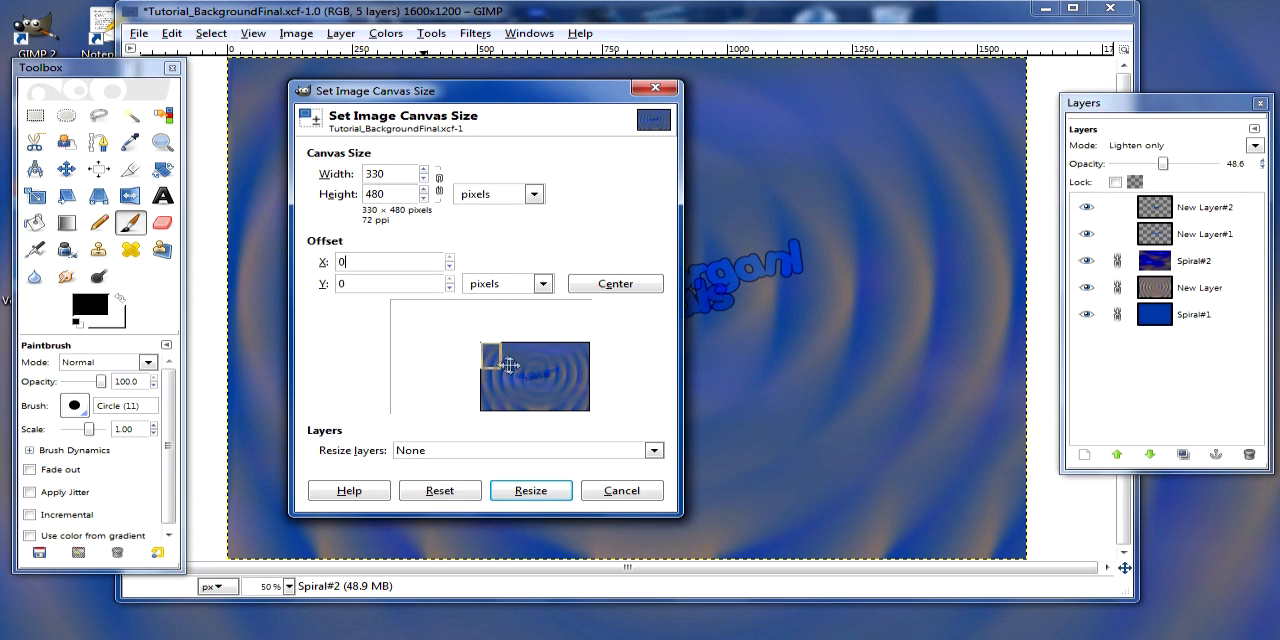
drag(504, 364, 504, 382)
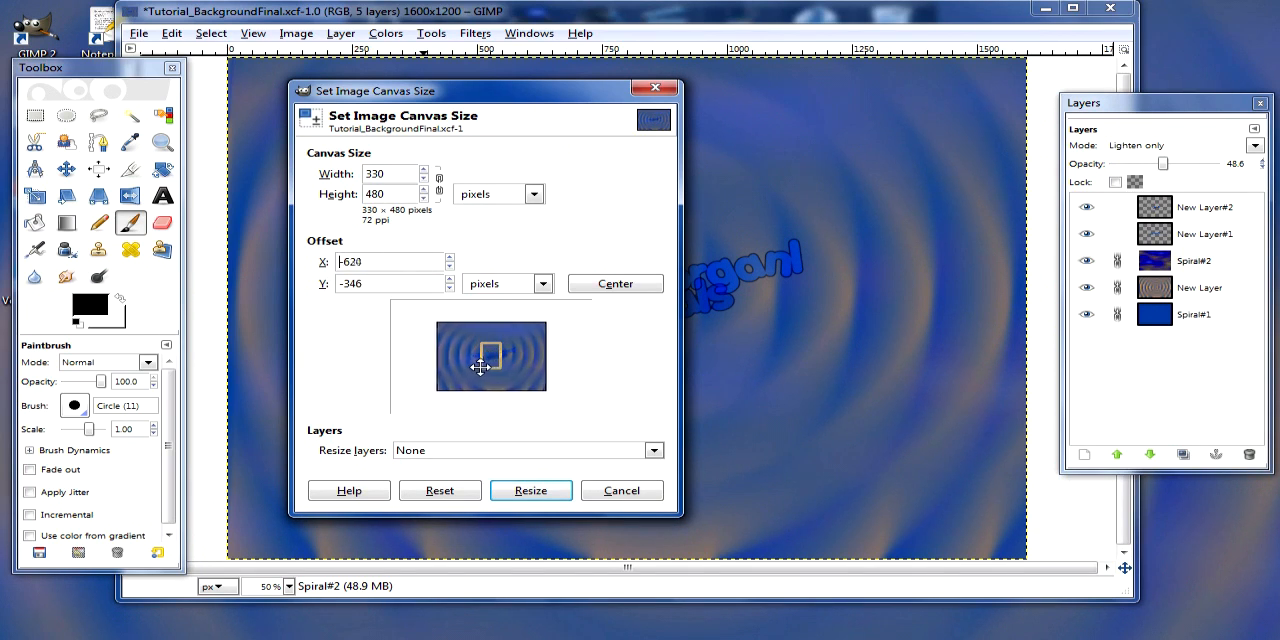
drag(490, 360, 480, 370)
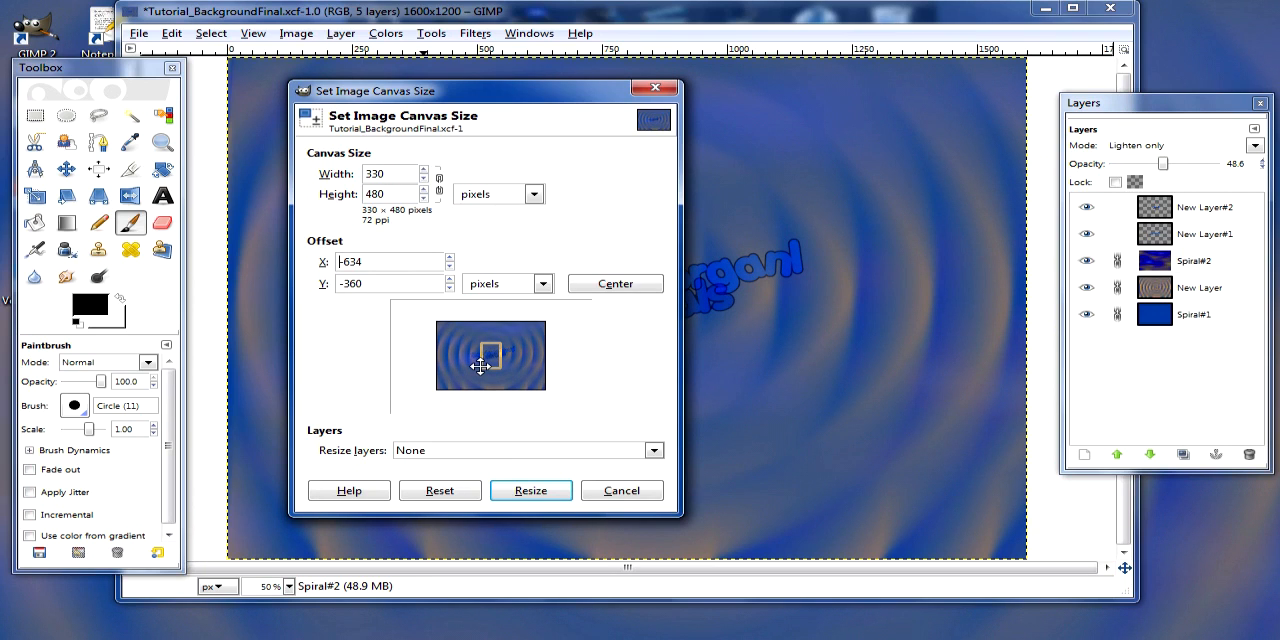
mouse_move(484, 466)
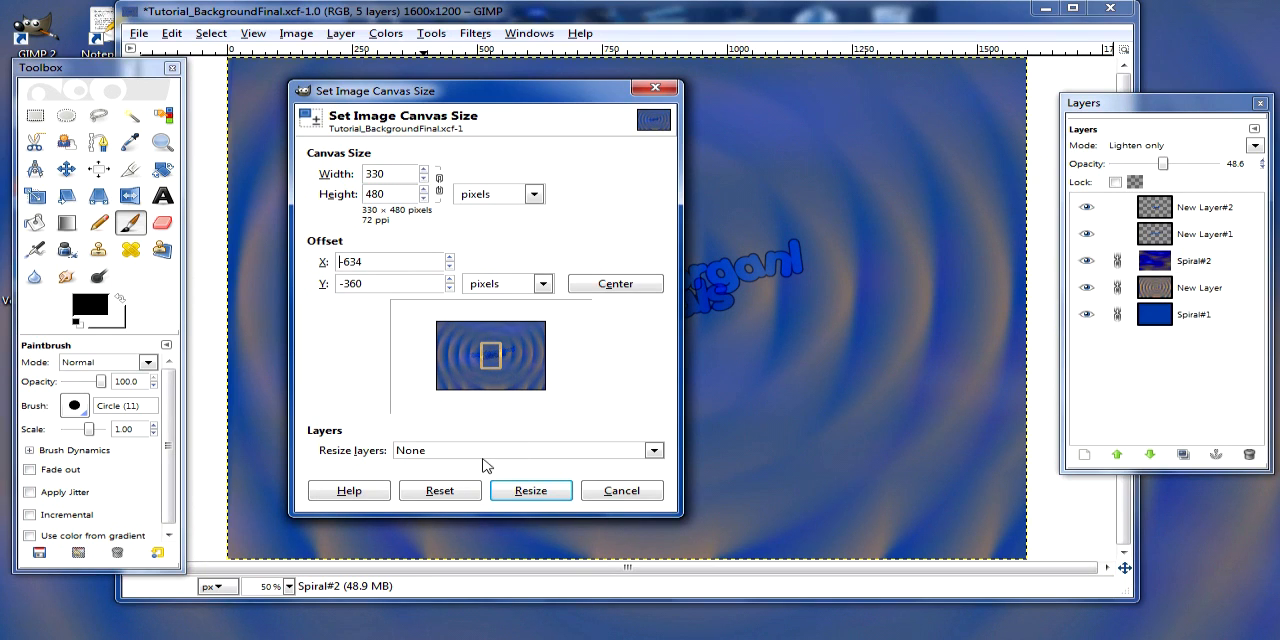
click(652, 450)
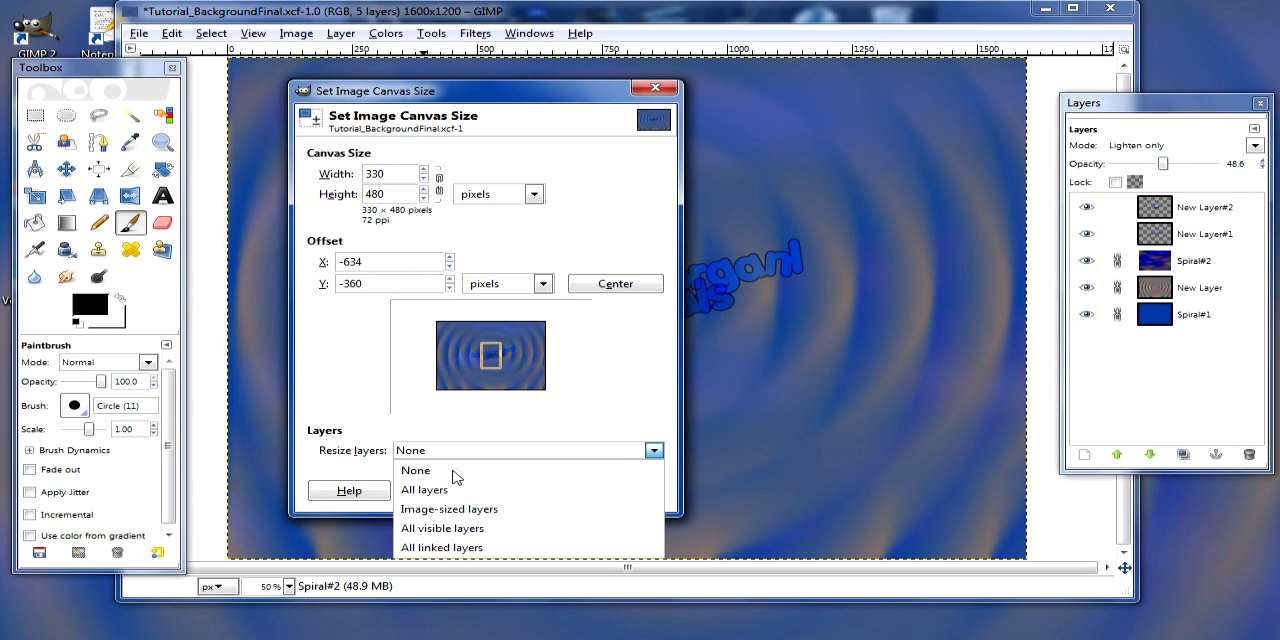
click(442, 548)
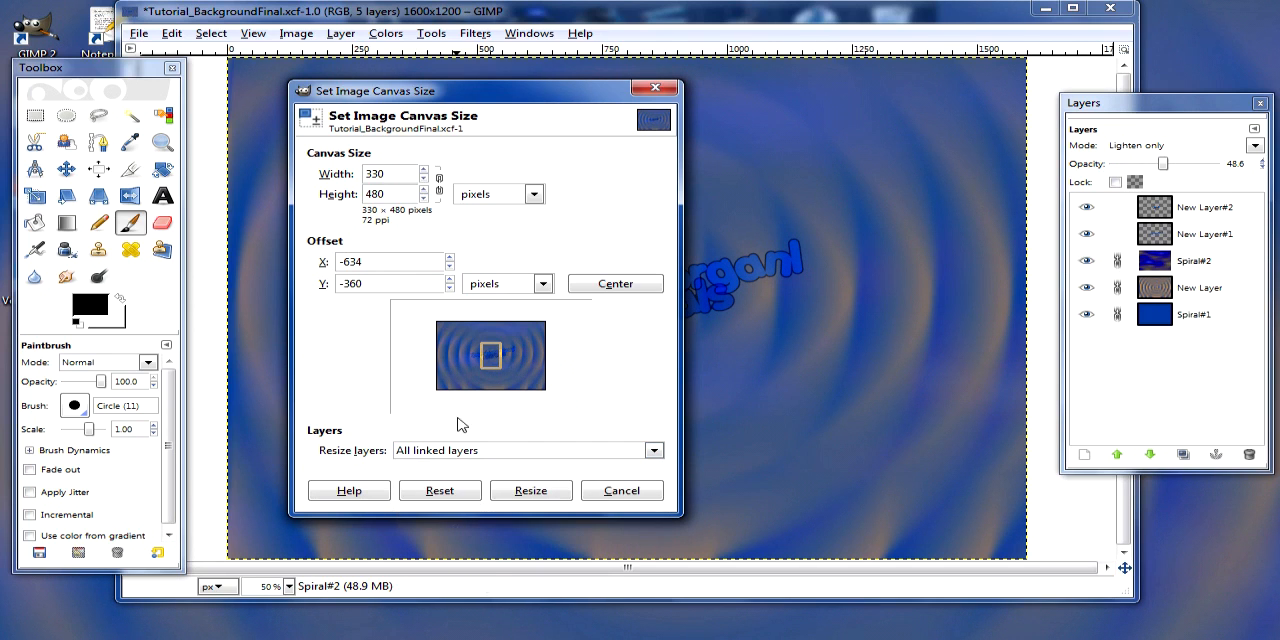
click(532, 490)
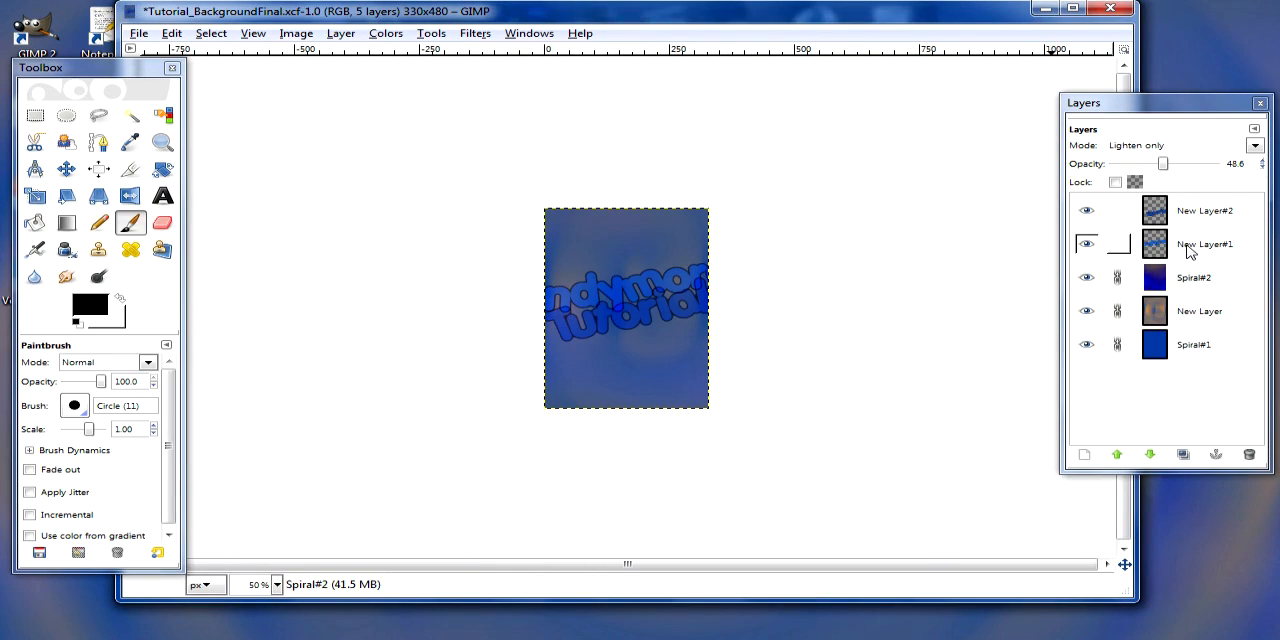
Set the New Layer#1 and New Layer#2 text layers to Overlay mode over the blue swirl.
click(1204, 244)
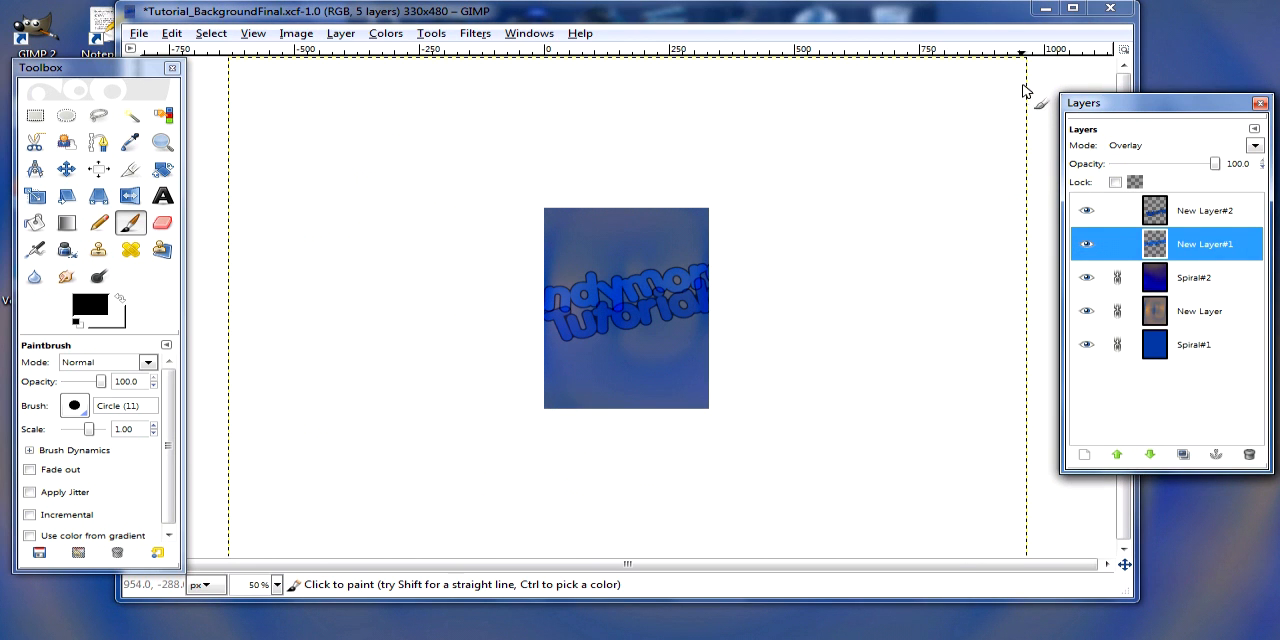
mouse_move(770, 424)
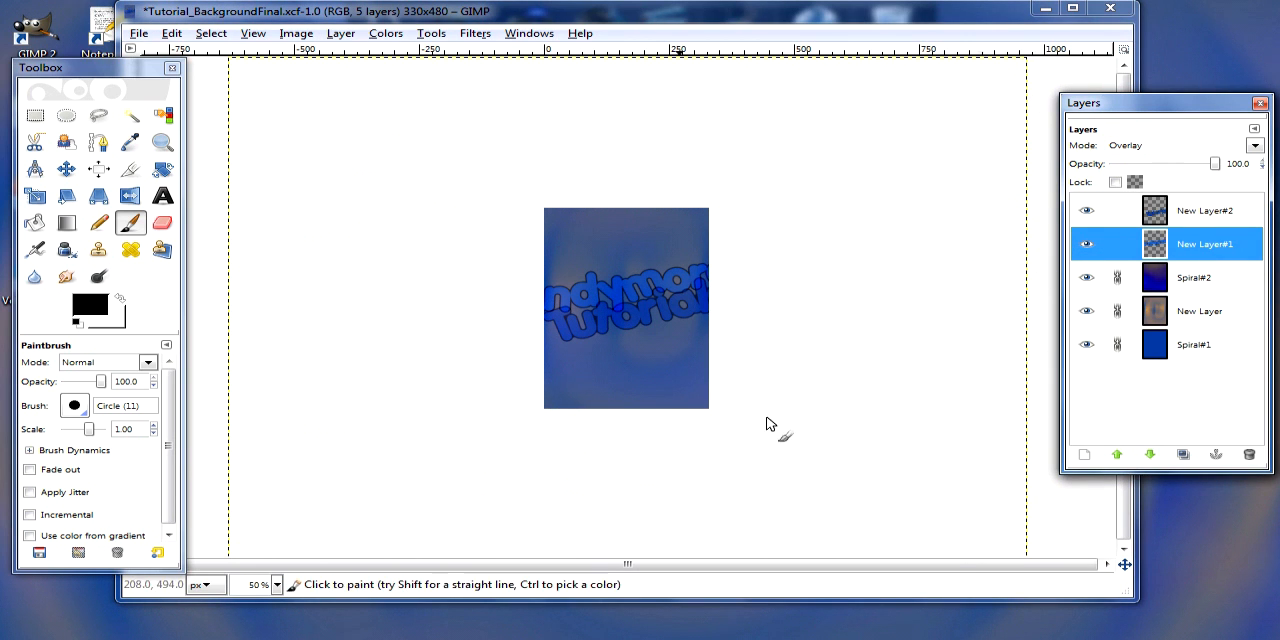
click(1204, 210)
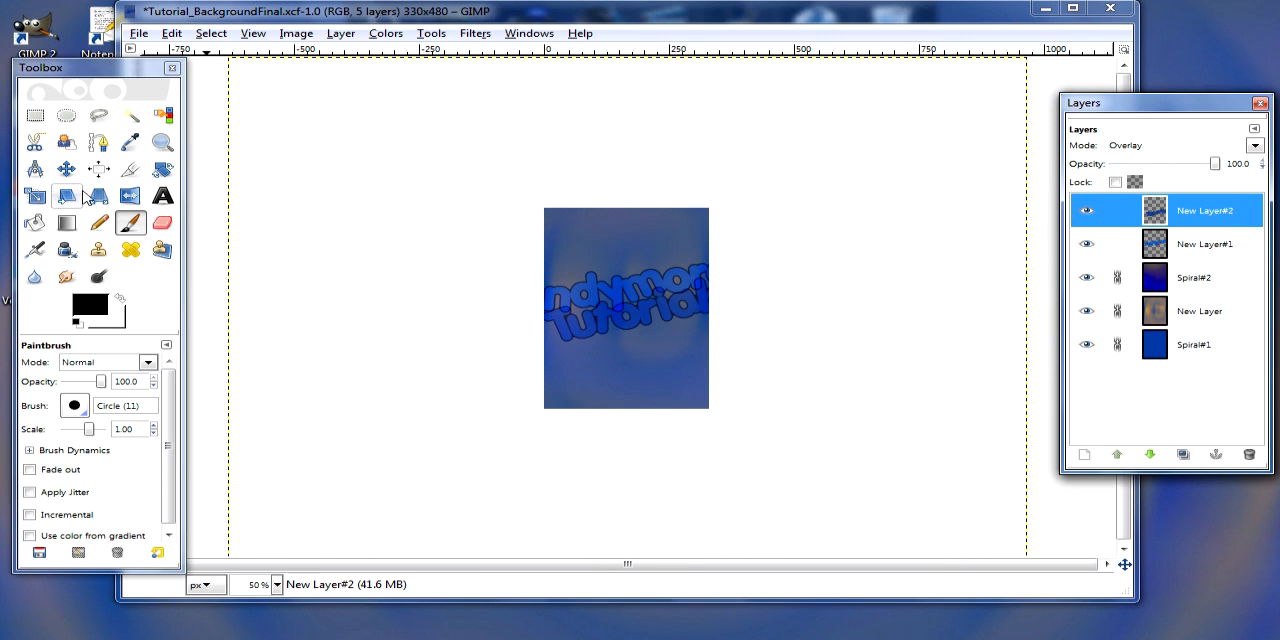
click(34, 196)
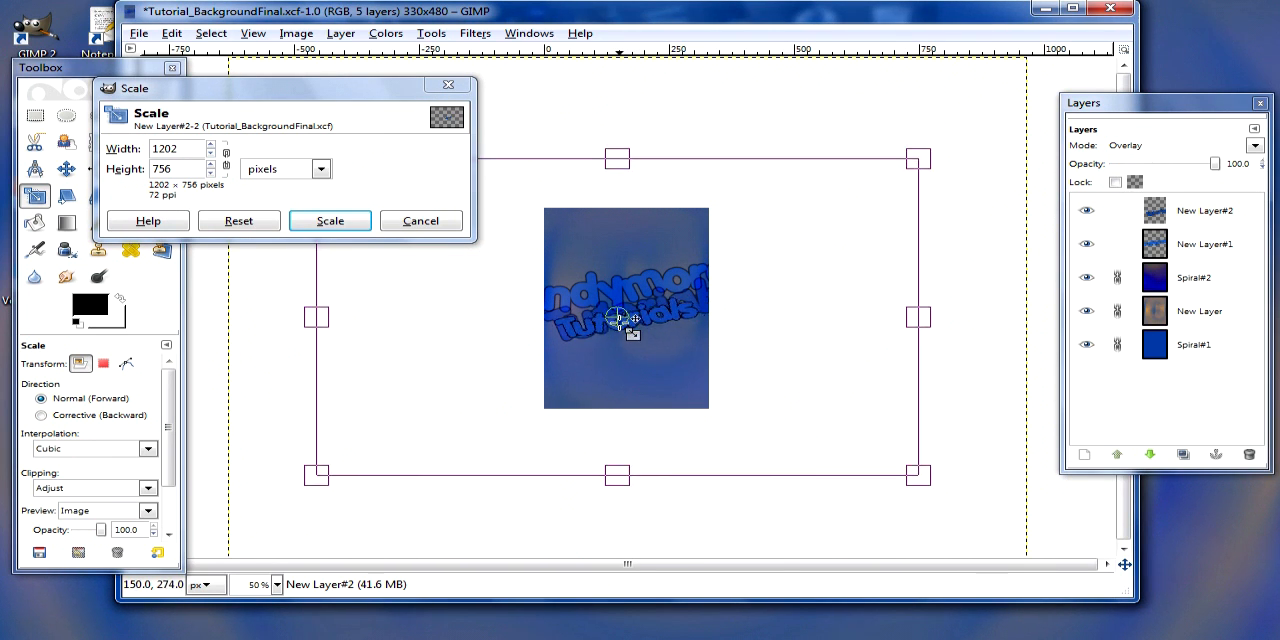
Scale the Tutorials and Dandymorganl text layers and move Dandymorganl up above Tutorials.
click(330, 220)
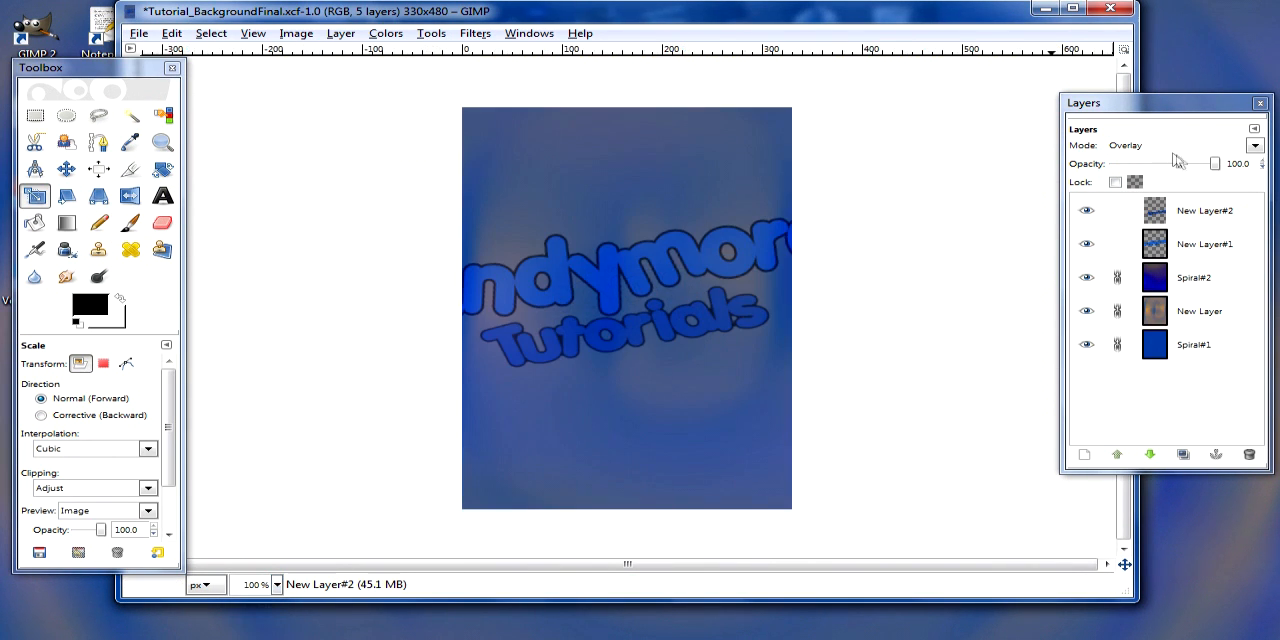
click(1204, 244)
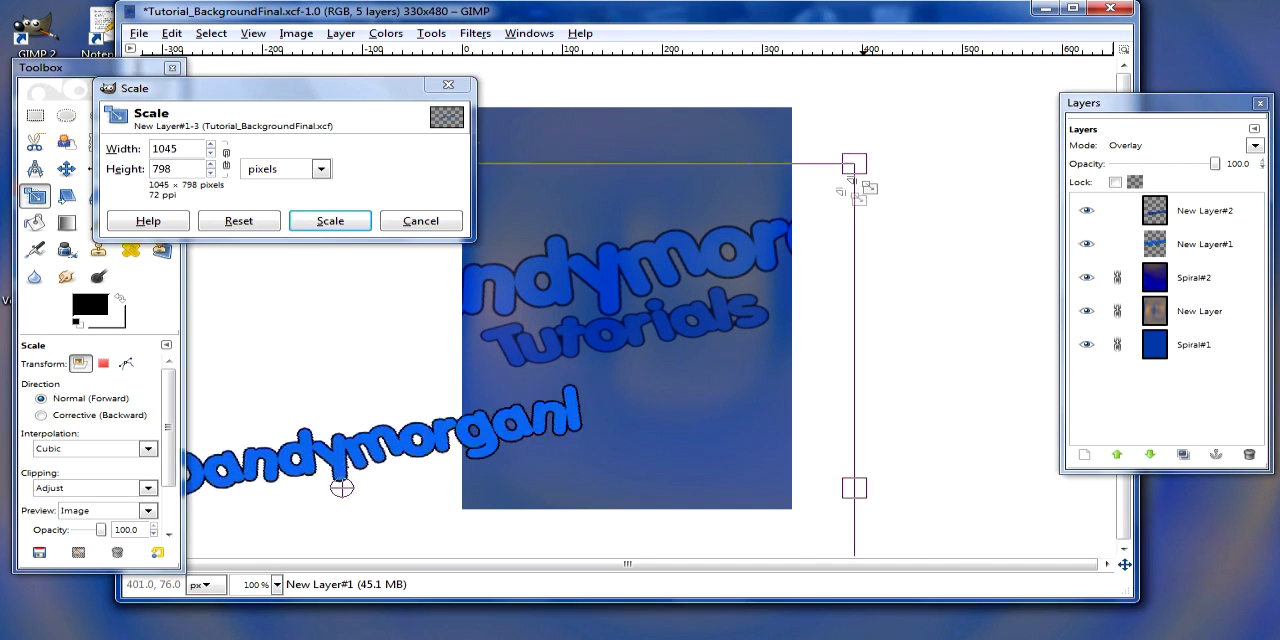
click(328, 220)
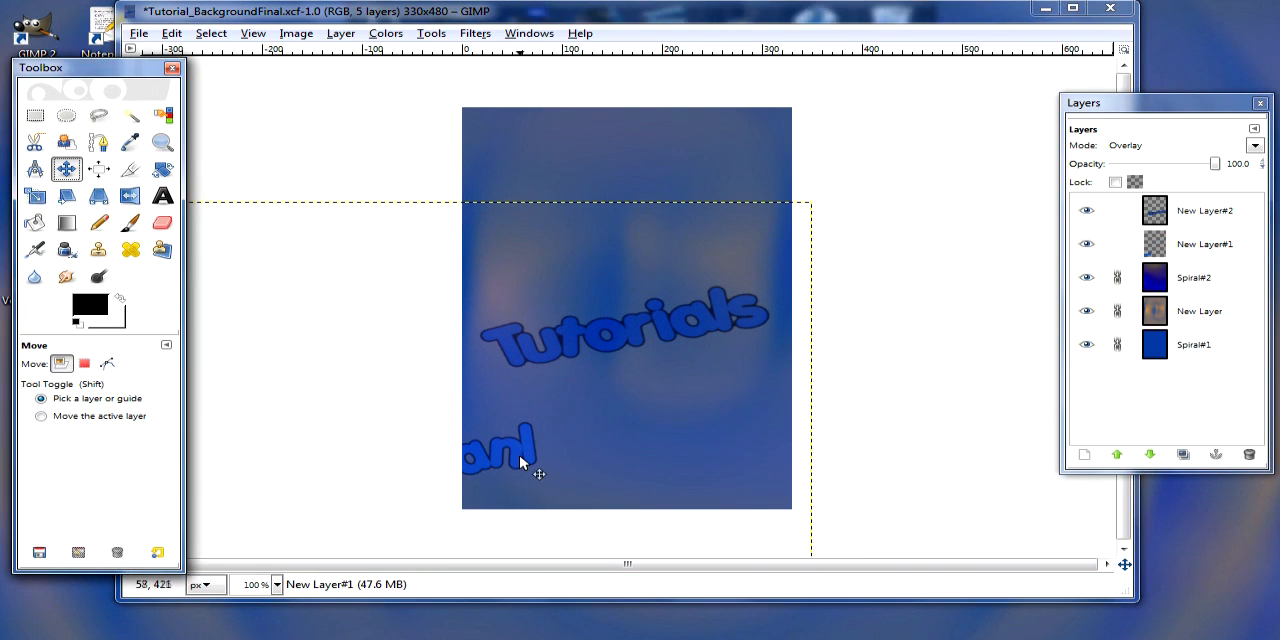
drag(520, 460, 780, 240)
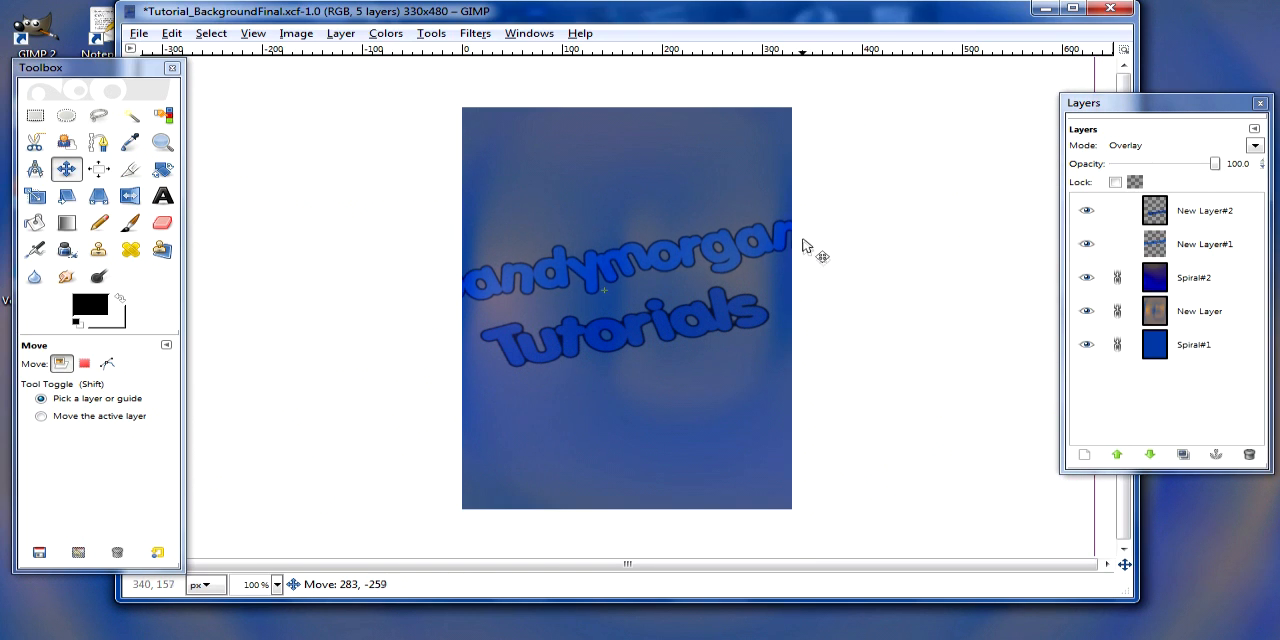
Scale the Dandymorganl text down again so both words sit together at the canvas centre.
click(1204, 210)
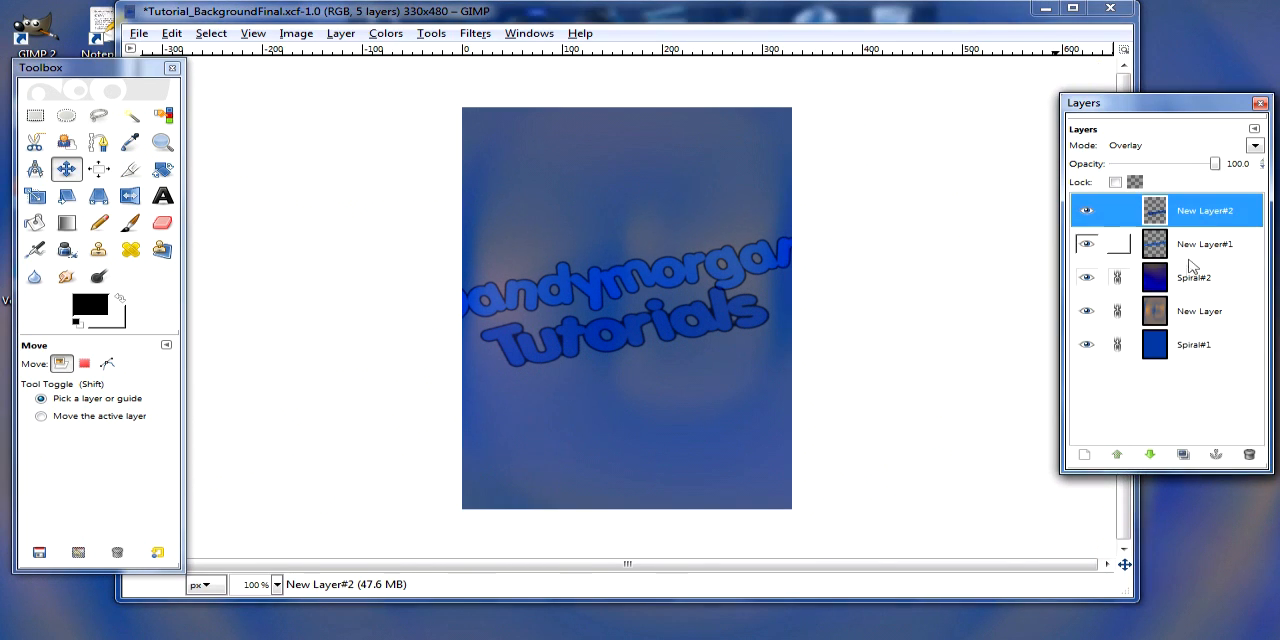
click(1204, 244)
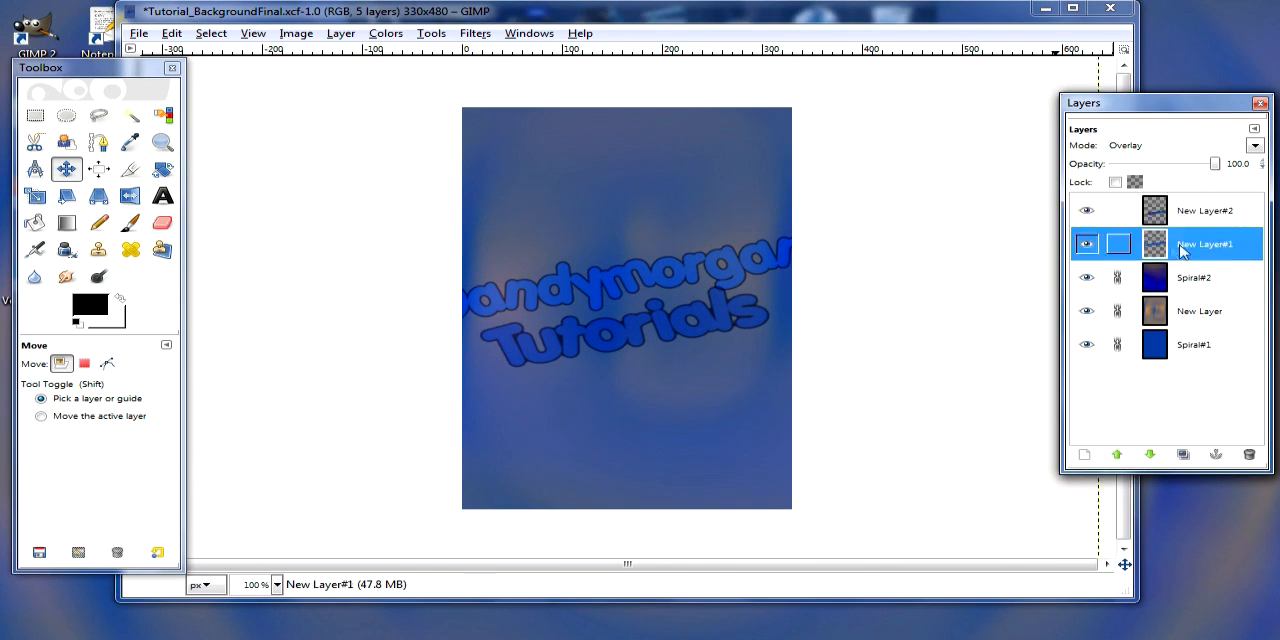
click(34, 196)
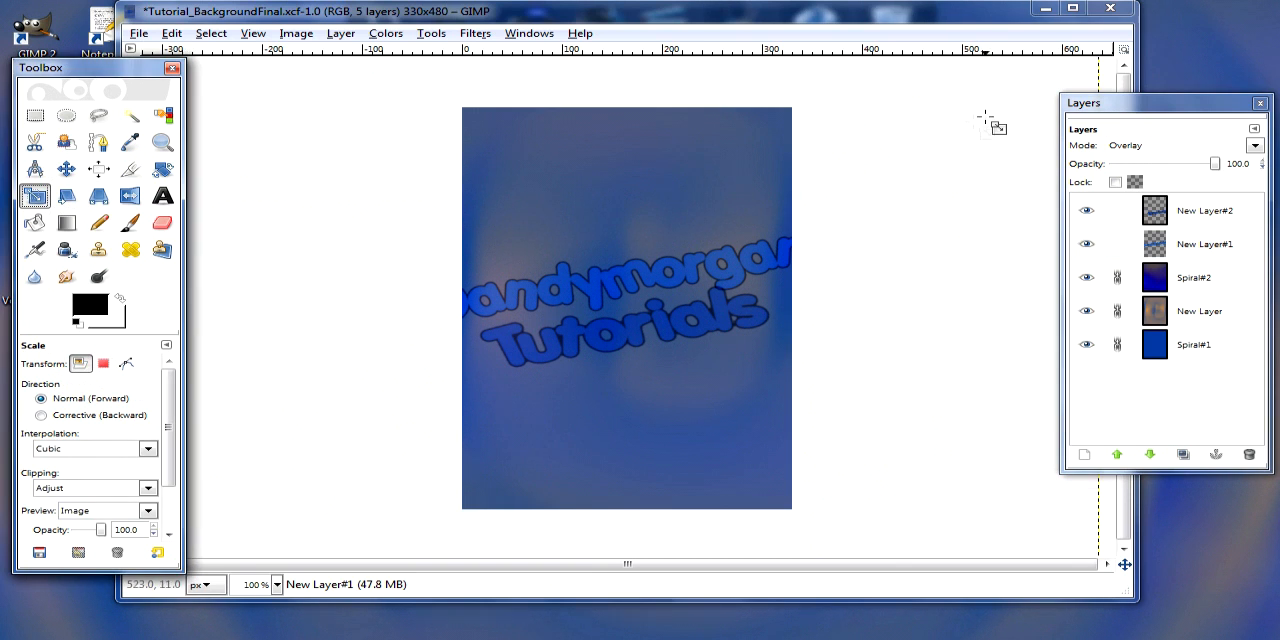
click(460, 410)
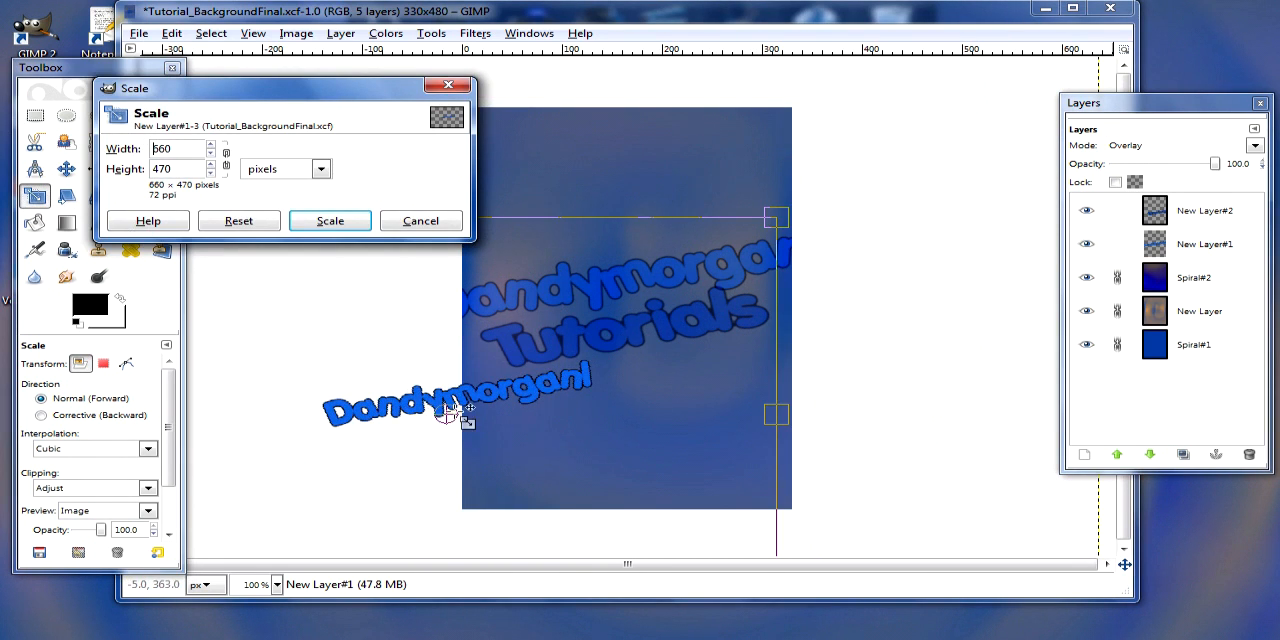
click(328, 220)
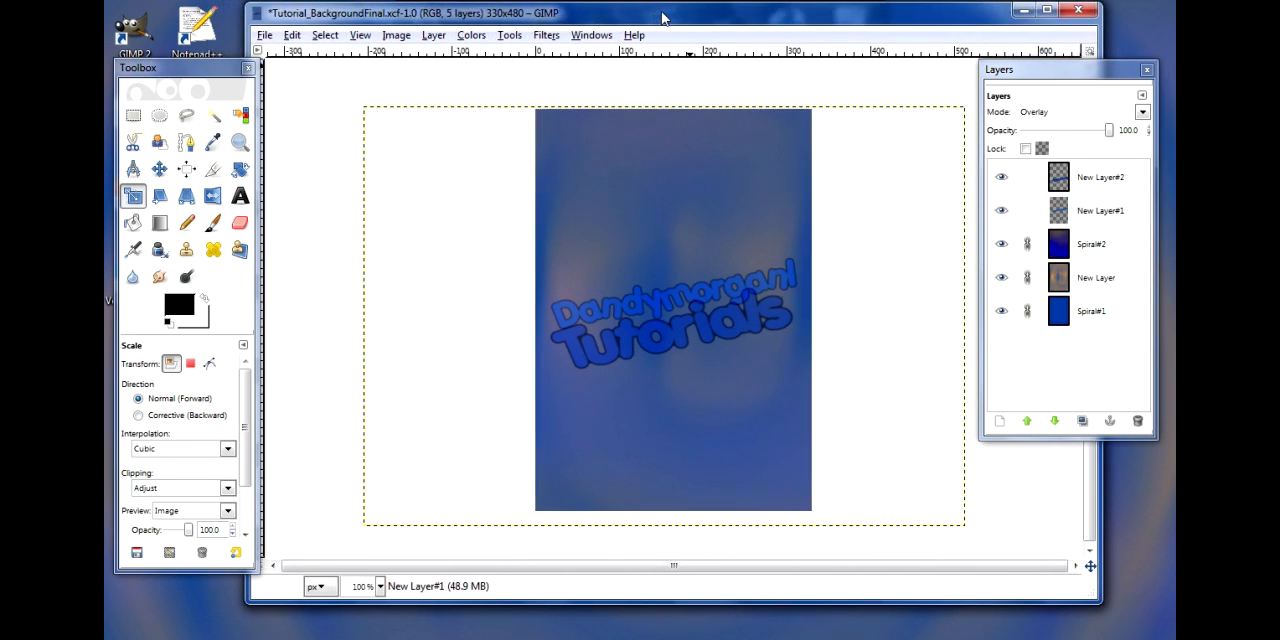
Save the wallpaper over Desktop's Wallpaper.png, replacing it, and start closing the image.
click(1100, 210)
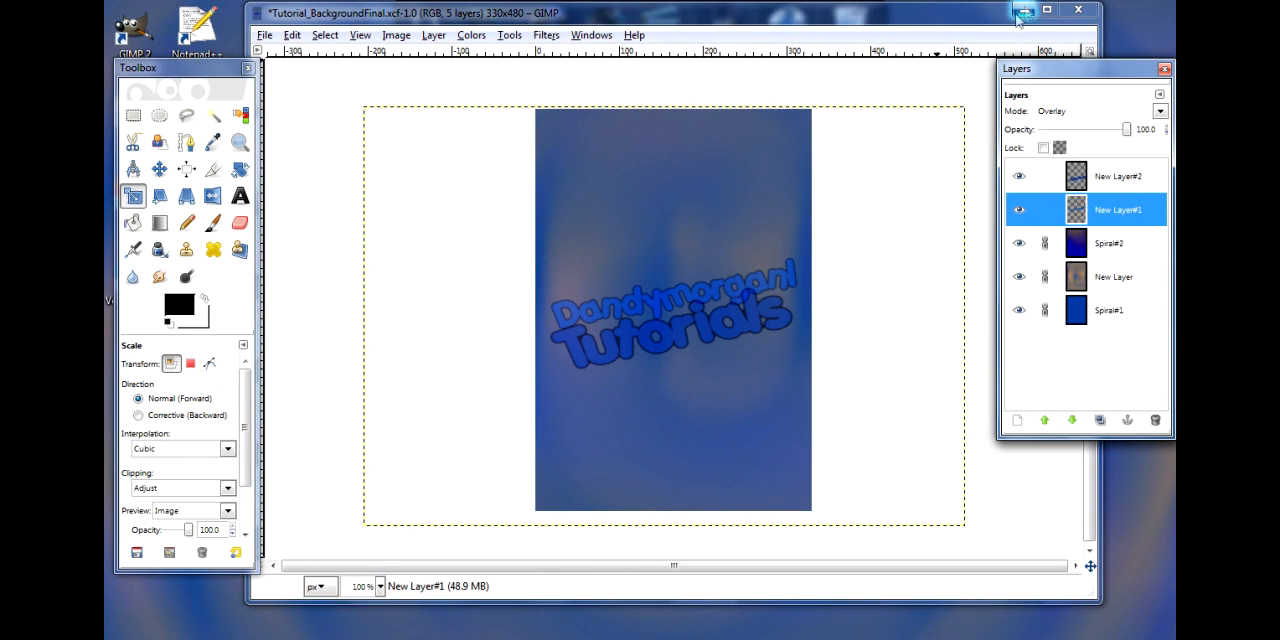
click(264, 34)
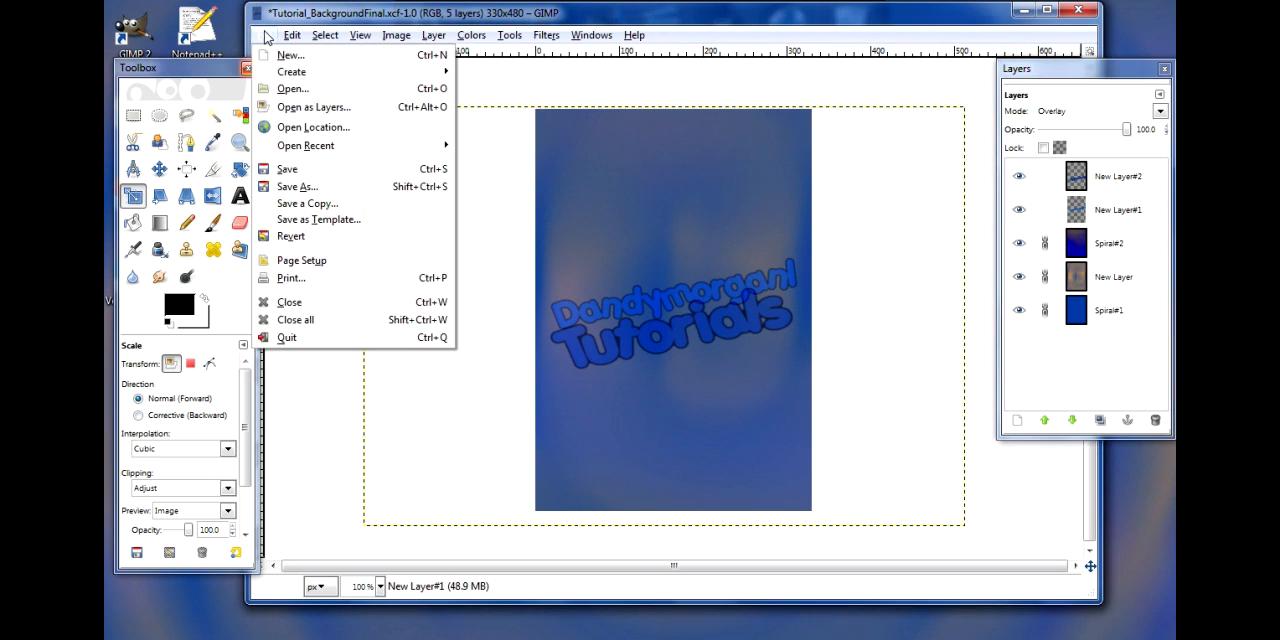
click(296, 186)
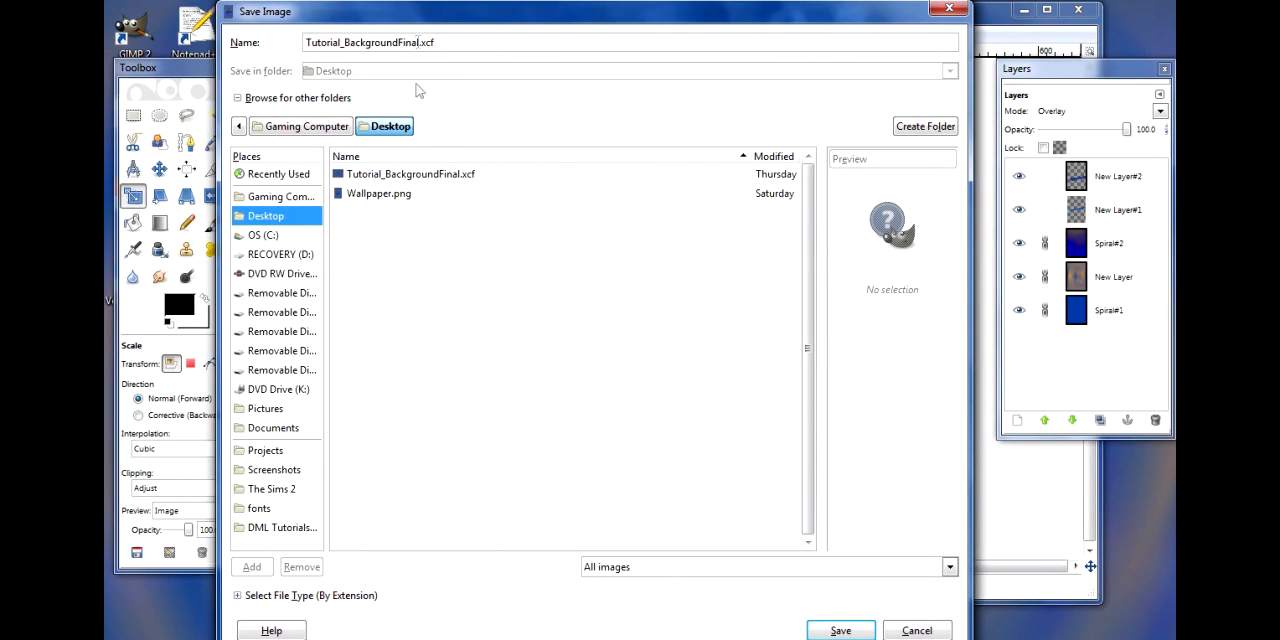
click(380, 192)
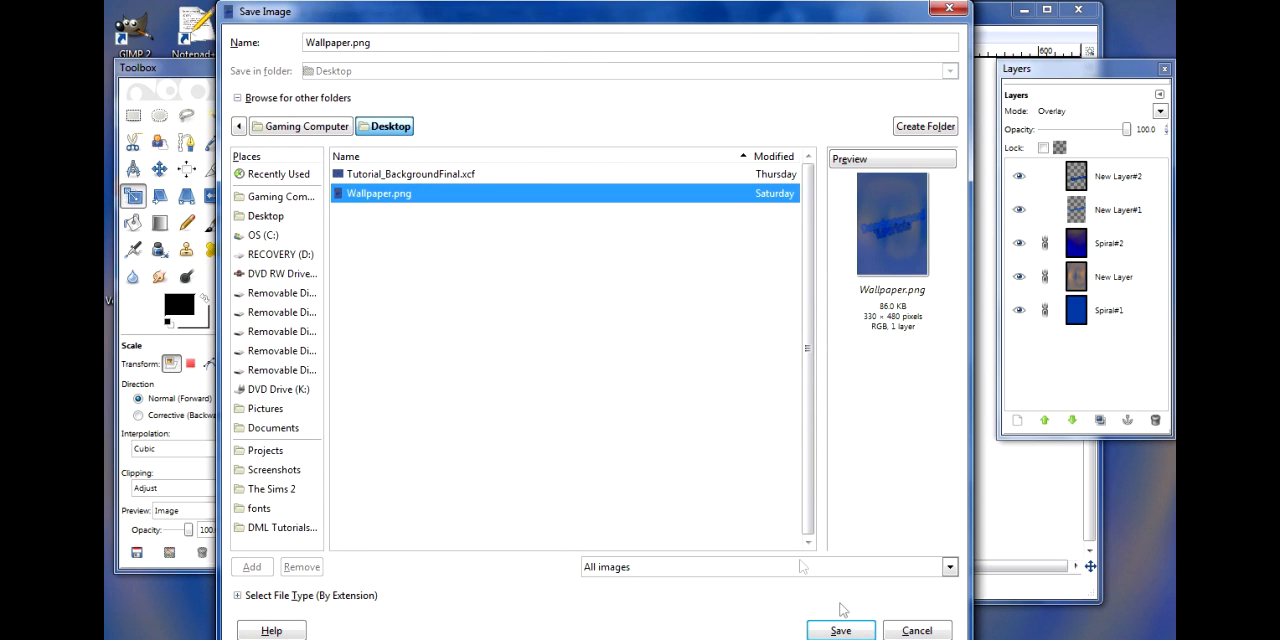
click(840, 630)
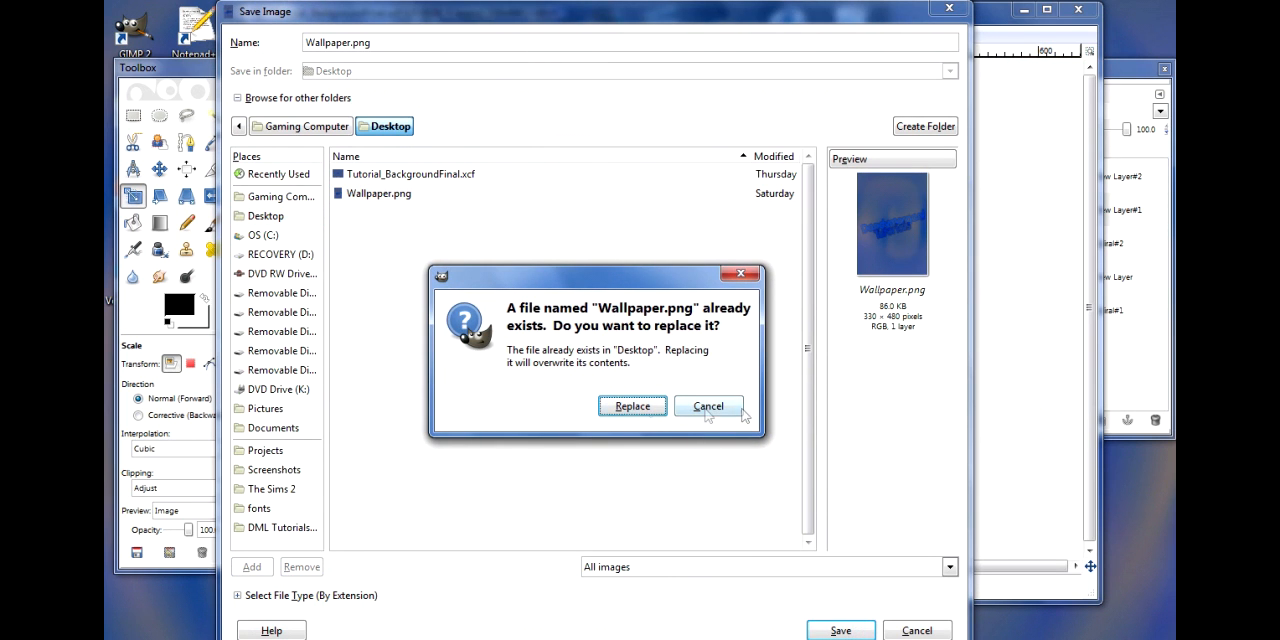
mouse_move(712, 432)
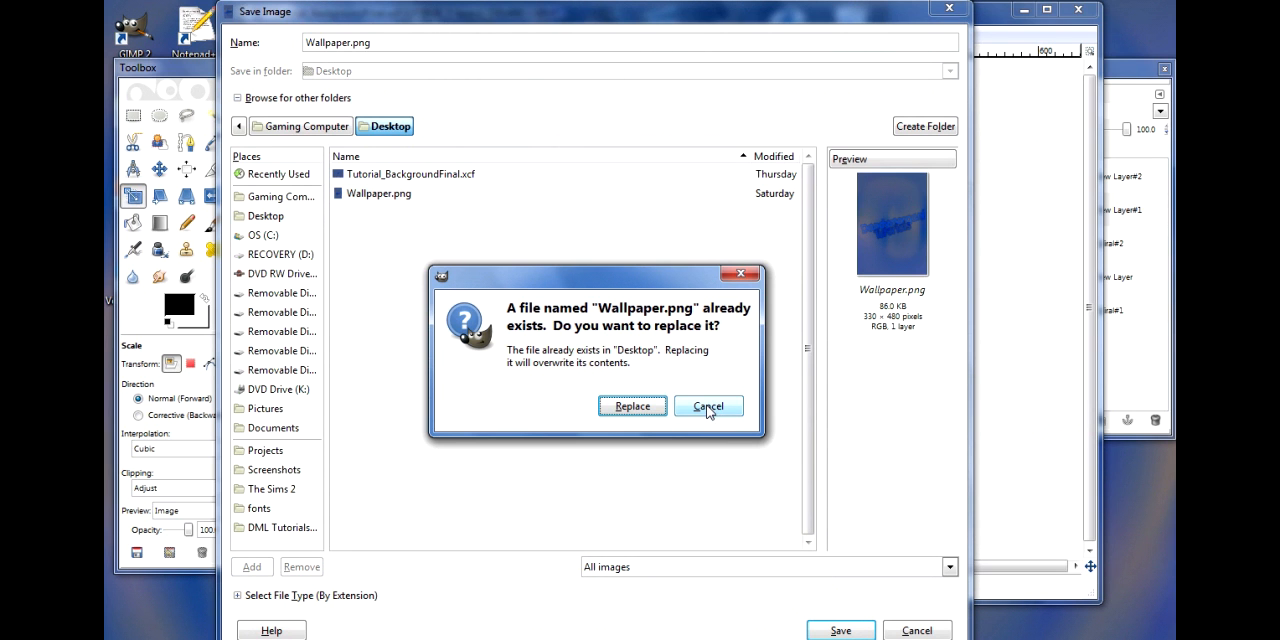
click(708, 404)
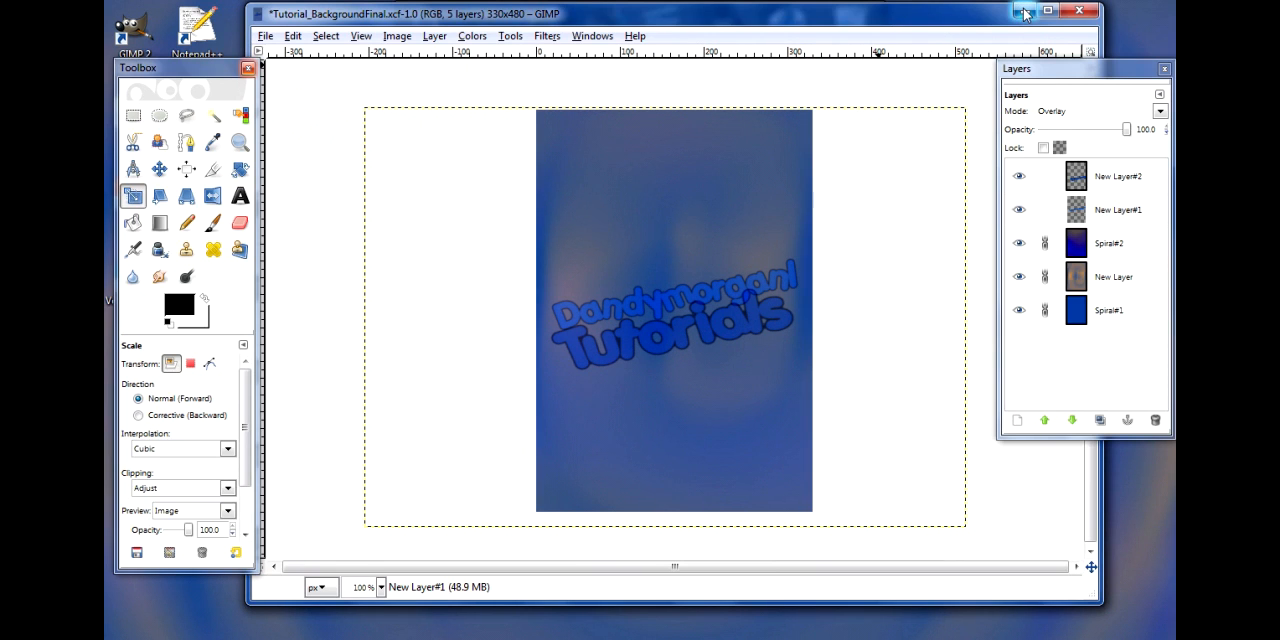
mouse_move(1016, 12)
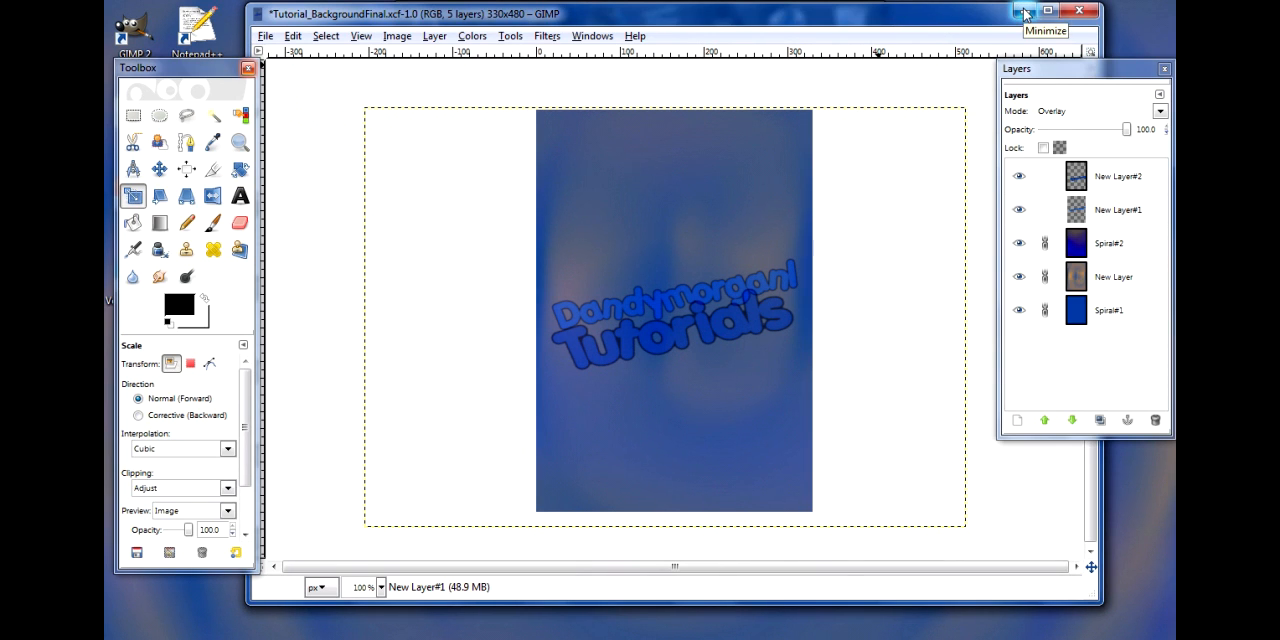
click(1080, 12)
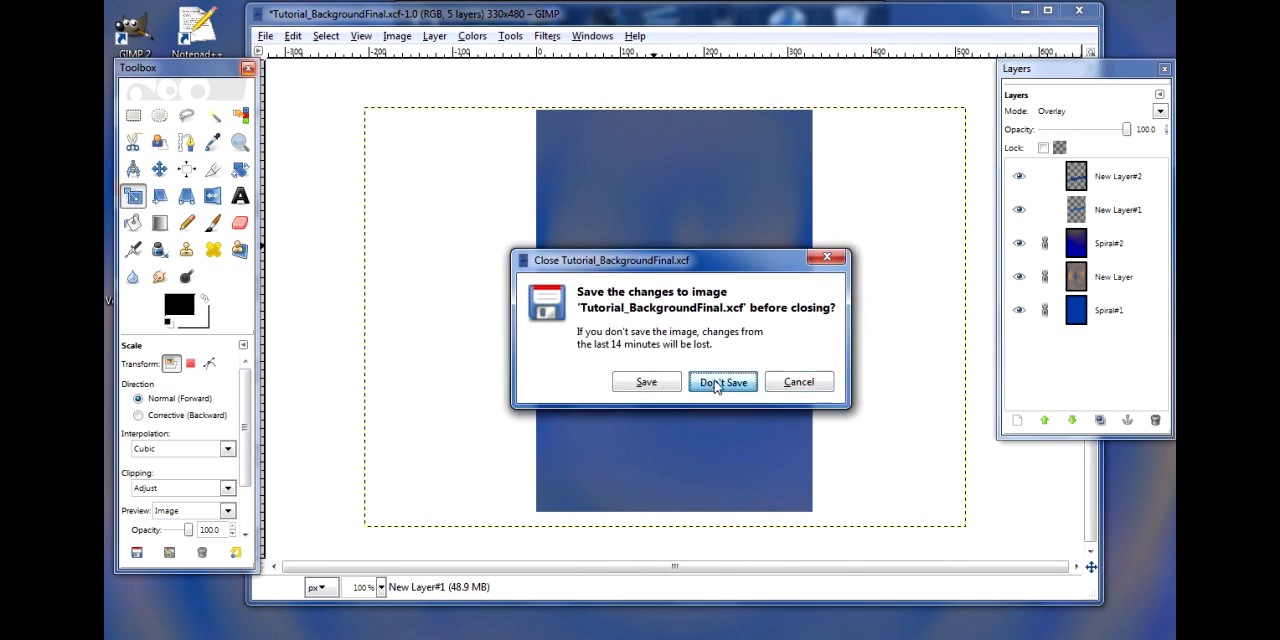
Discard the XCF changes, launch i-FunBox and look through its Music, Storage, Wallpapers and Ringtones shortcuts.
click(722, 382)
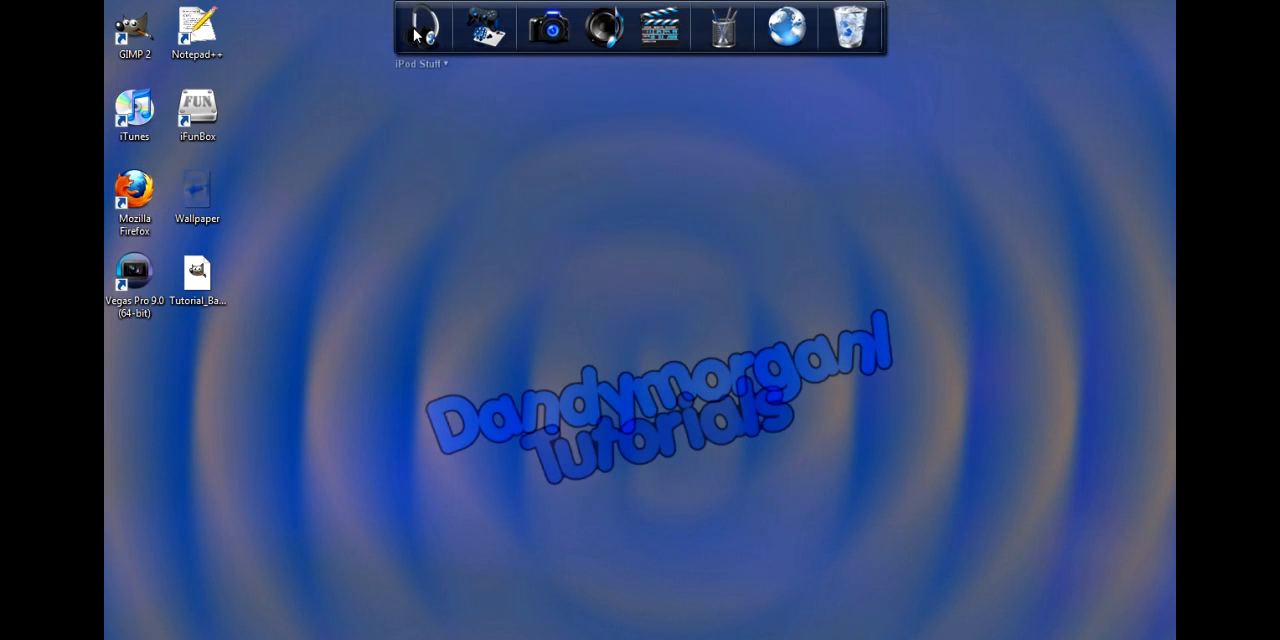
click(420, 28)
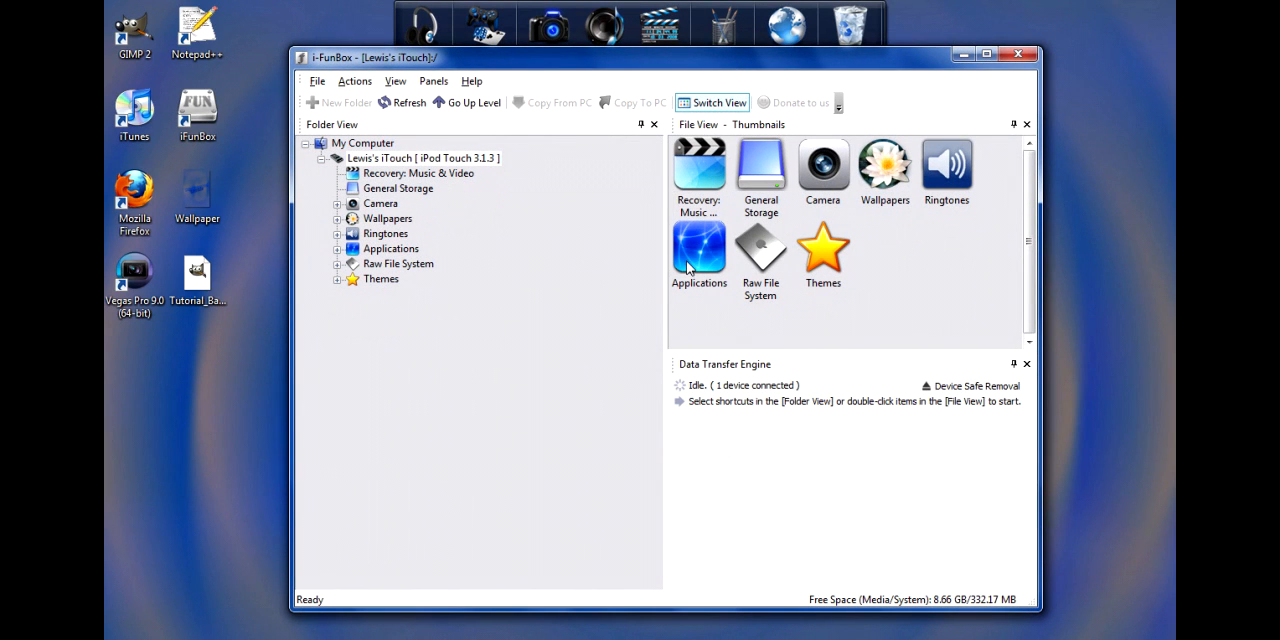
click(698, 176)
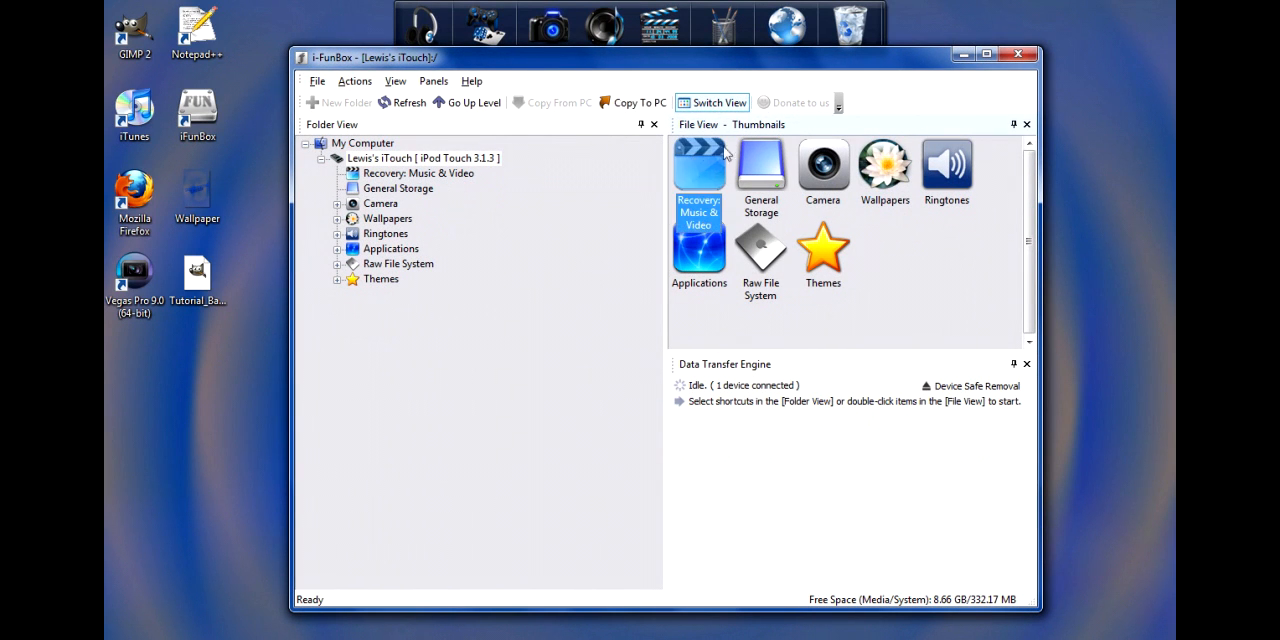
mouse_move(728, 156)
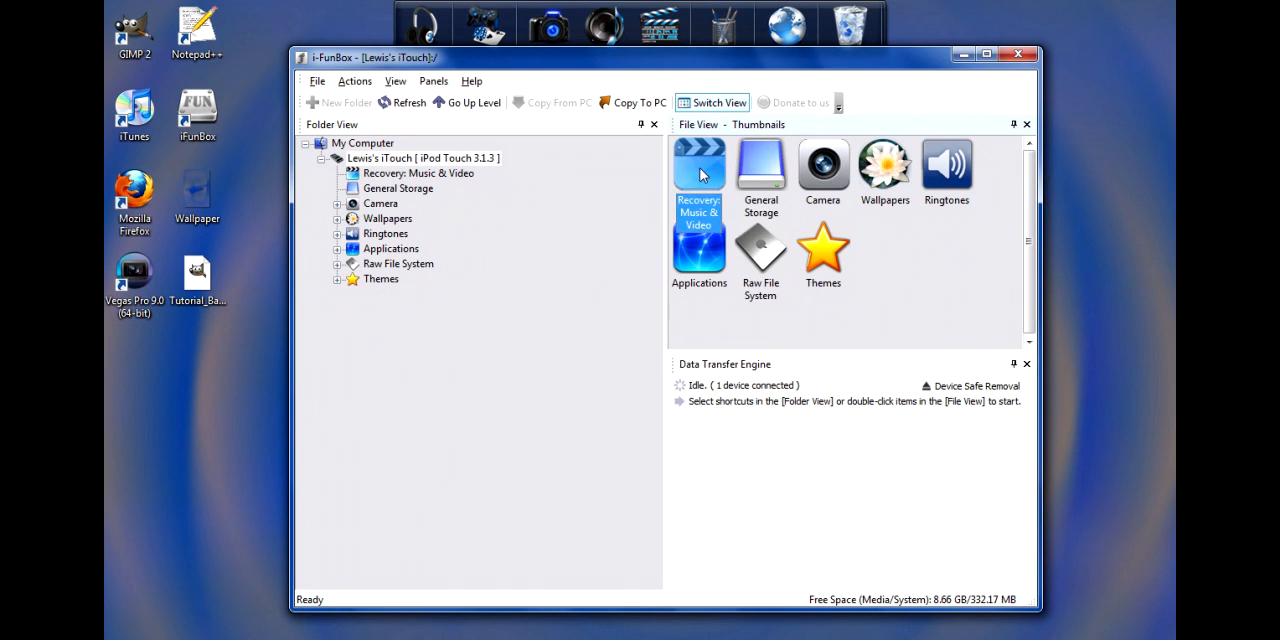
mouse_move(756, 164)
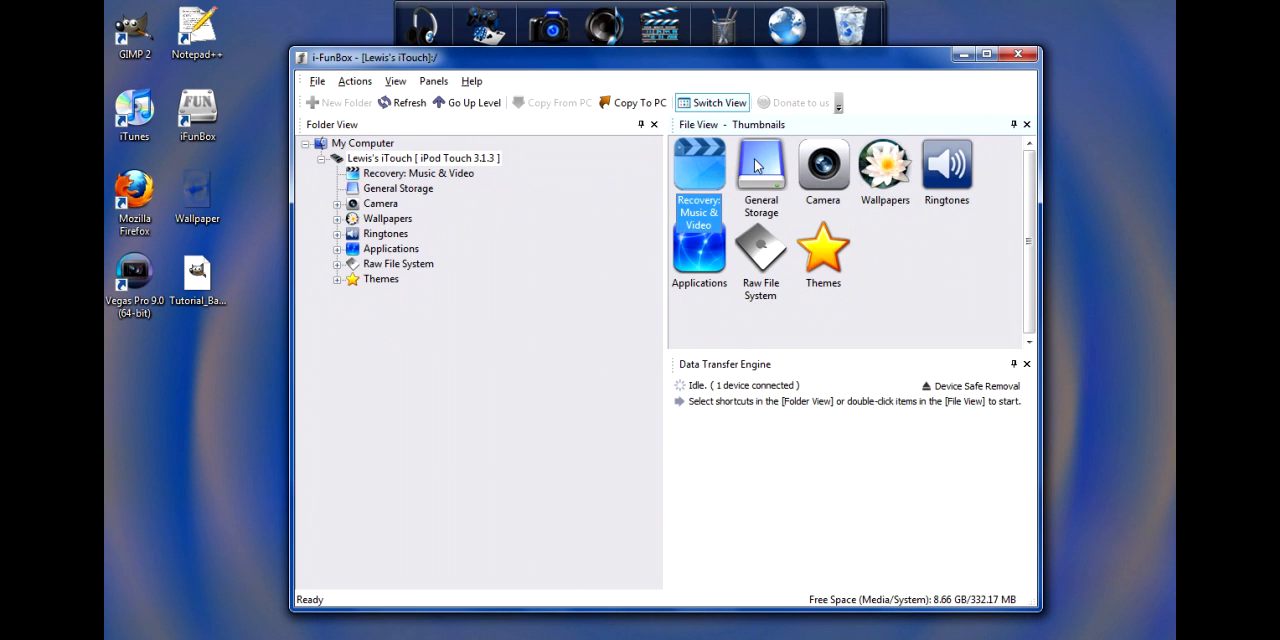
click(760, 170)
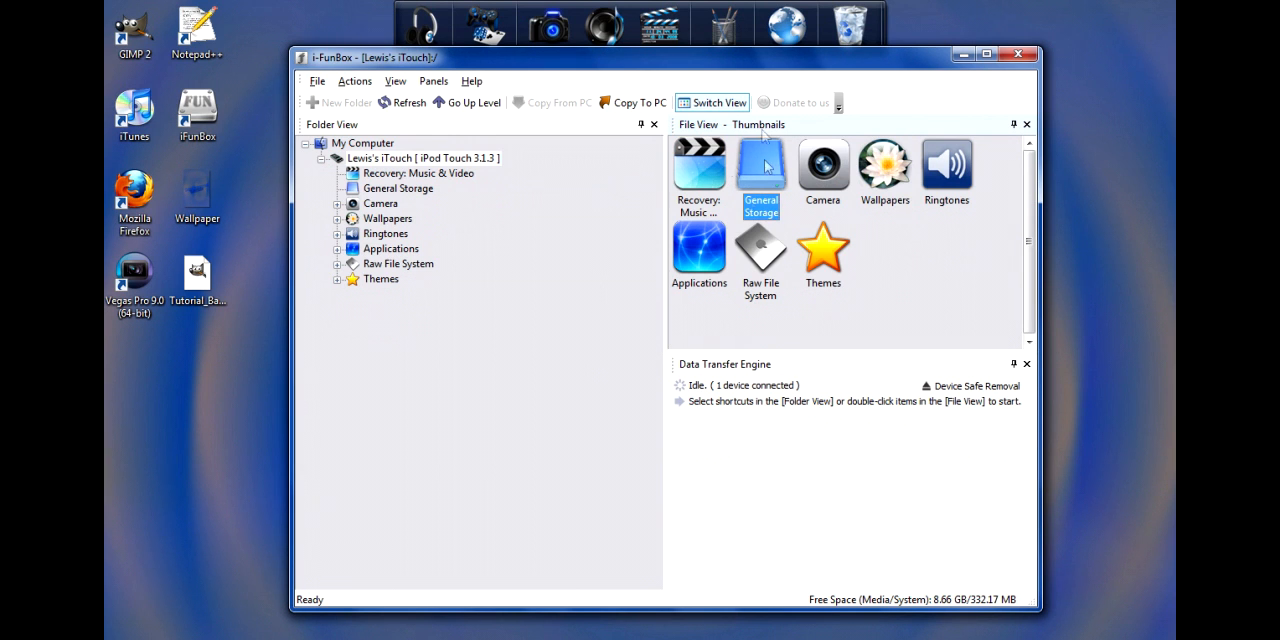
mouse_move(772, 170)
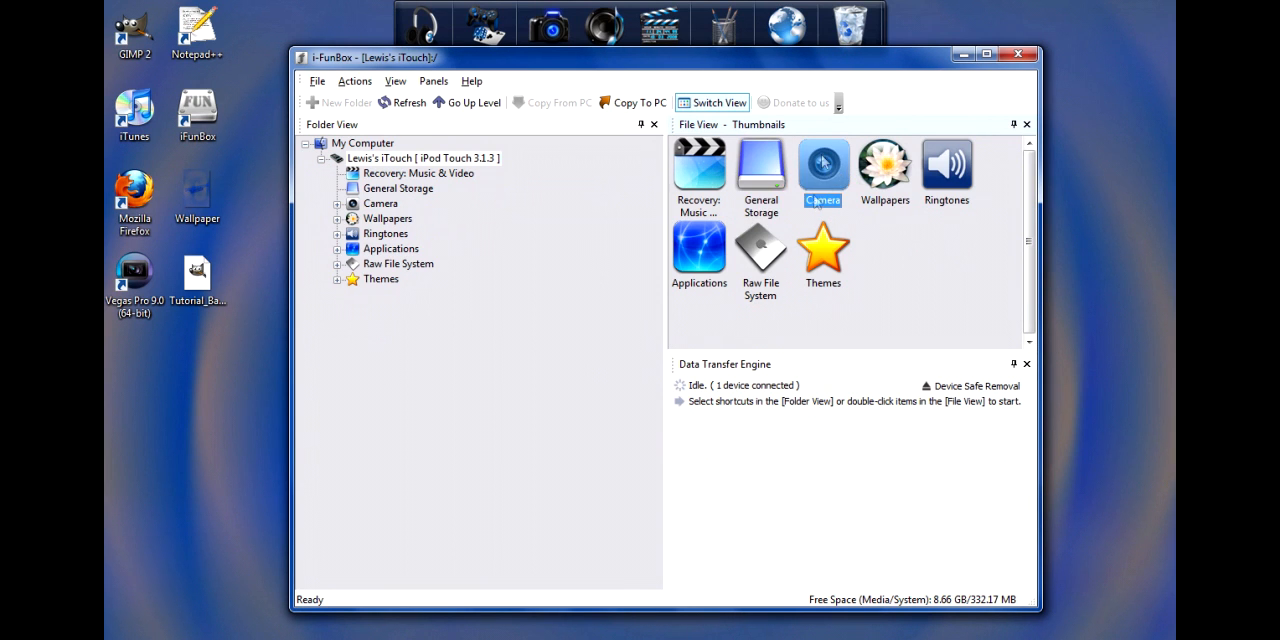
click(884, 164)
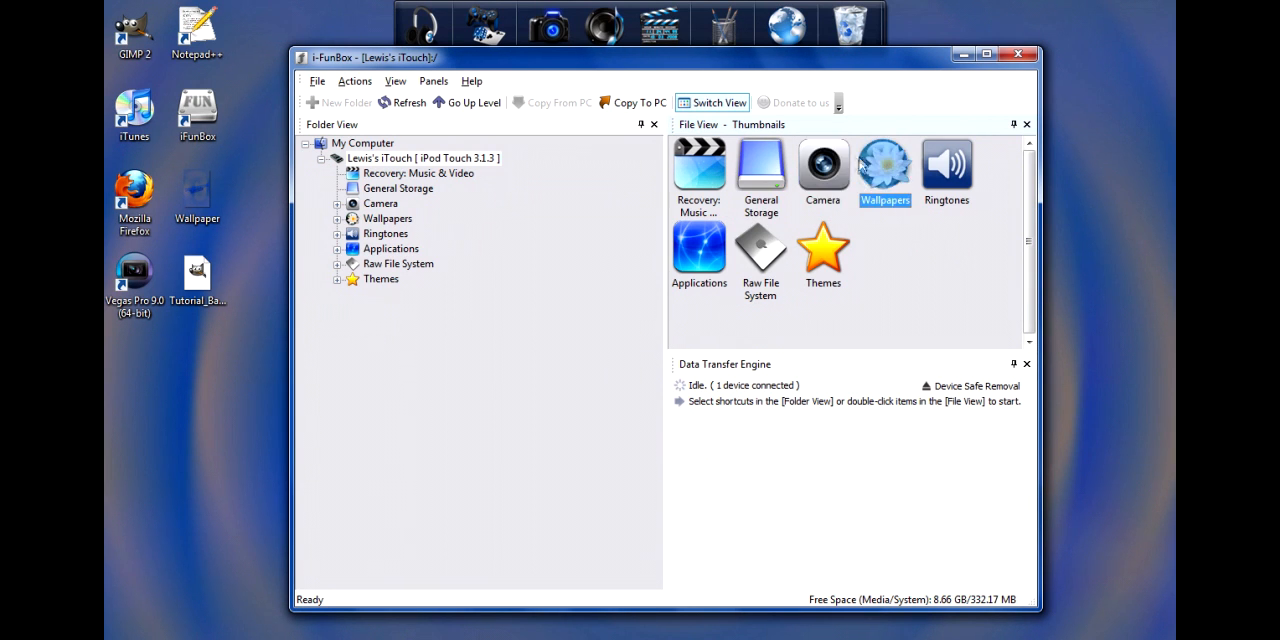
mouse_move(878, 152)
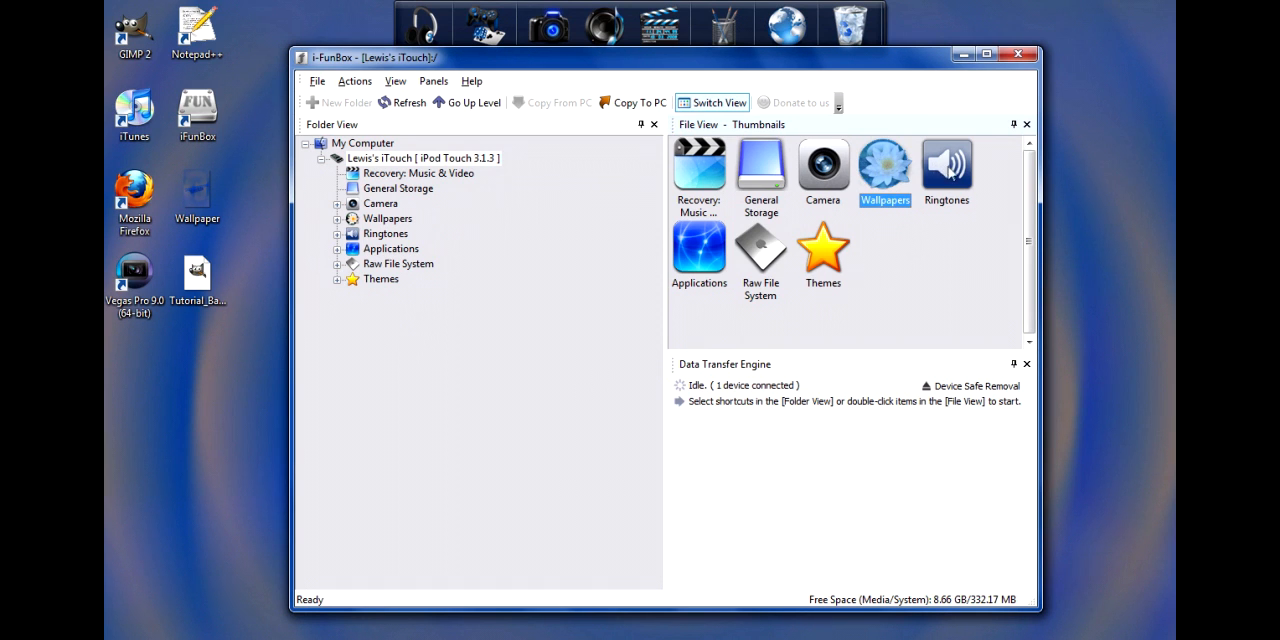
click(946, 170)
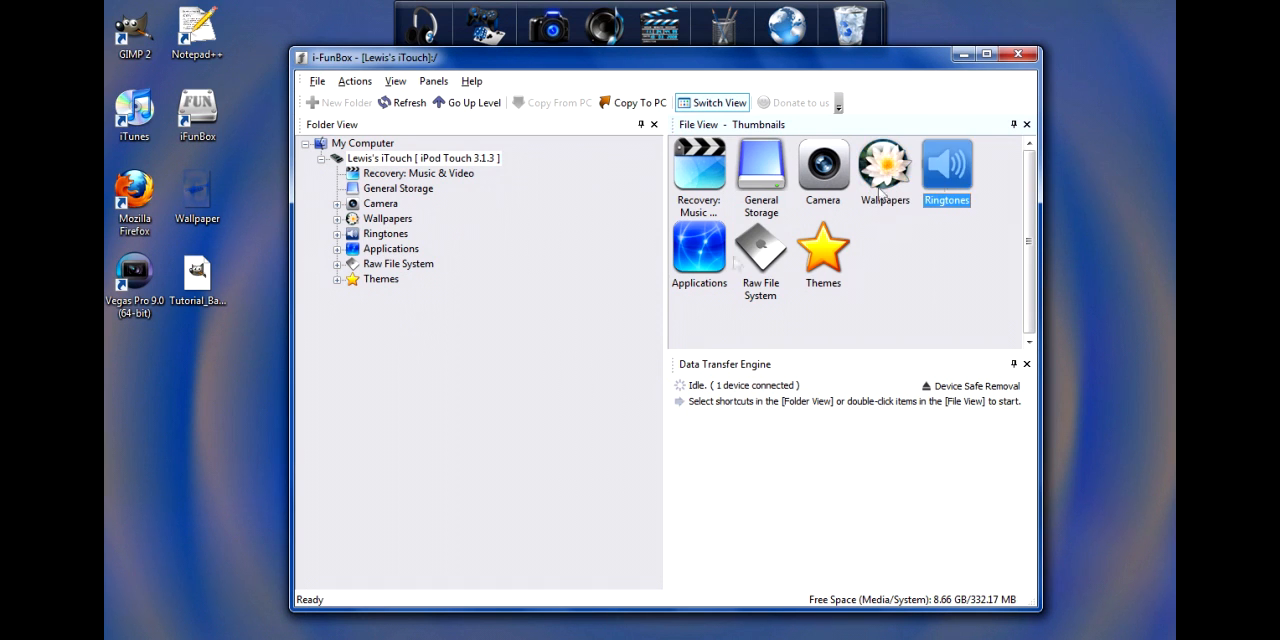
Select the iPod's Raw File System and expand its folder tree to list the system folders.
click(700, 250)
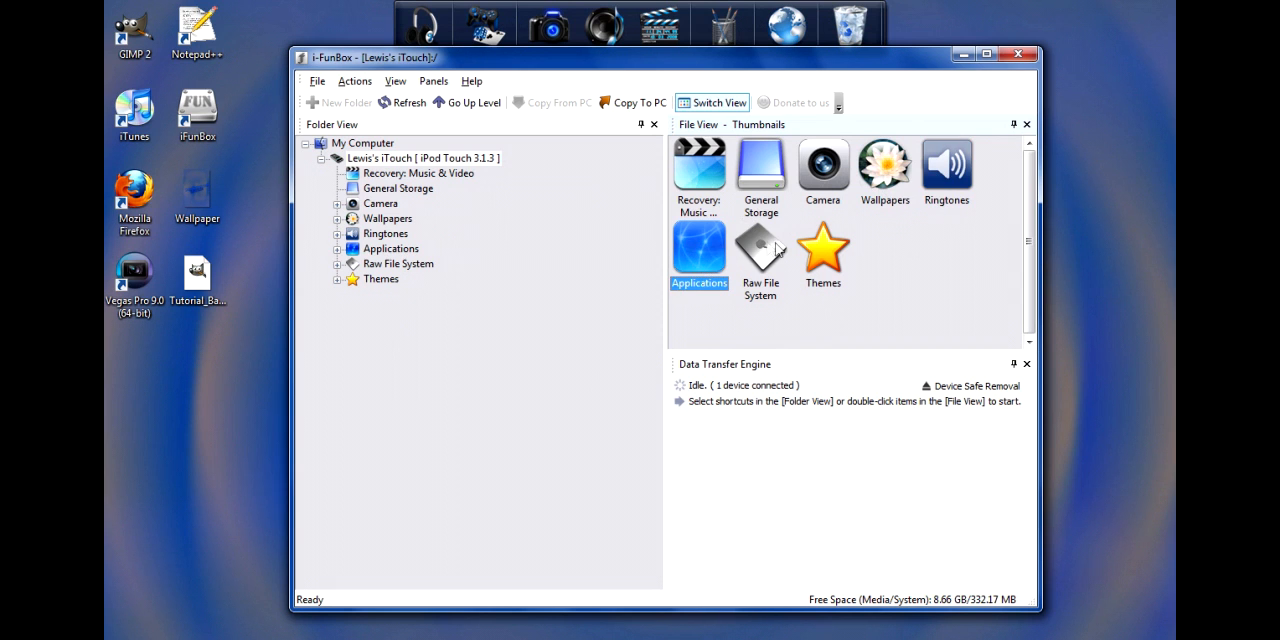
click(760, 250)
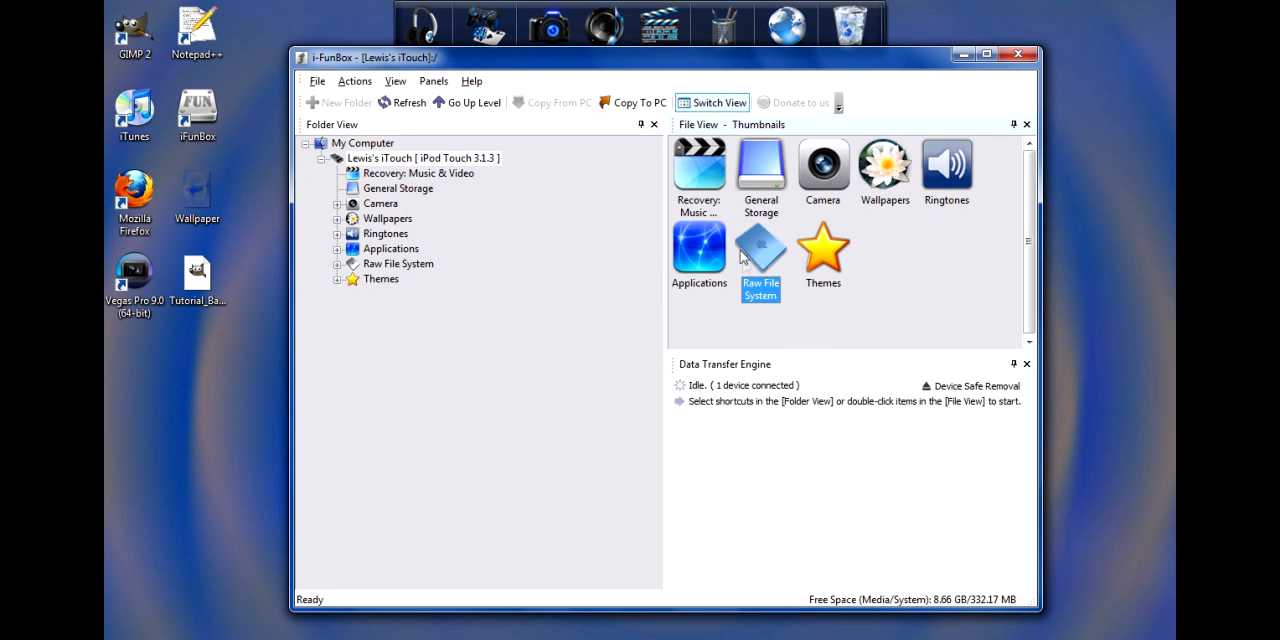
mouse_move(758, 262)
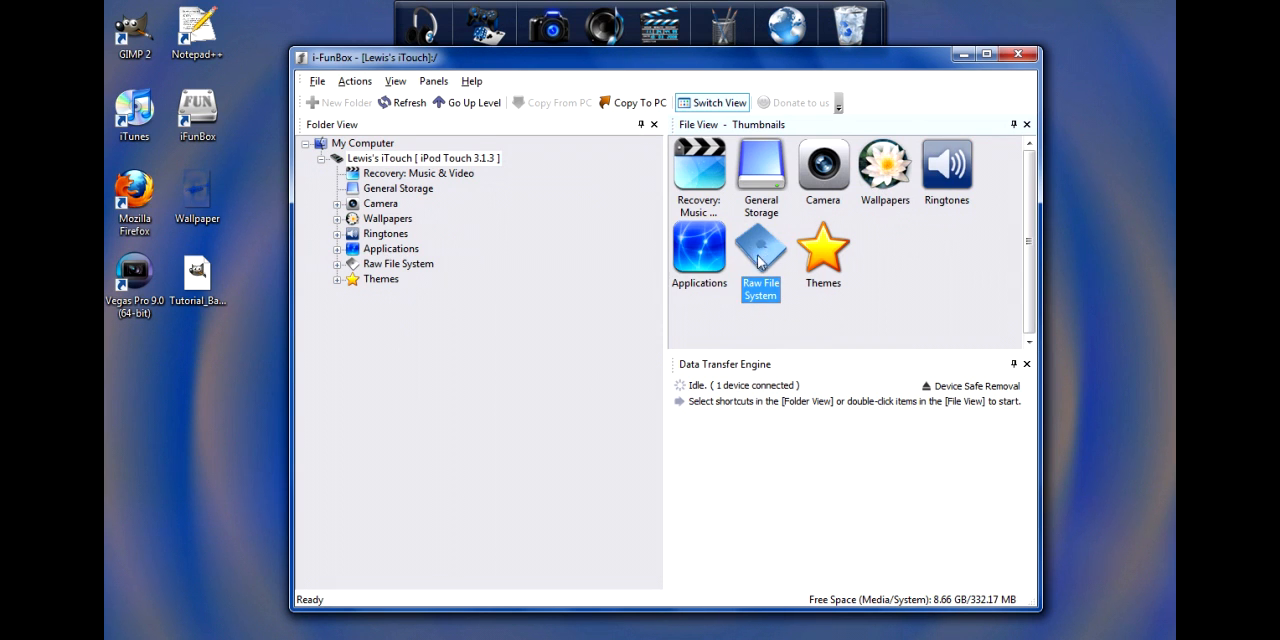
click(336, 264)
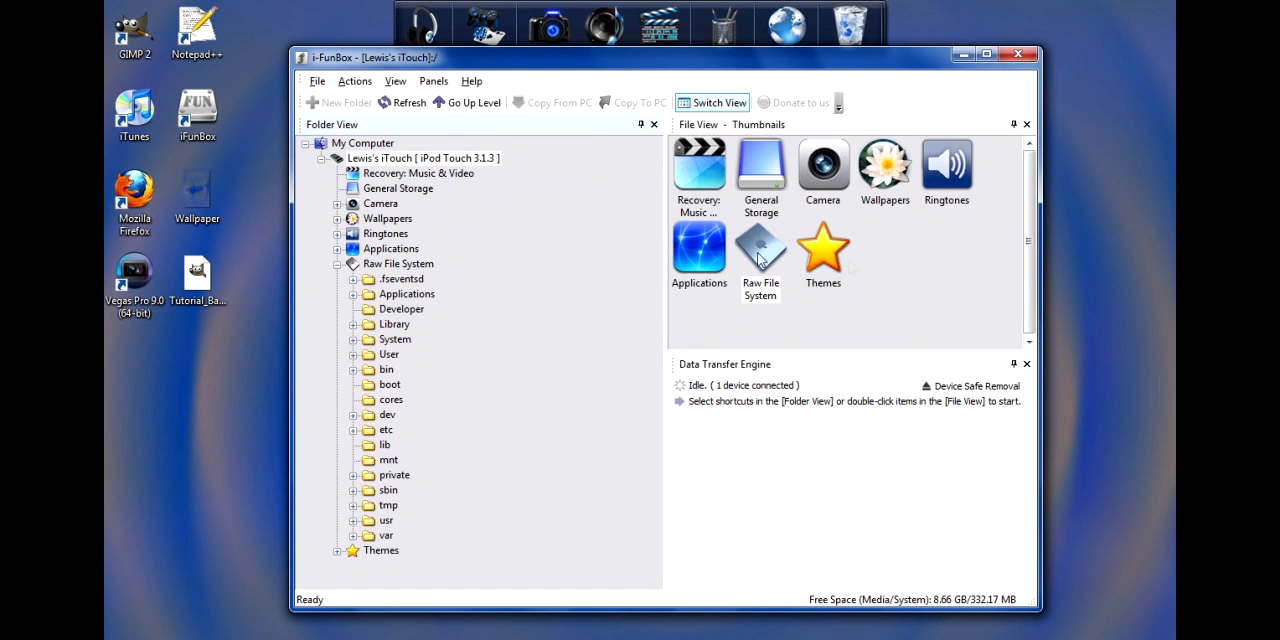
Navigate Raw File System > Library > Themes to list the installed theme folders.
click(822, 250)
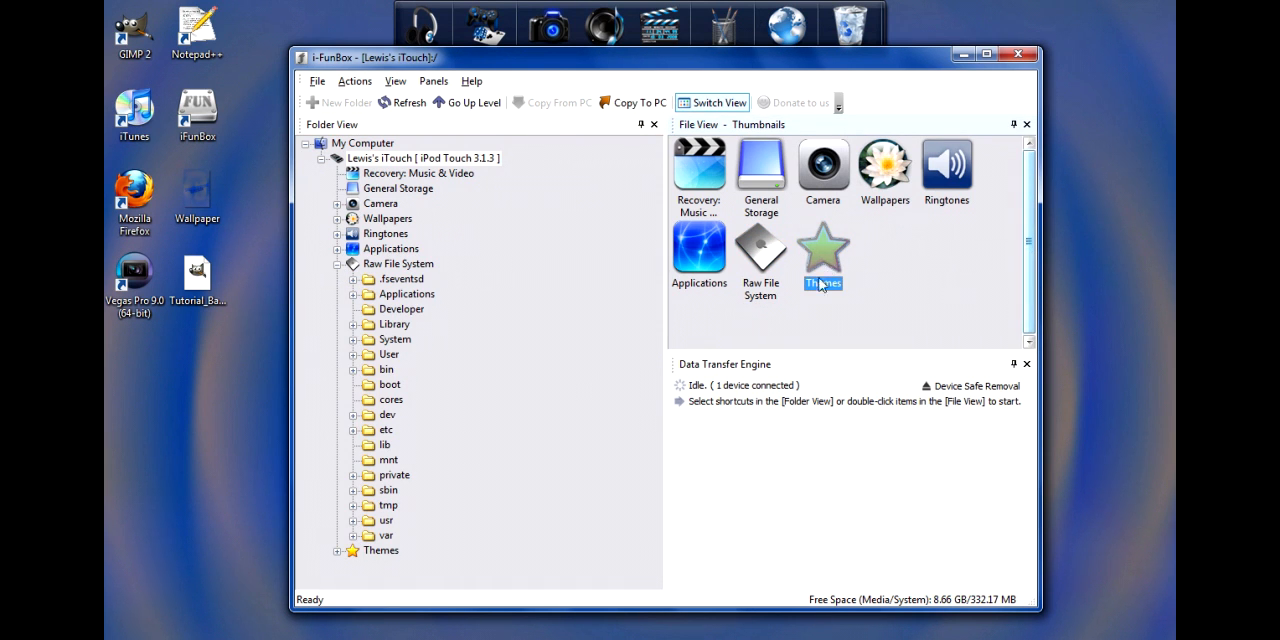
mouse_move(836, 244)
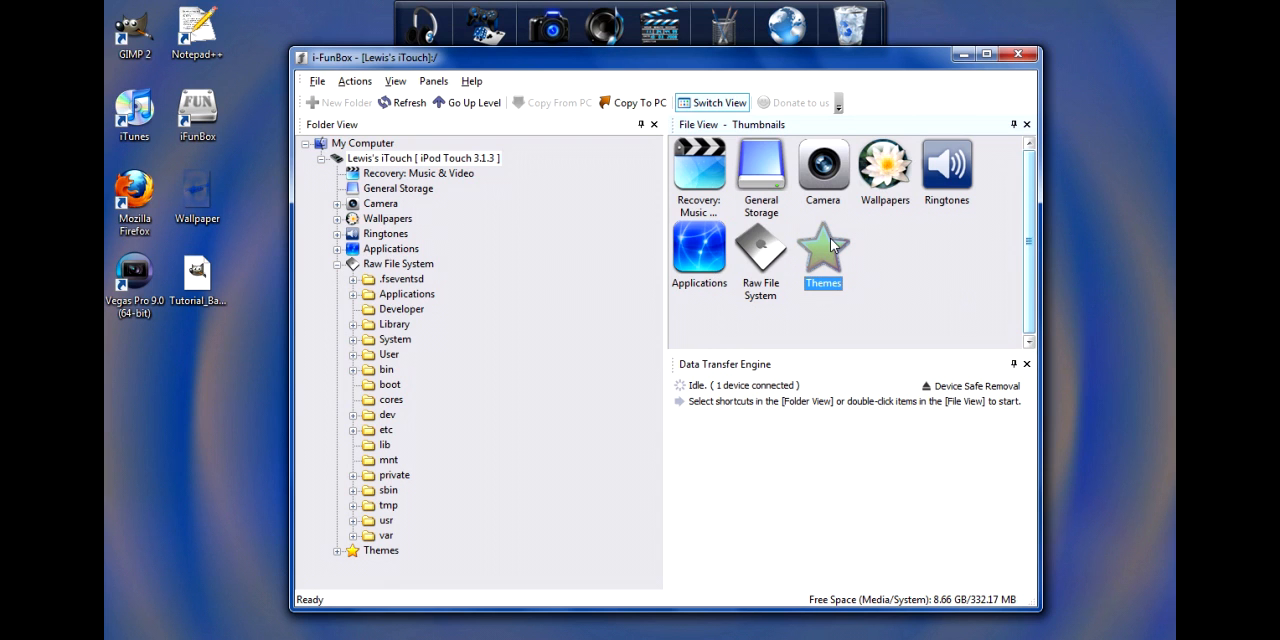
click(760, 248)
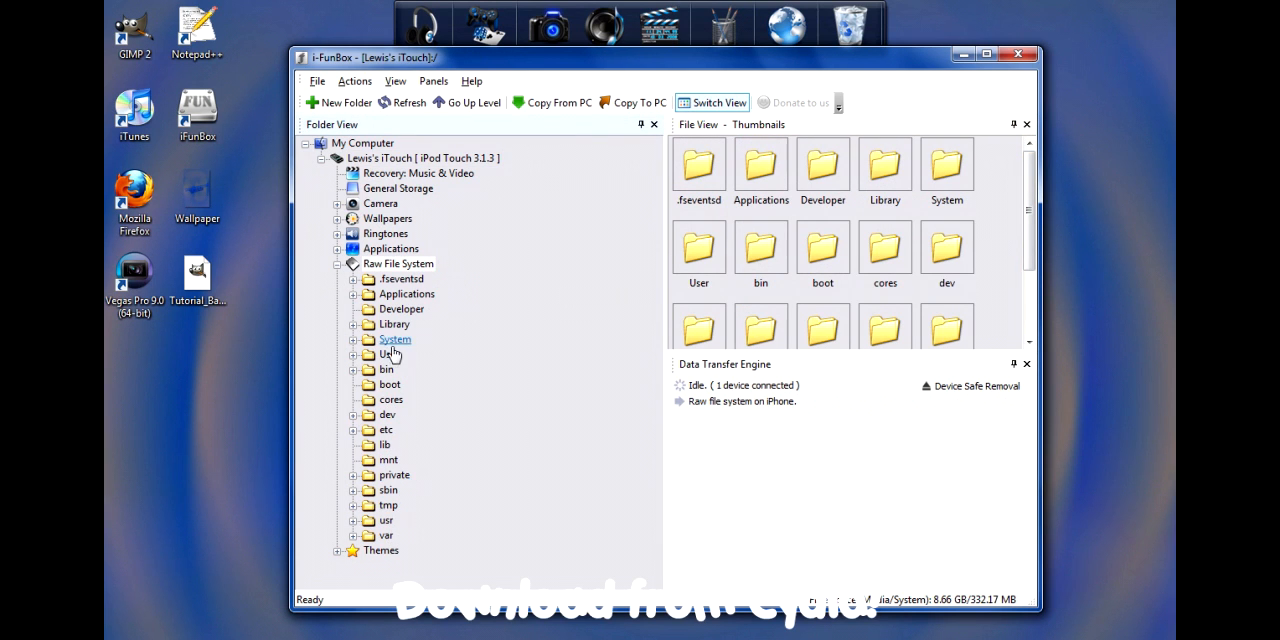
click(392, 324)
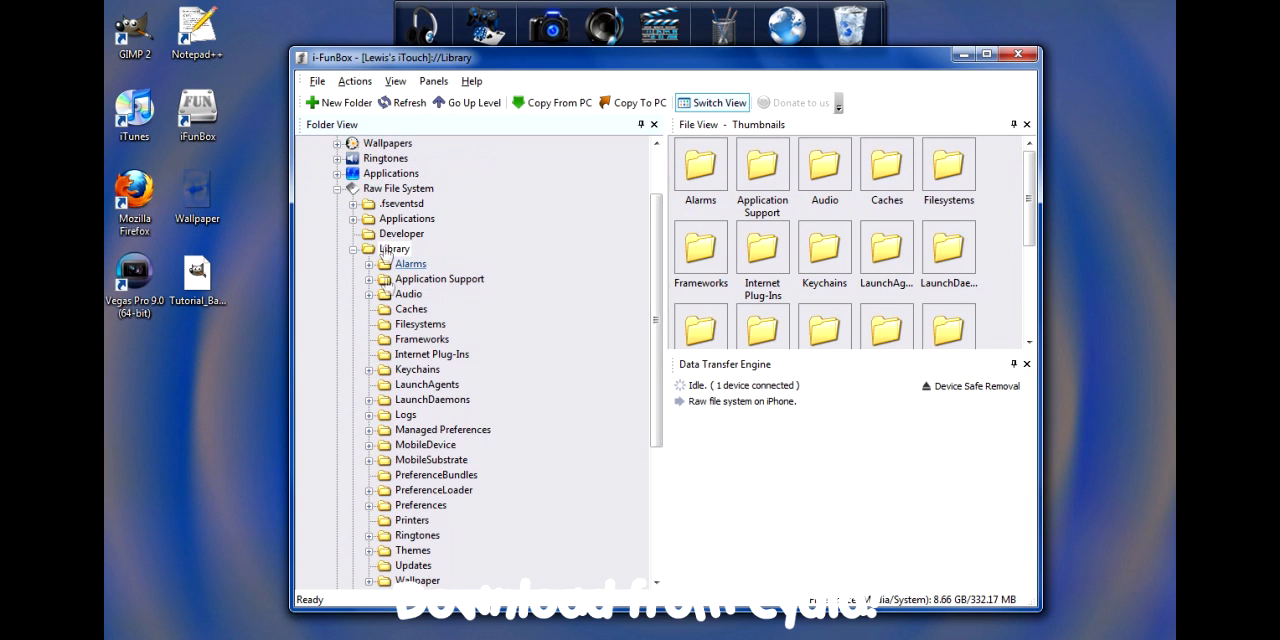
scroll(down, 3)
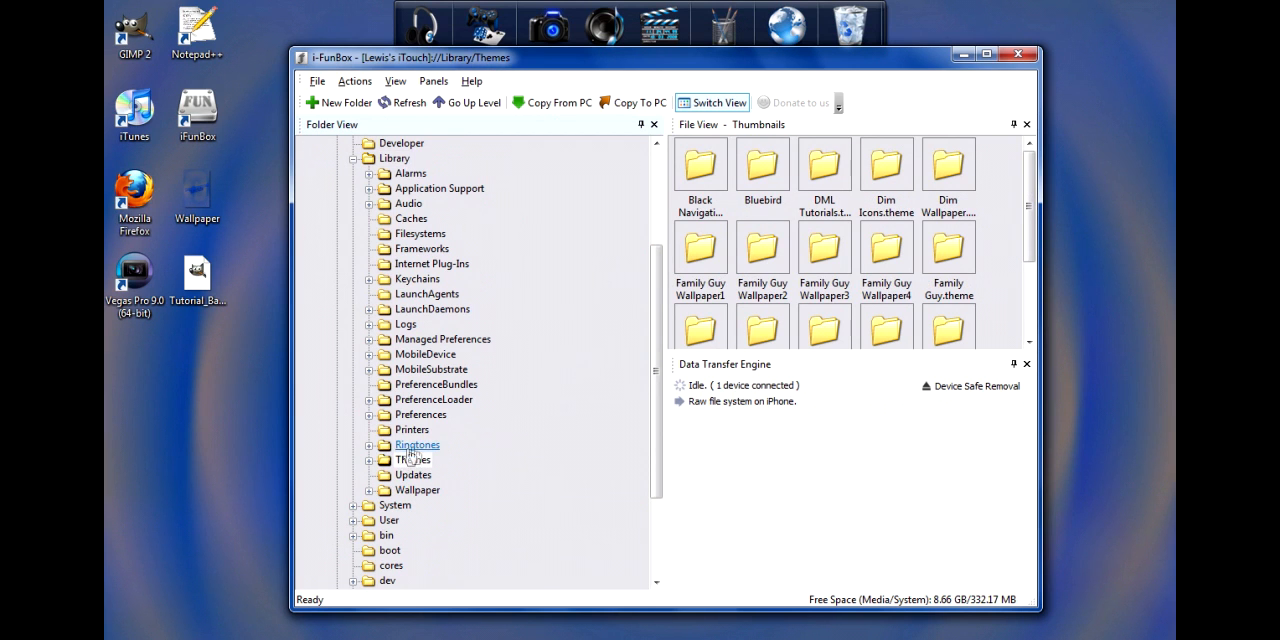
right_click(412, 460)
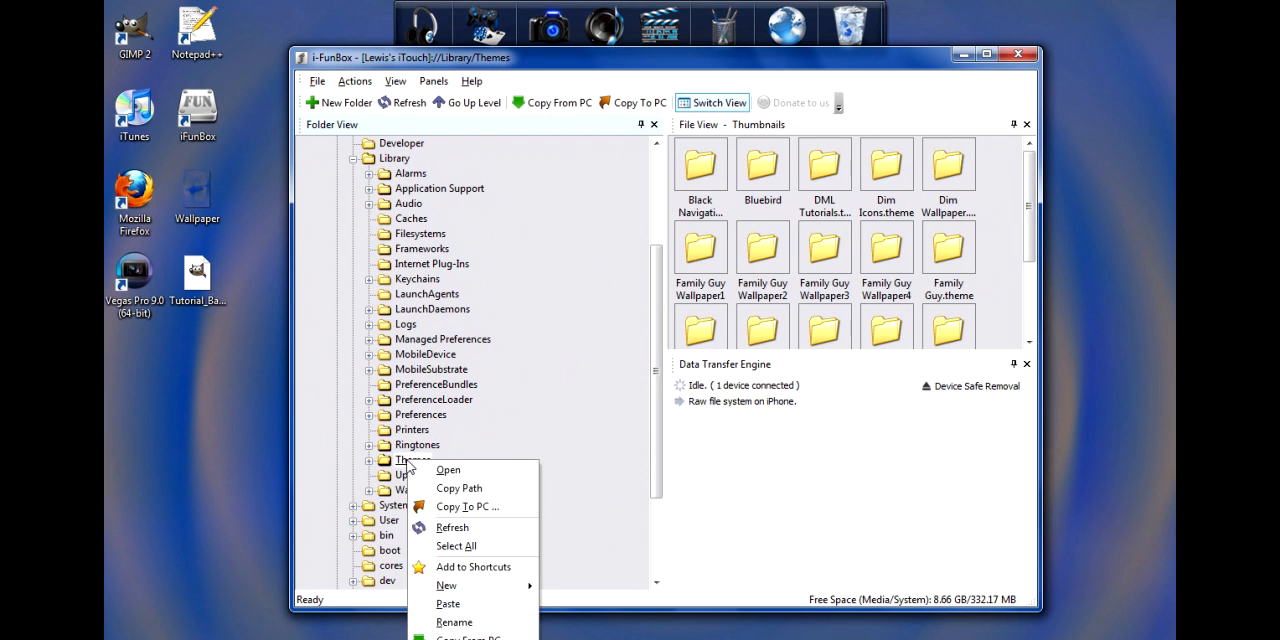
click(744, 508)
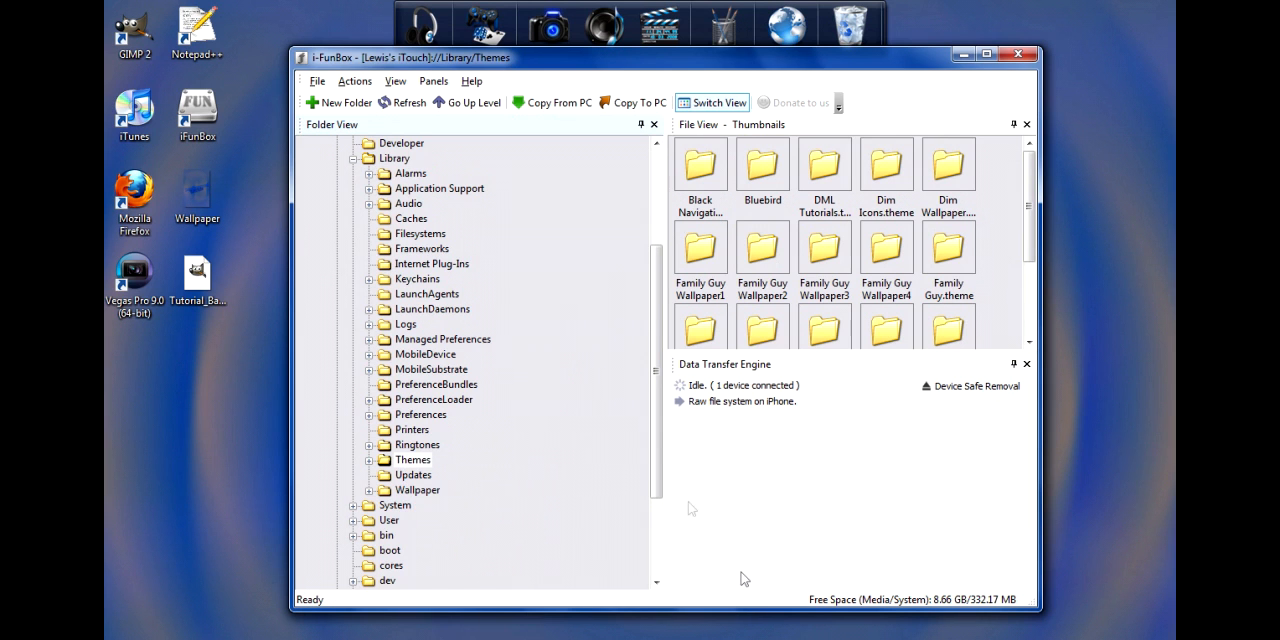
Create a new folder named Tutorial.theme inside the iPod's Themes folder.
click(468, 102)
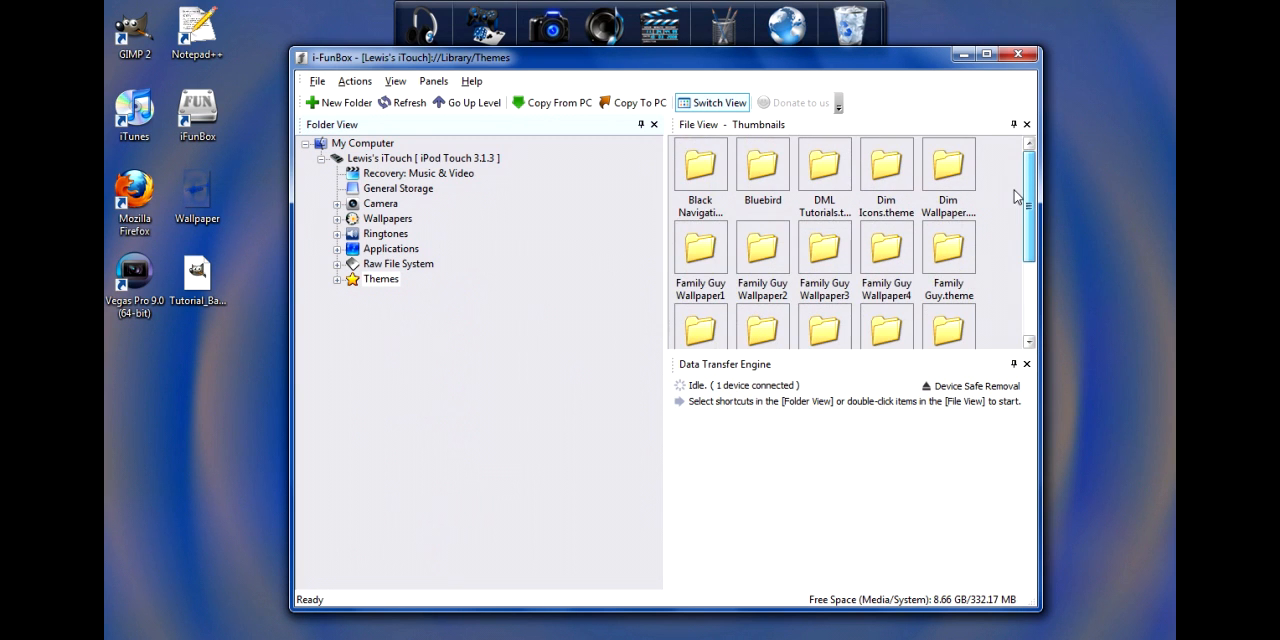
scroll(down, 3)
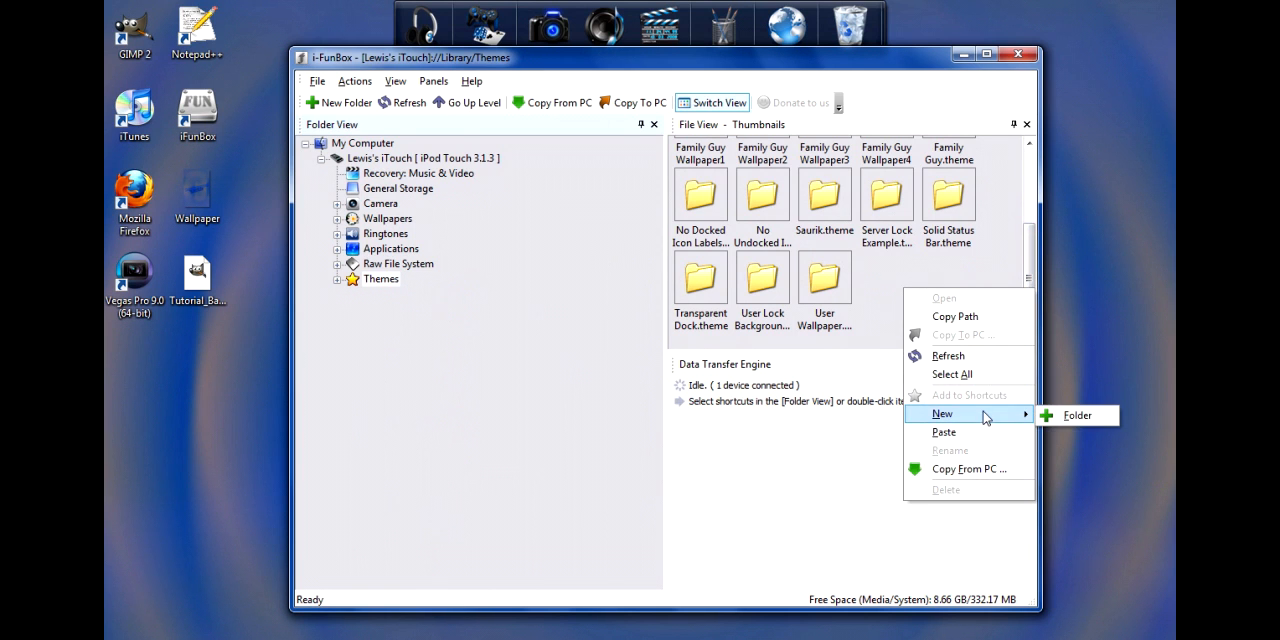
click(1076, 416)
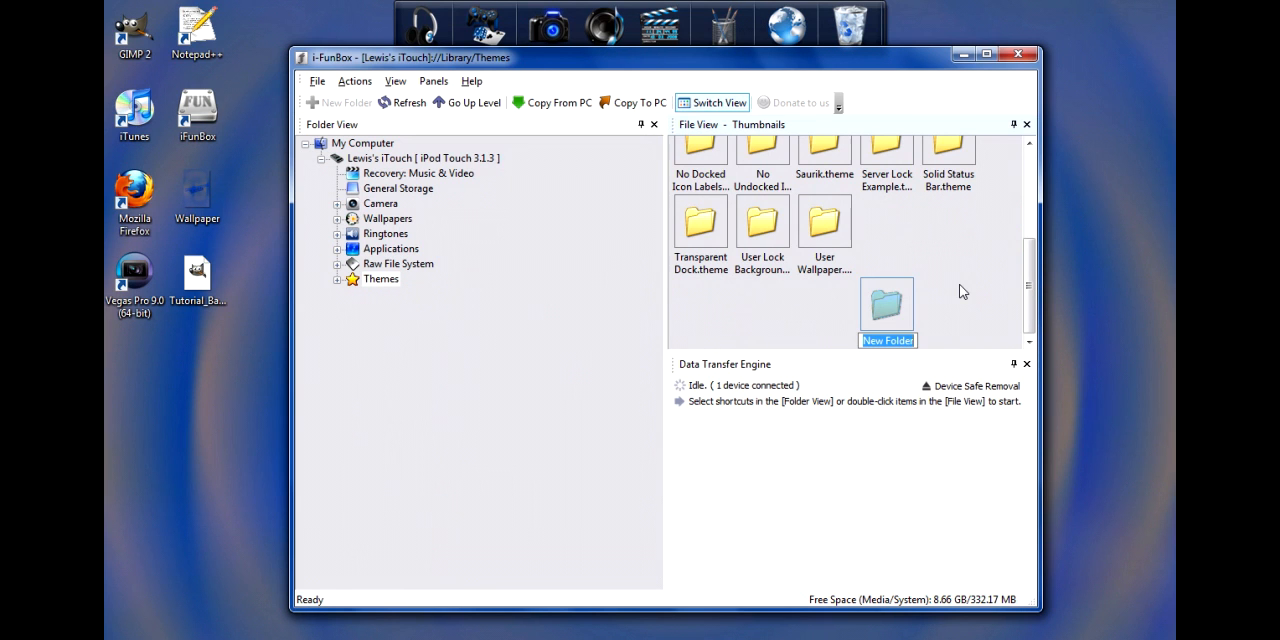
text(Tutorial.)
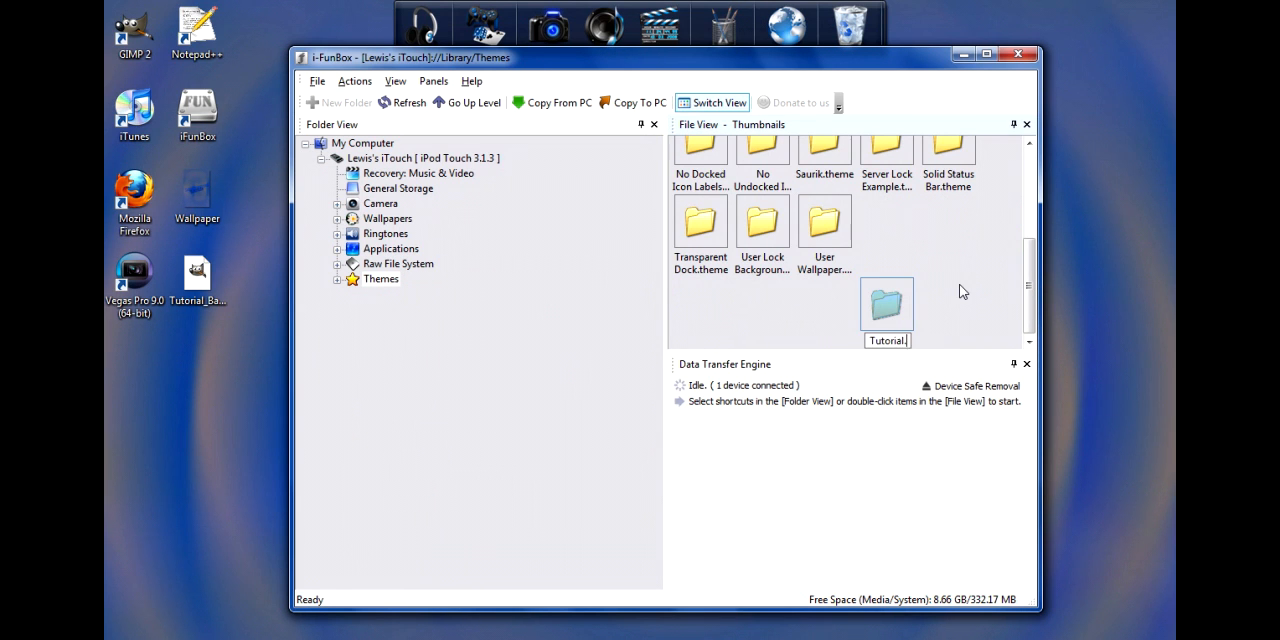
scroll(up, 3)
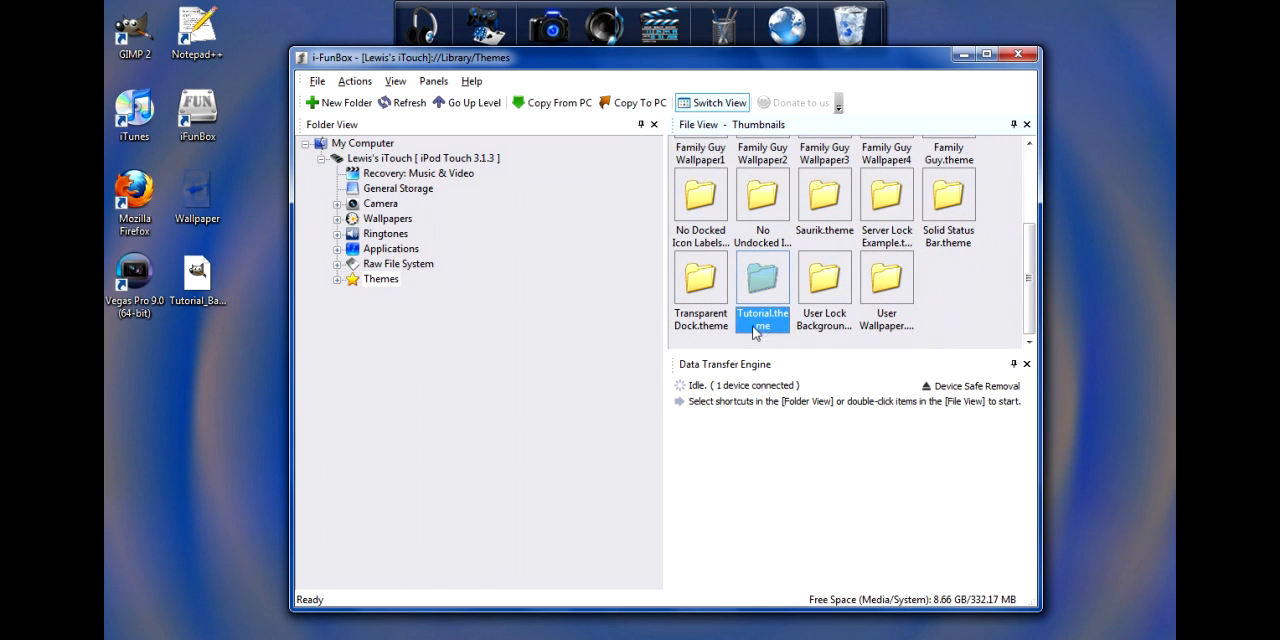
Drag Wallpaper.png from the desktop into the opened Tutorial.theme folder on the iPod.
double_click(762, 284)
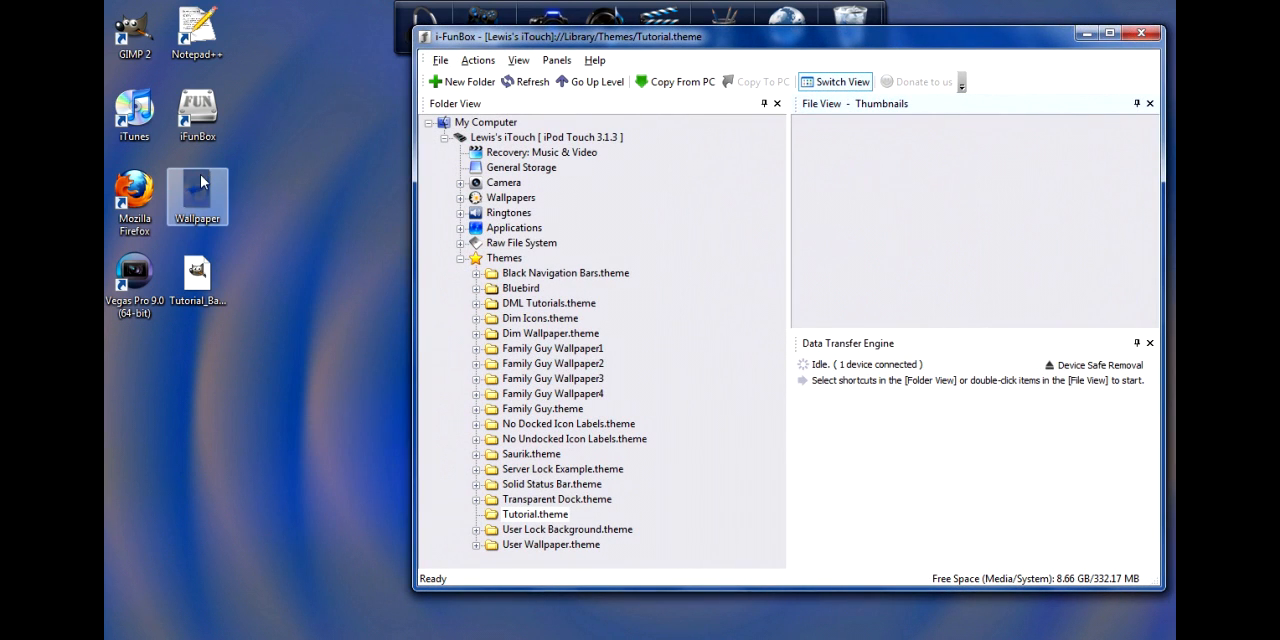
drag(196, 196, 950, 196)
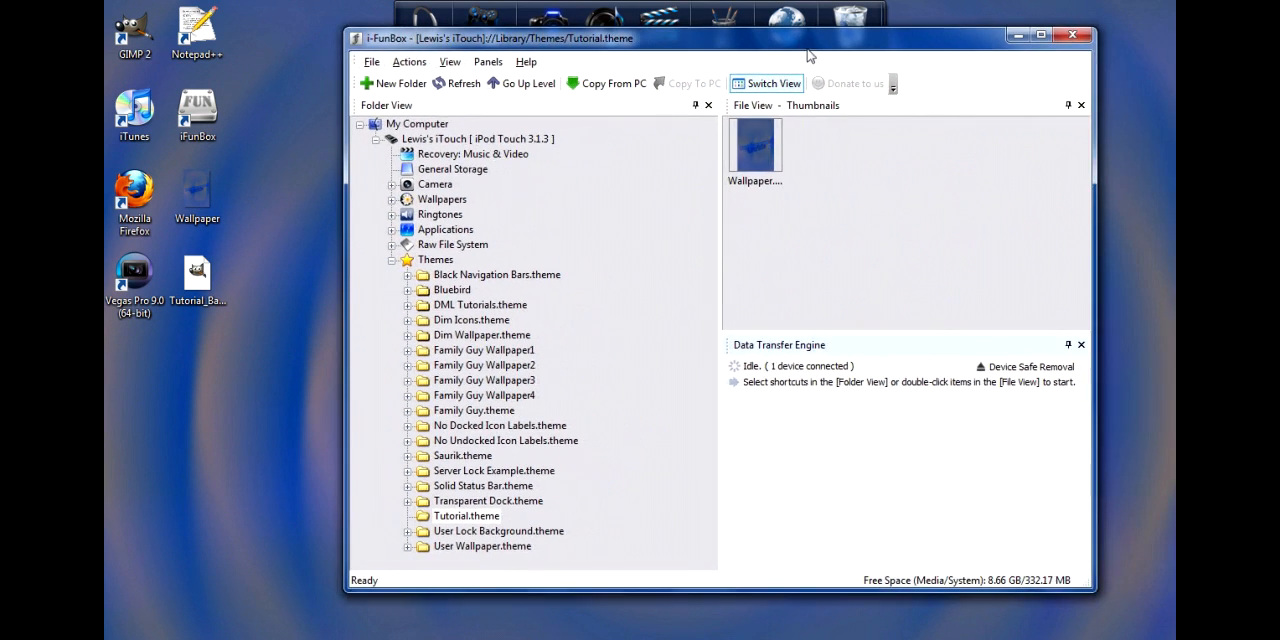
mouse_move(644, 536)
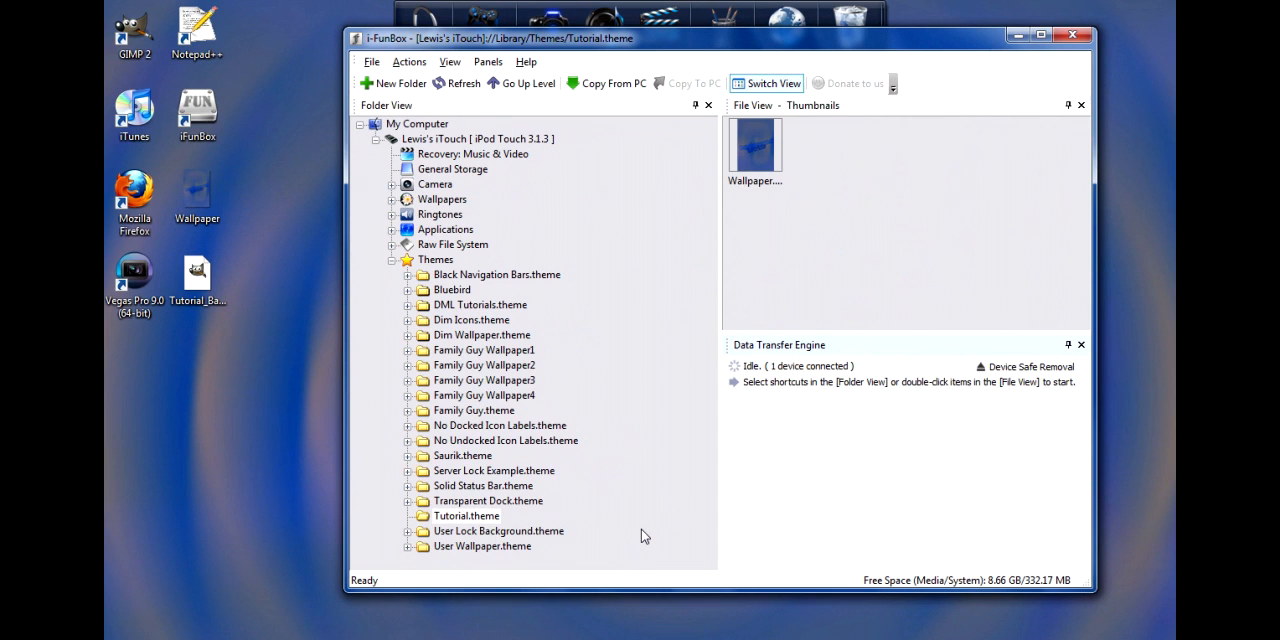
mouse_move(710, 604)
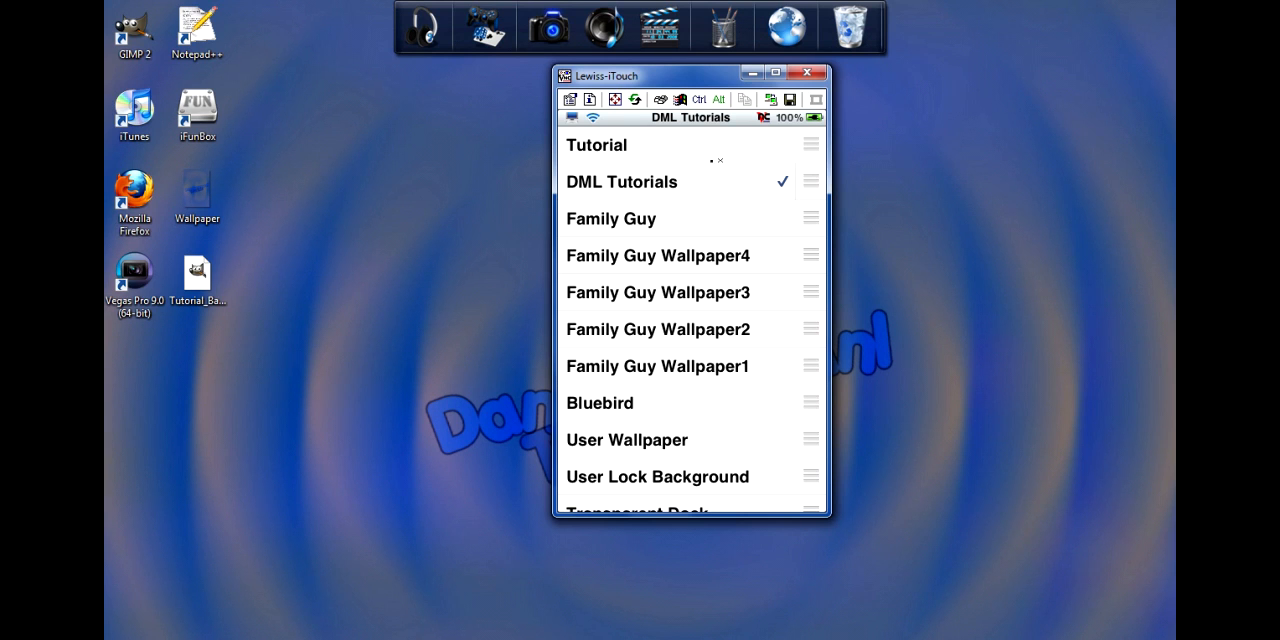
mouse_move(678, 96)
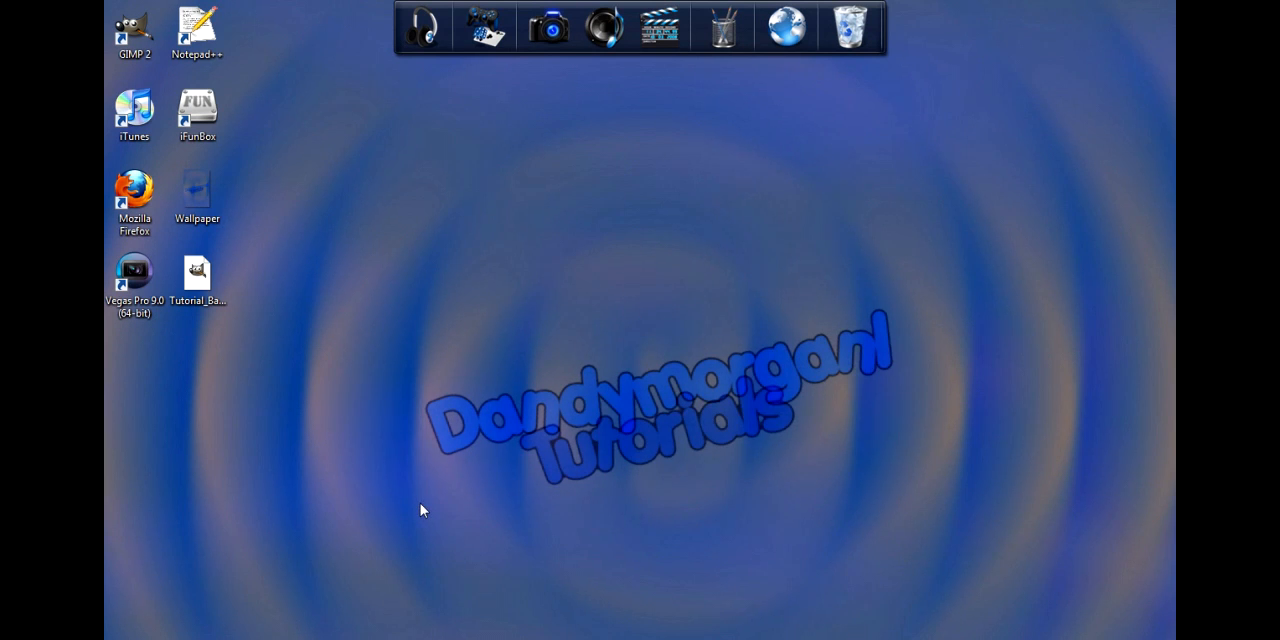
mouse_move(430, 288)
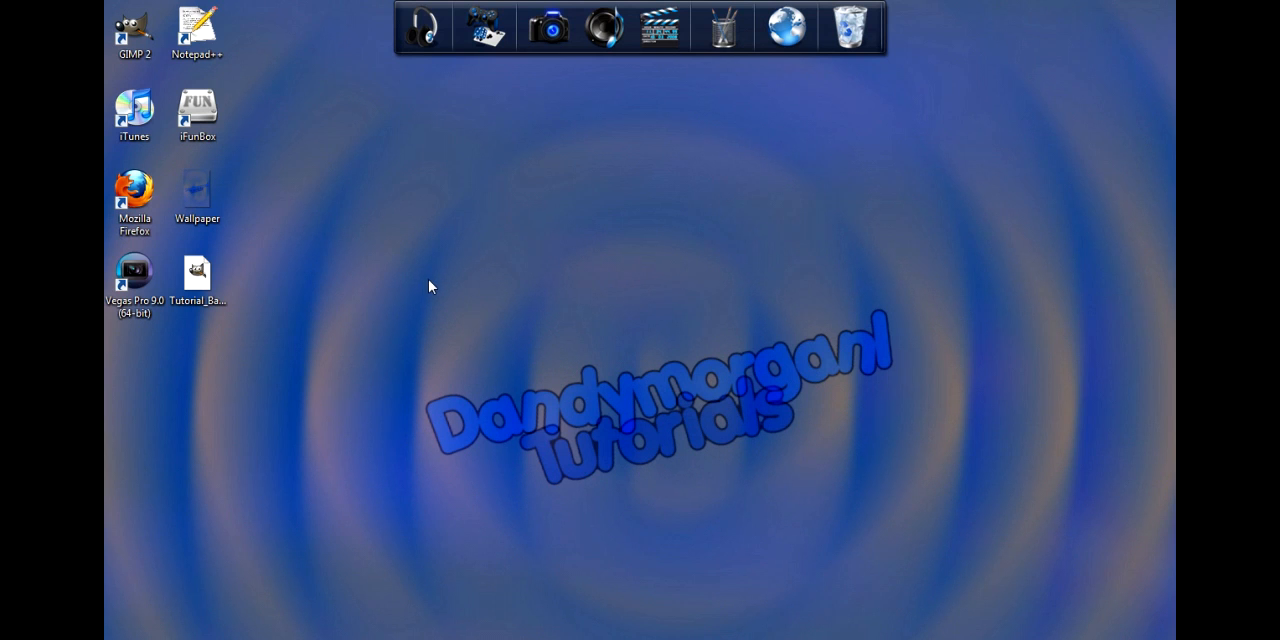
mouse_move(392, 300)
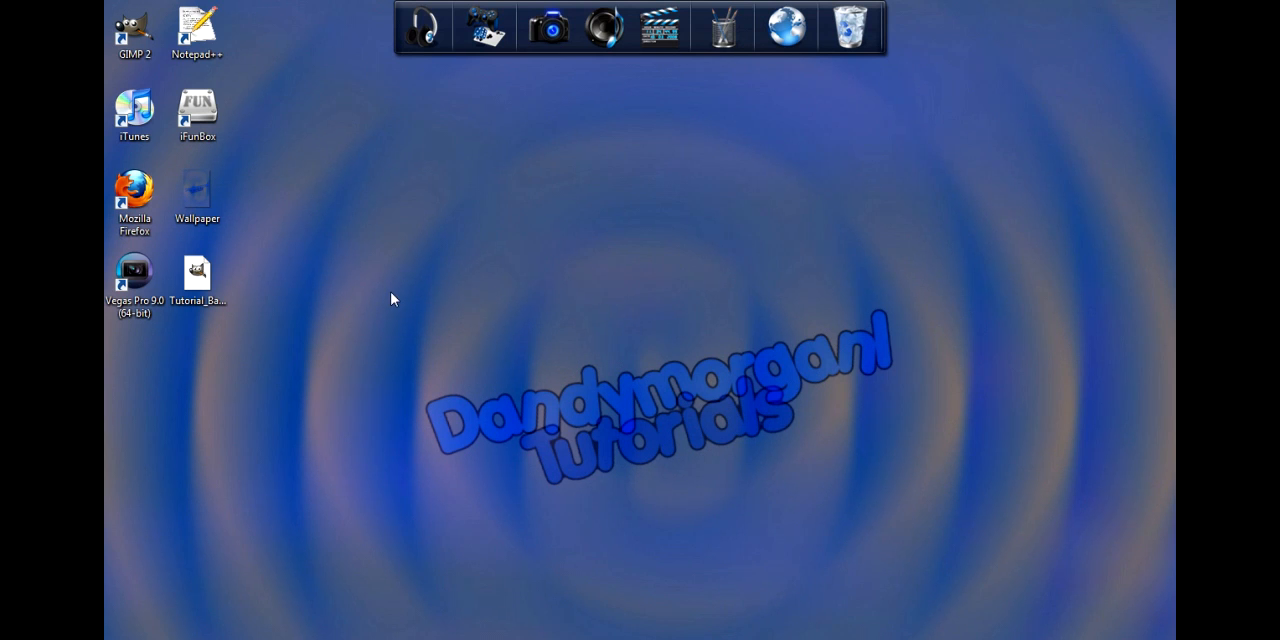
mouse_move(668, 288)
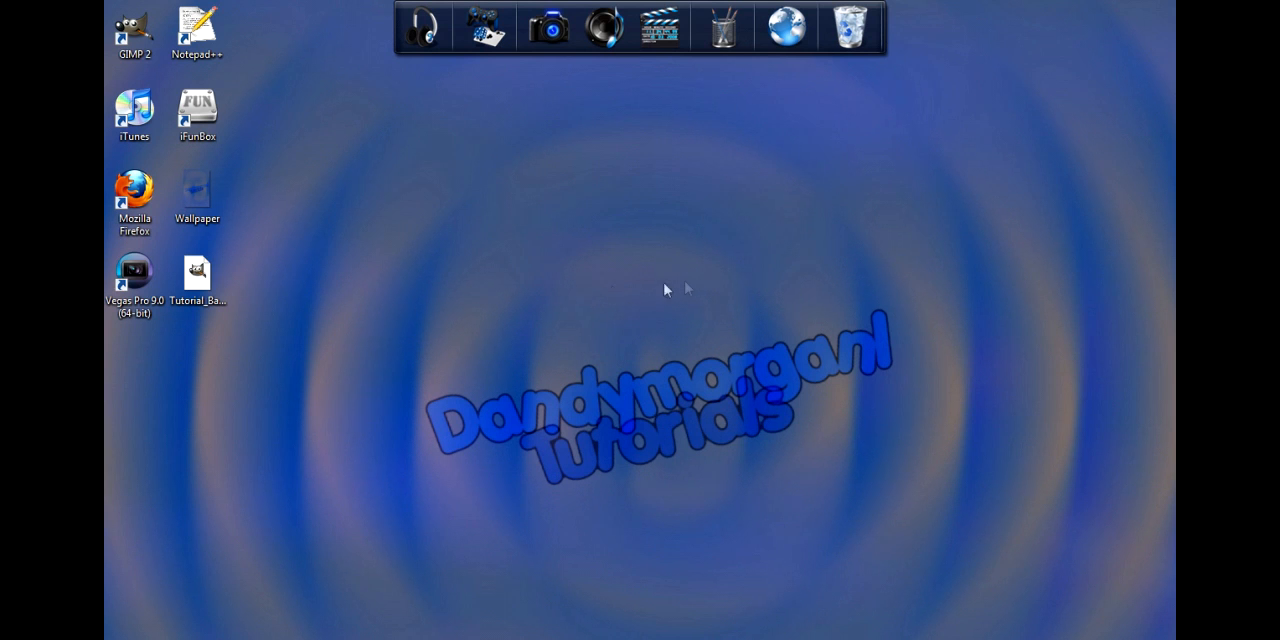
mouse_move(808, 284)
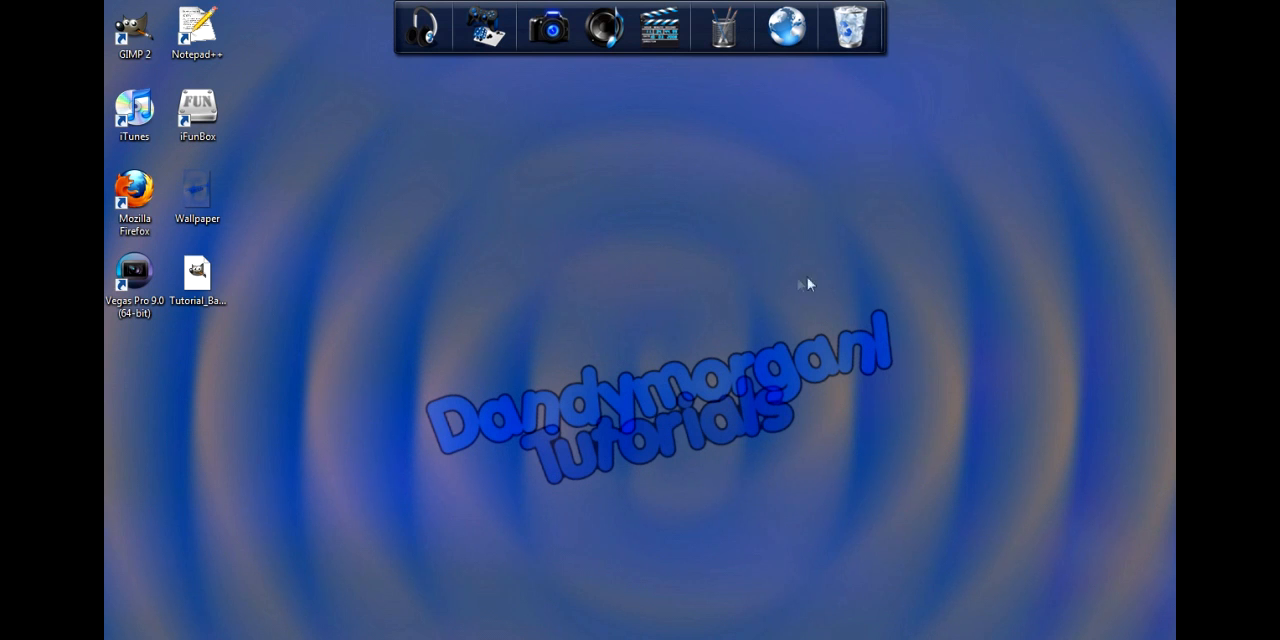
mouse_move(638, 320)
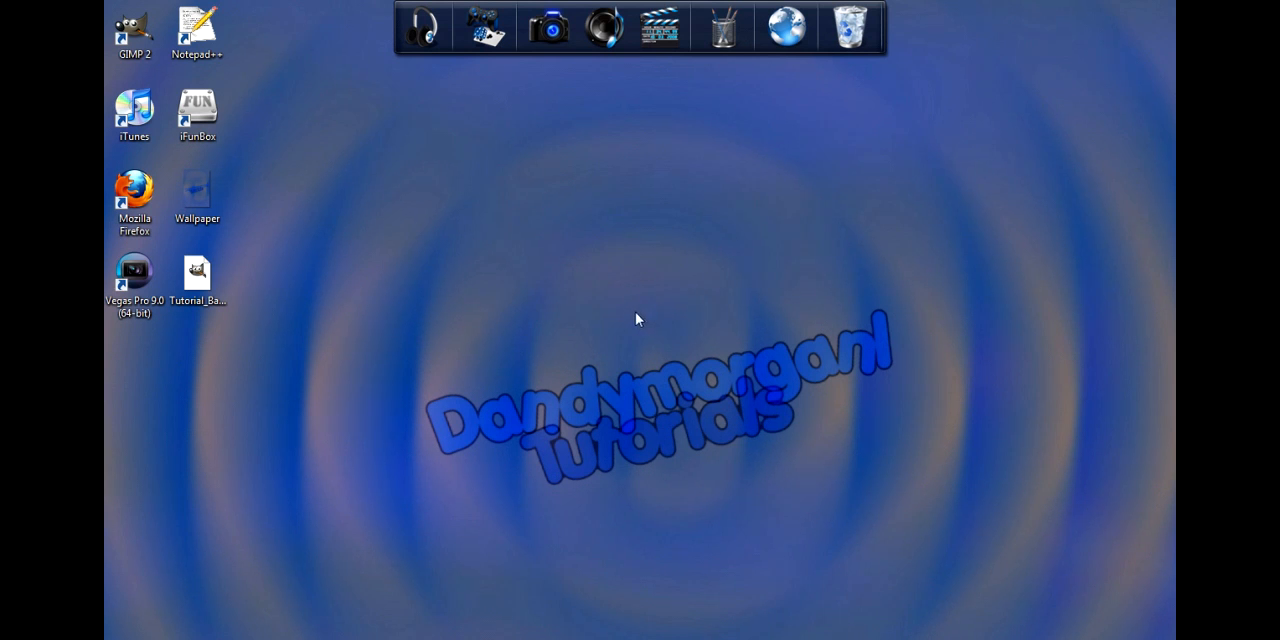
mouse_move(996, 388)
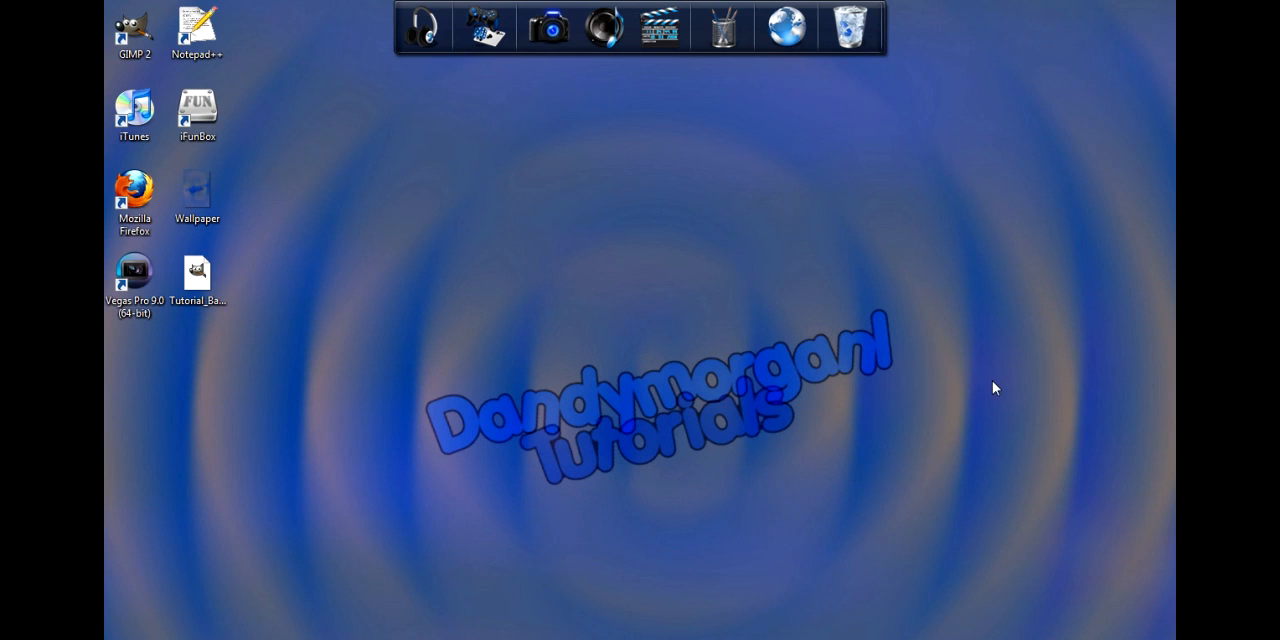
mouse_move(1070, 332)
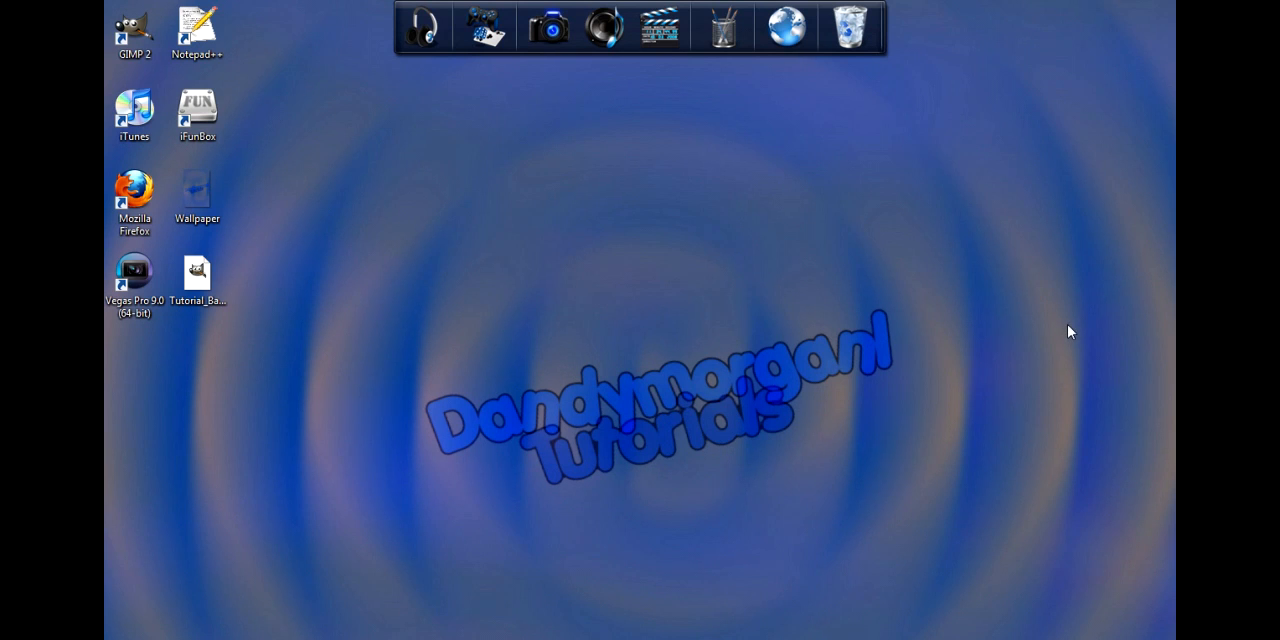
mouse_move(768, 310)
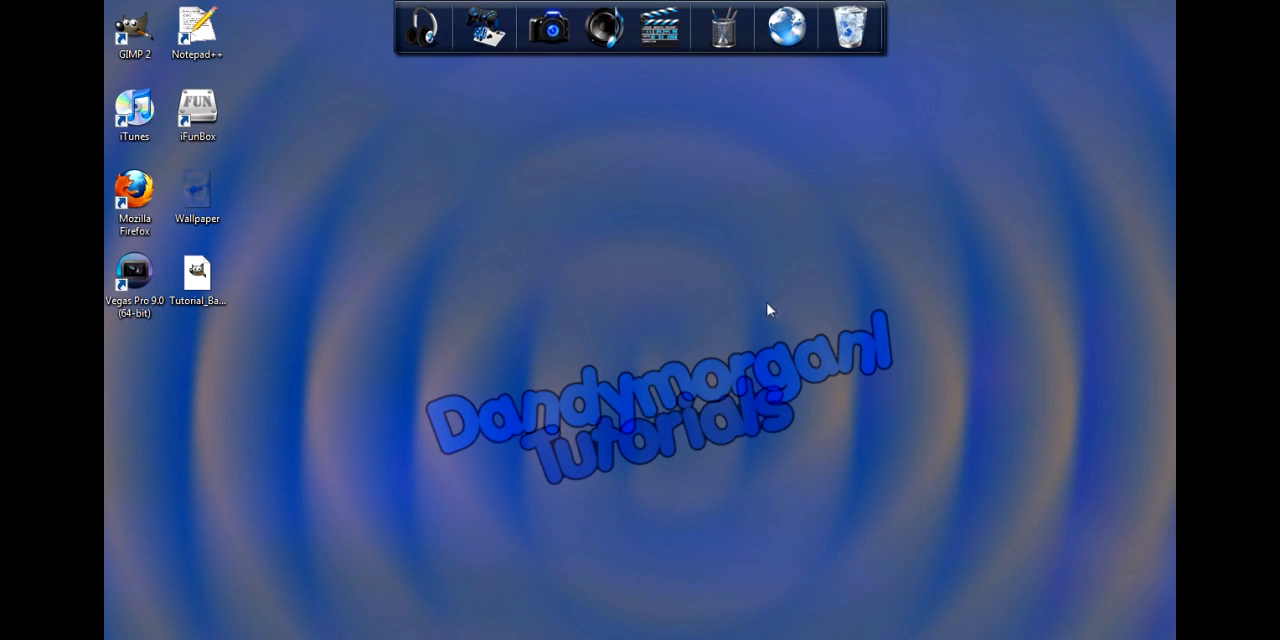
mouse_move(744, 318)
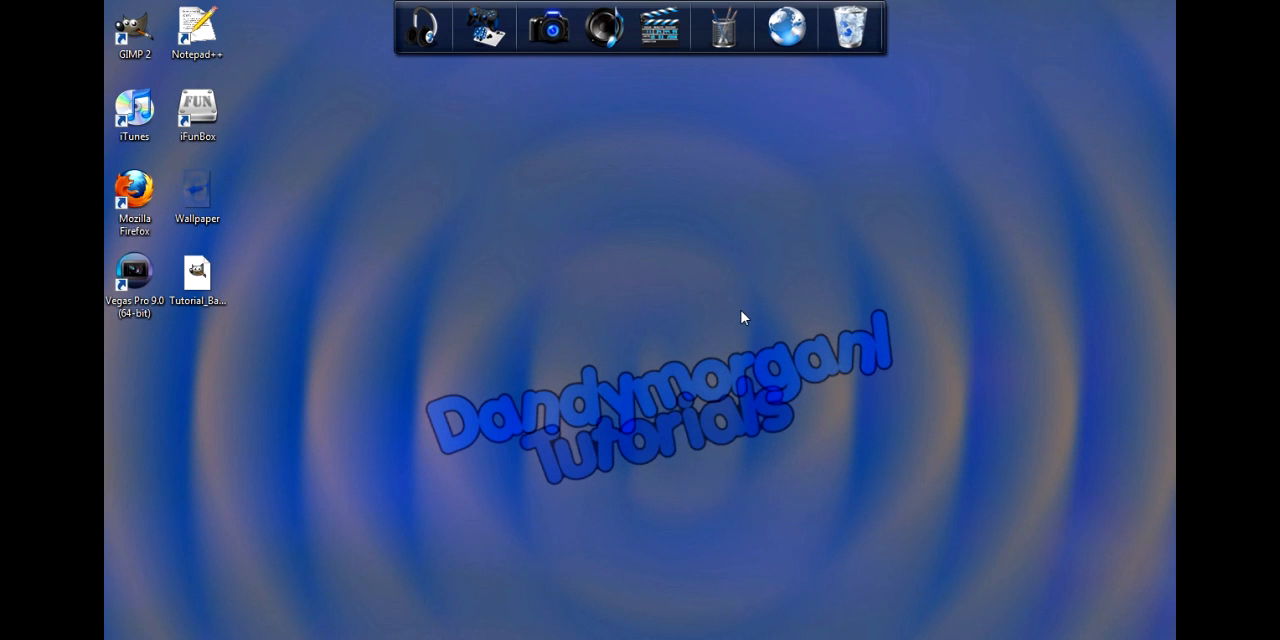